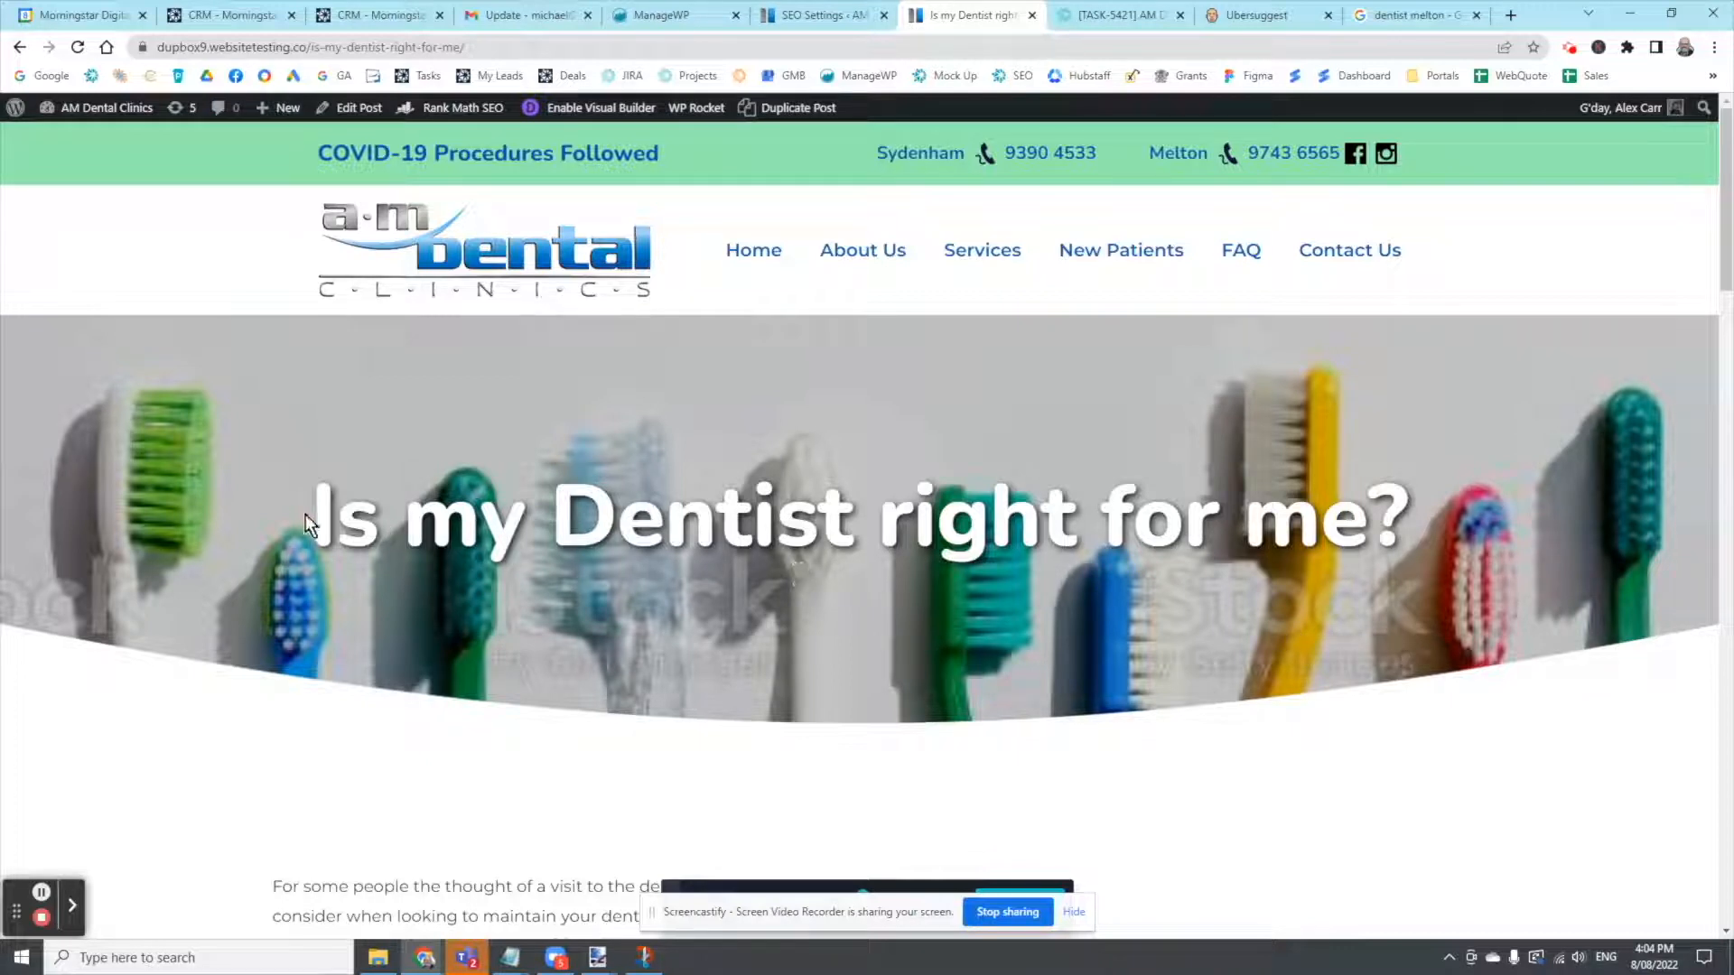
pyautogui.moveTo(1535, 647)
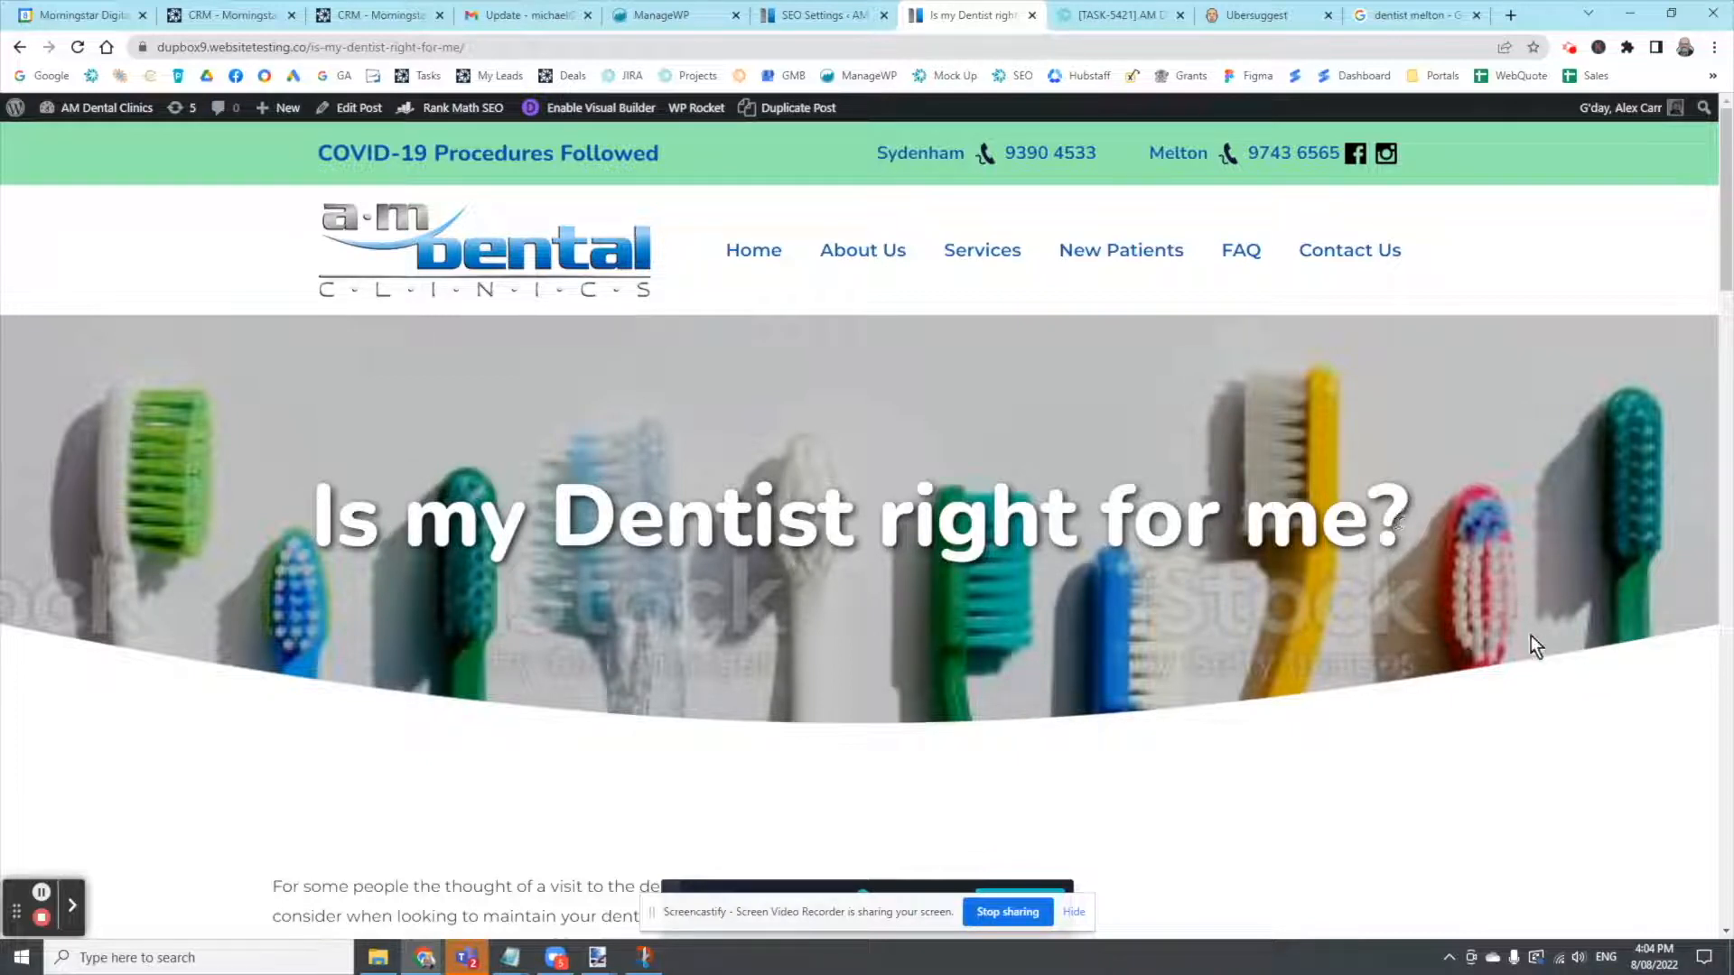
pyautogui.moveTo(1530, 658)
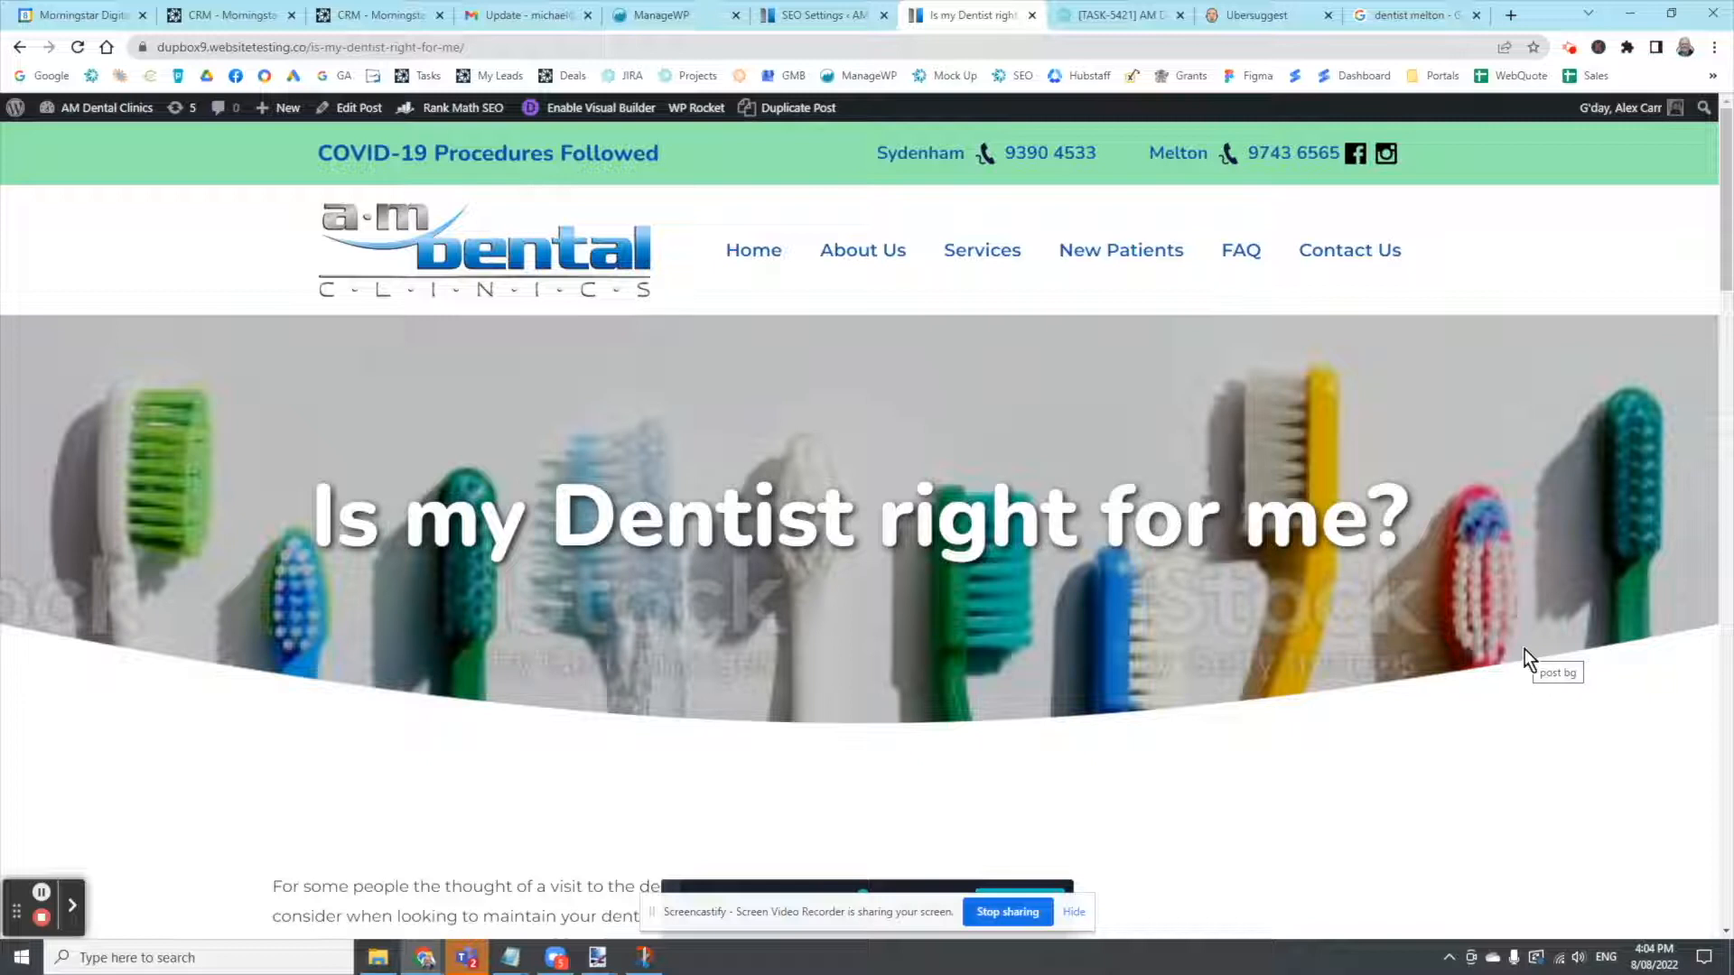
pyautogui.moveTo(1433, 671)
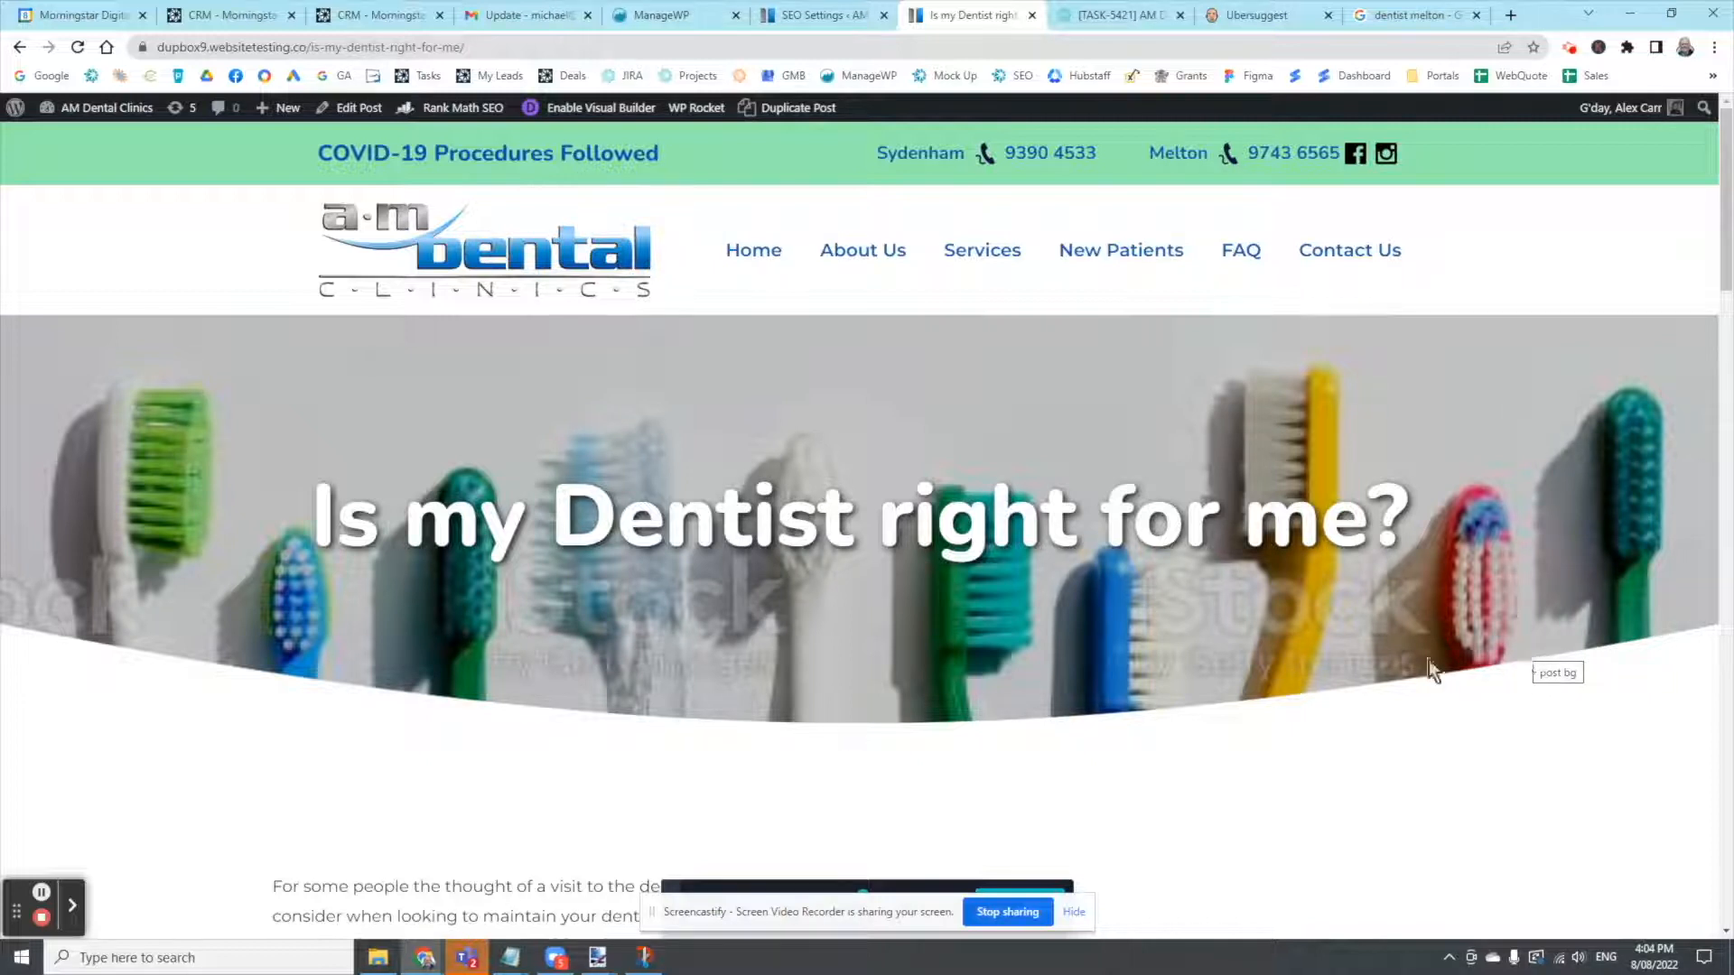
# Scroll down and back up through the page open before switching tabs
pyautogui.scroll(-3)
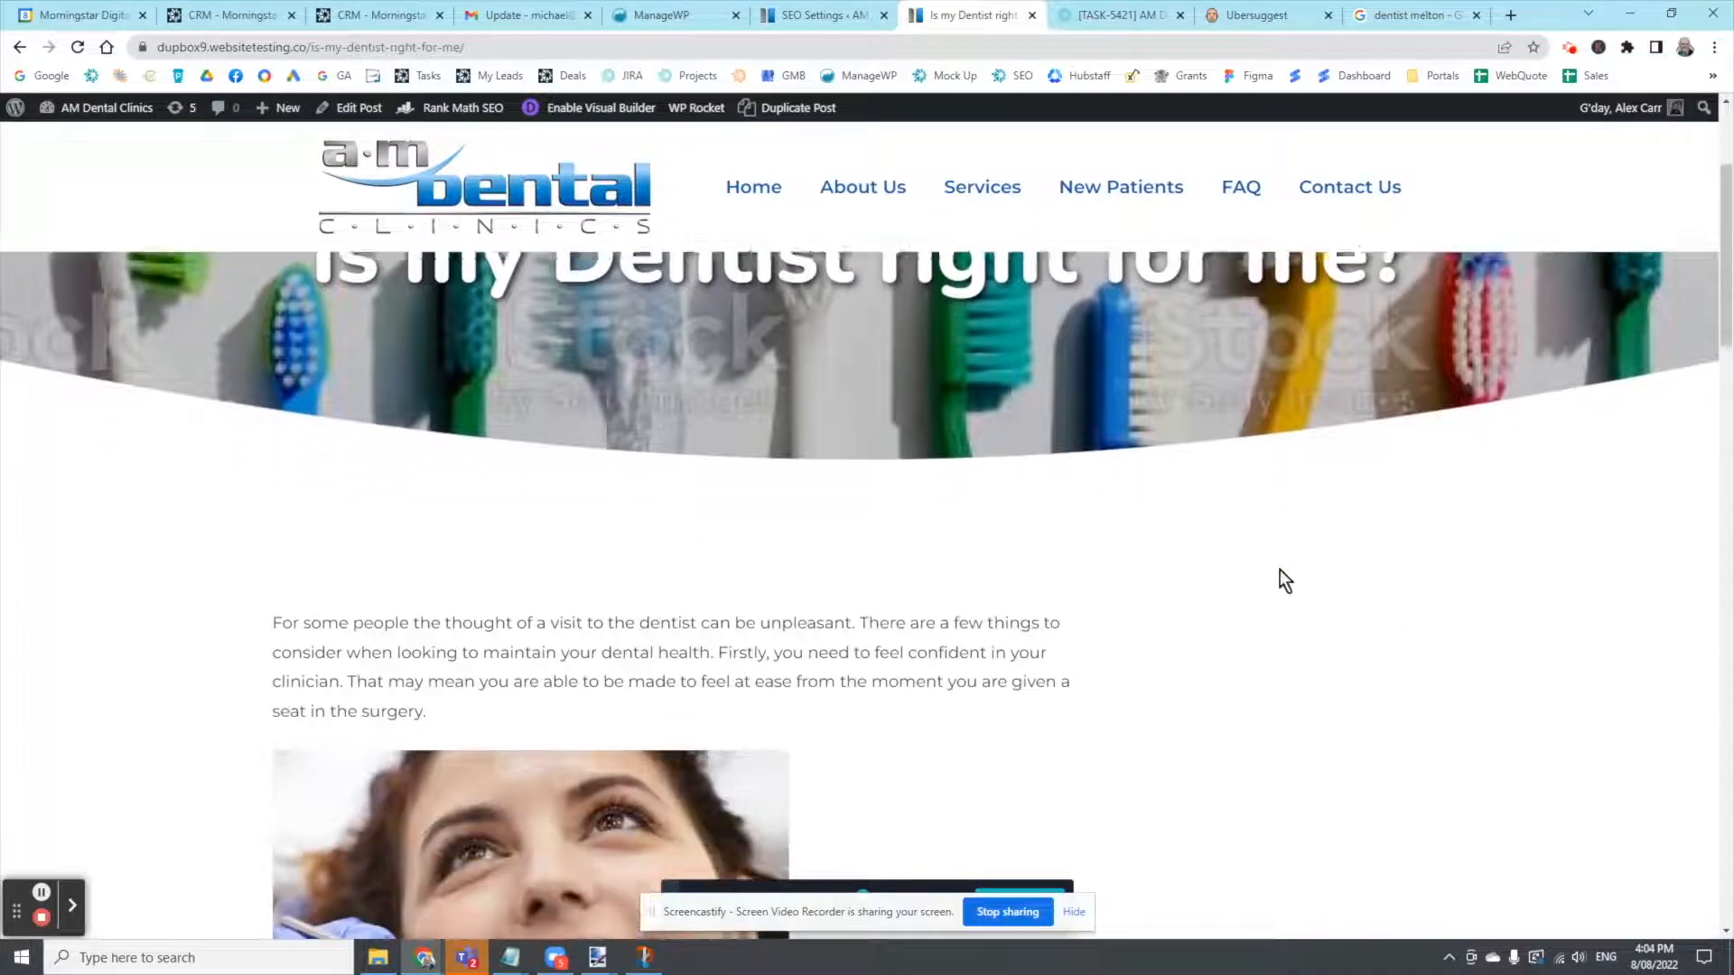
pyautogui.scroll(-3)
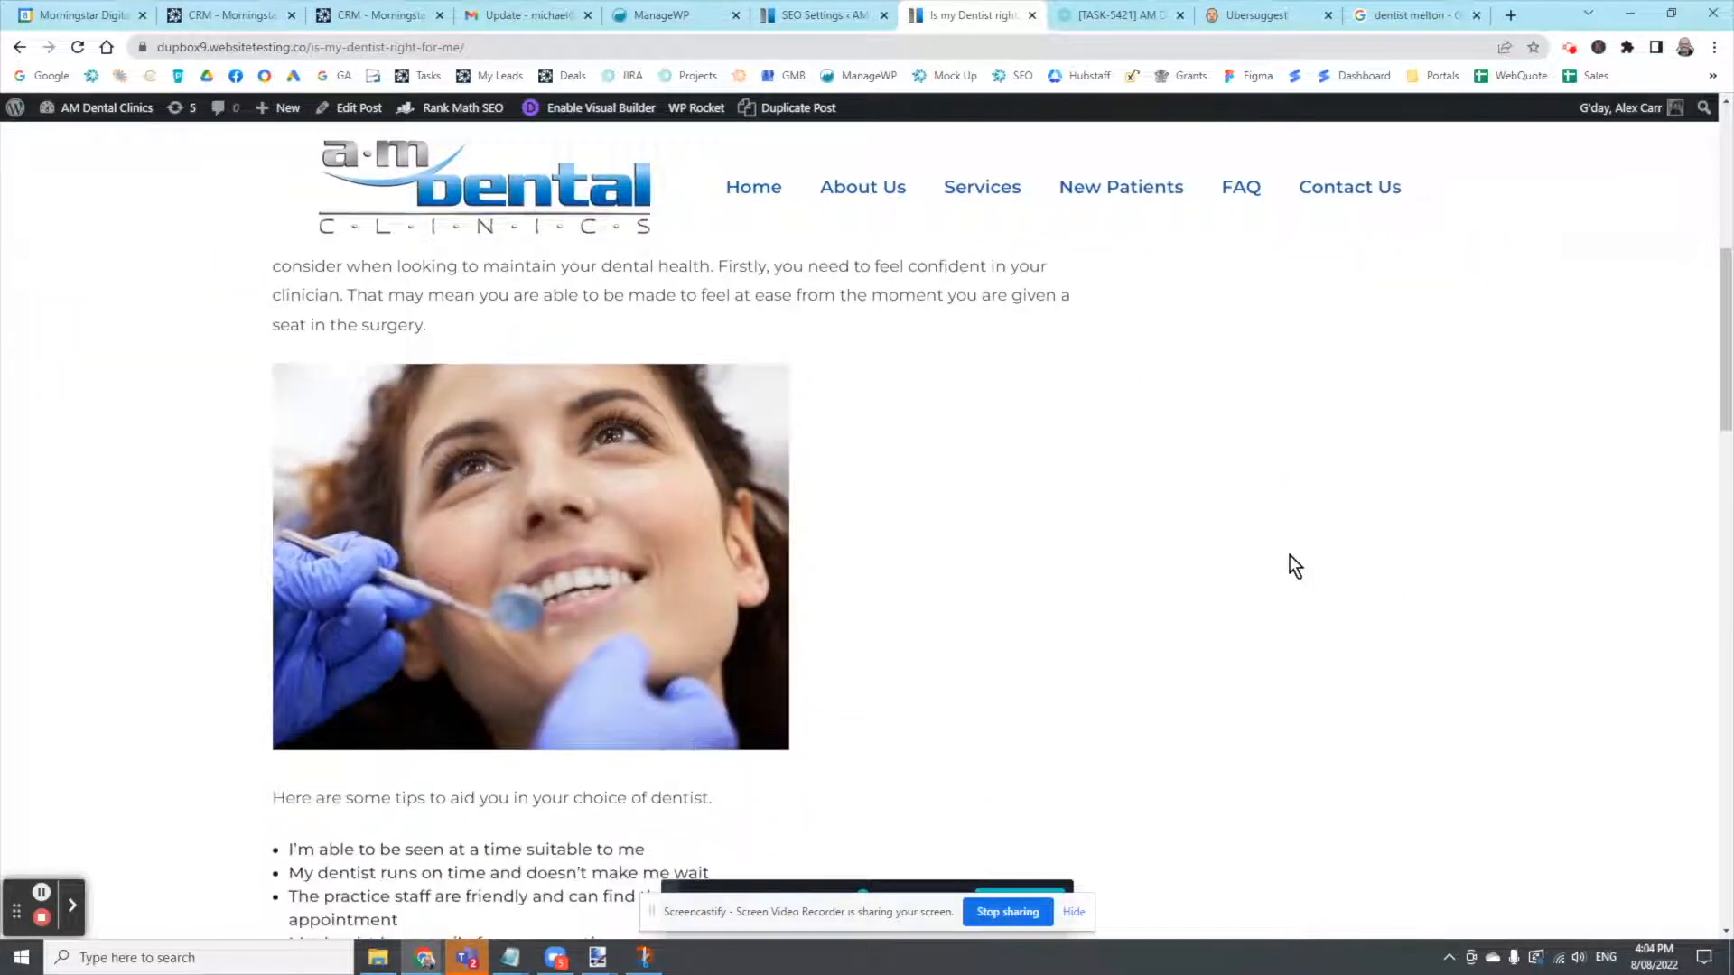
pyautogui.scroll(-3)
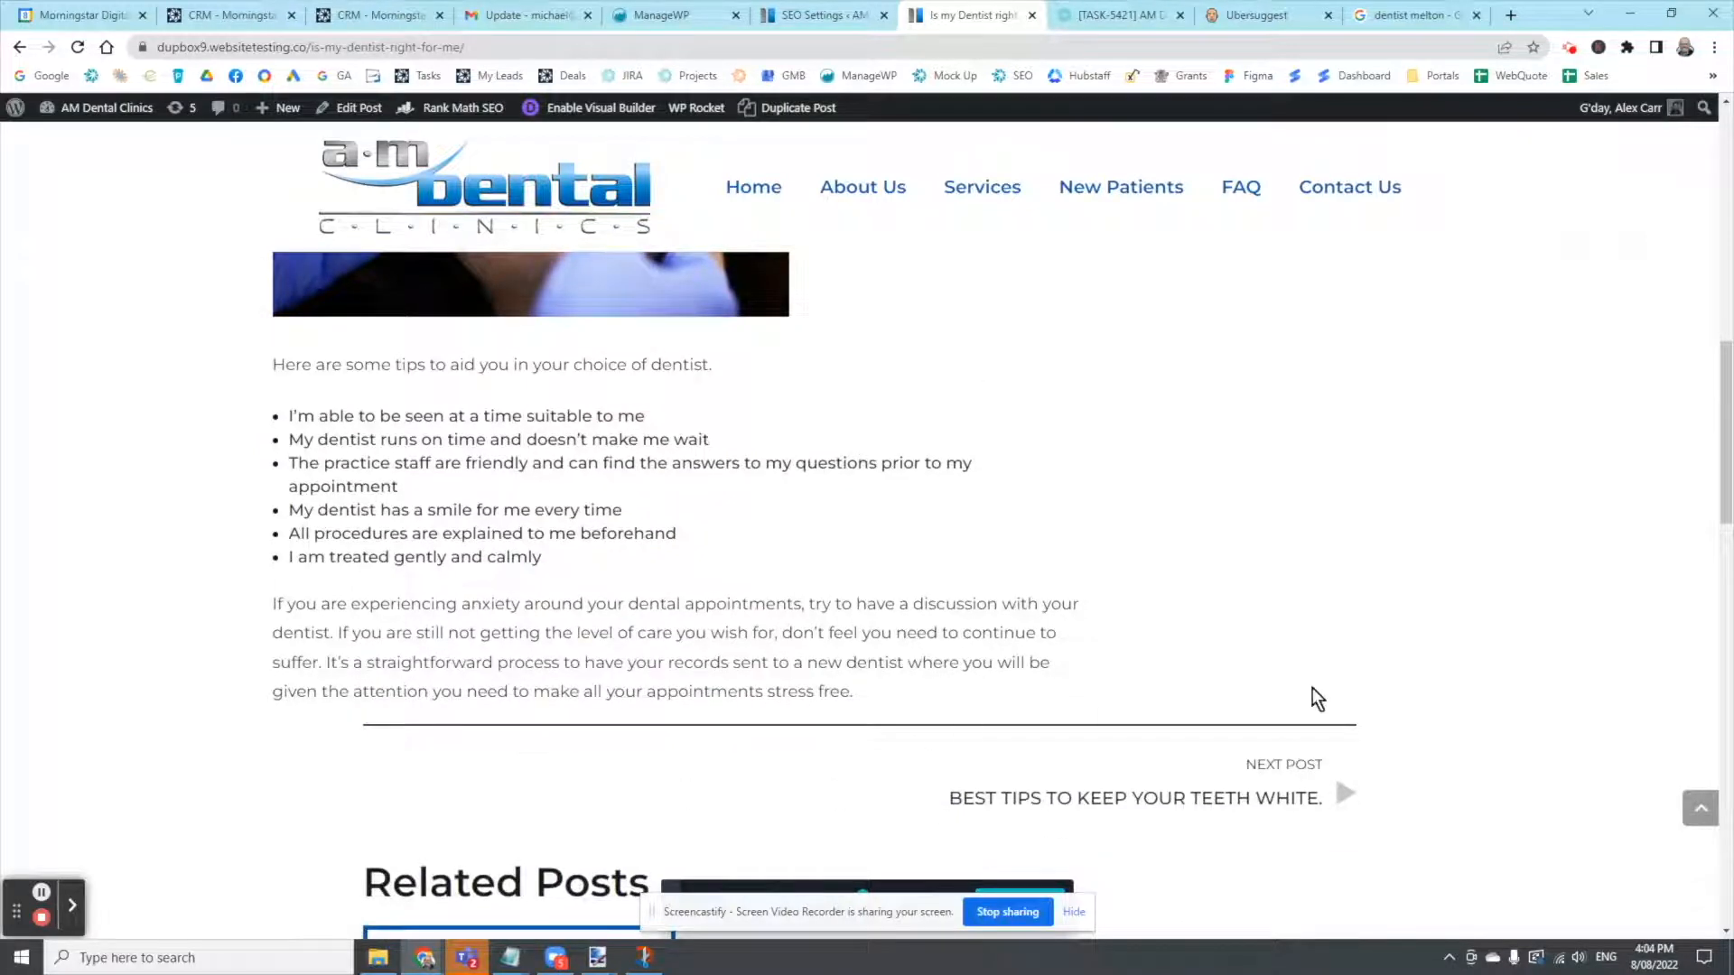
pyautogui.scroll(3)
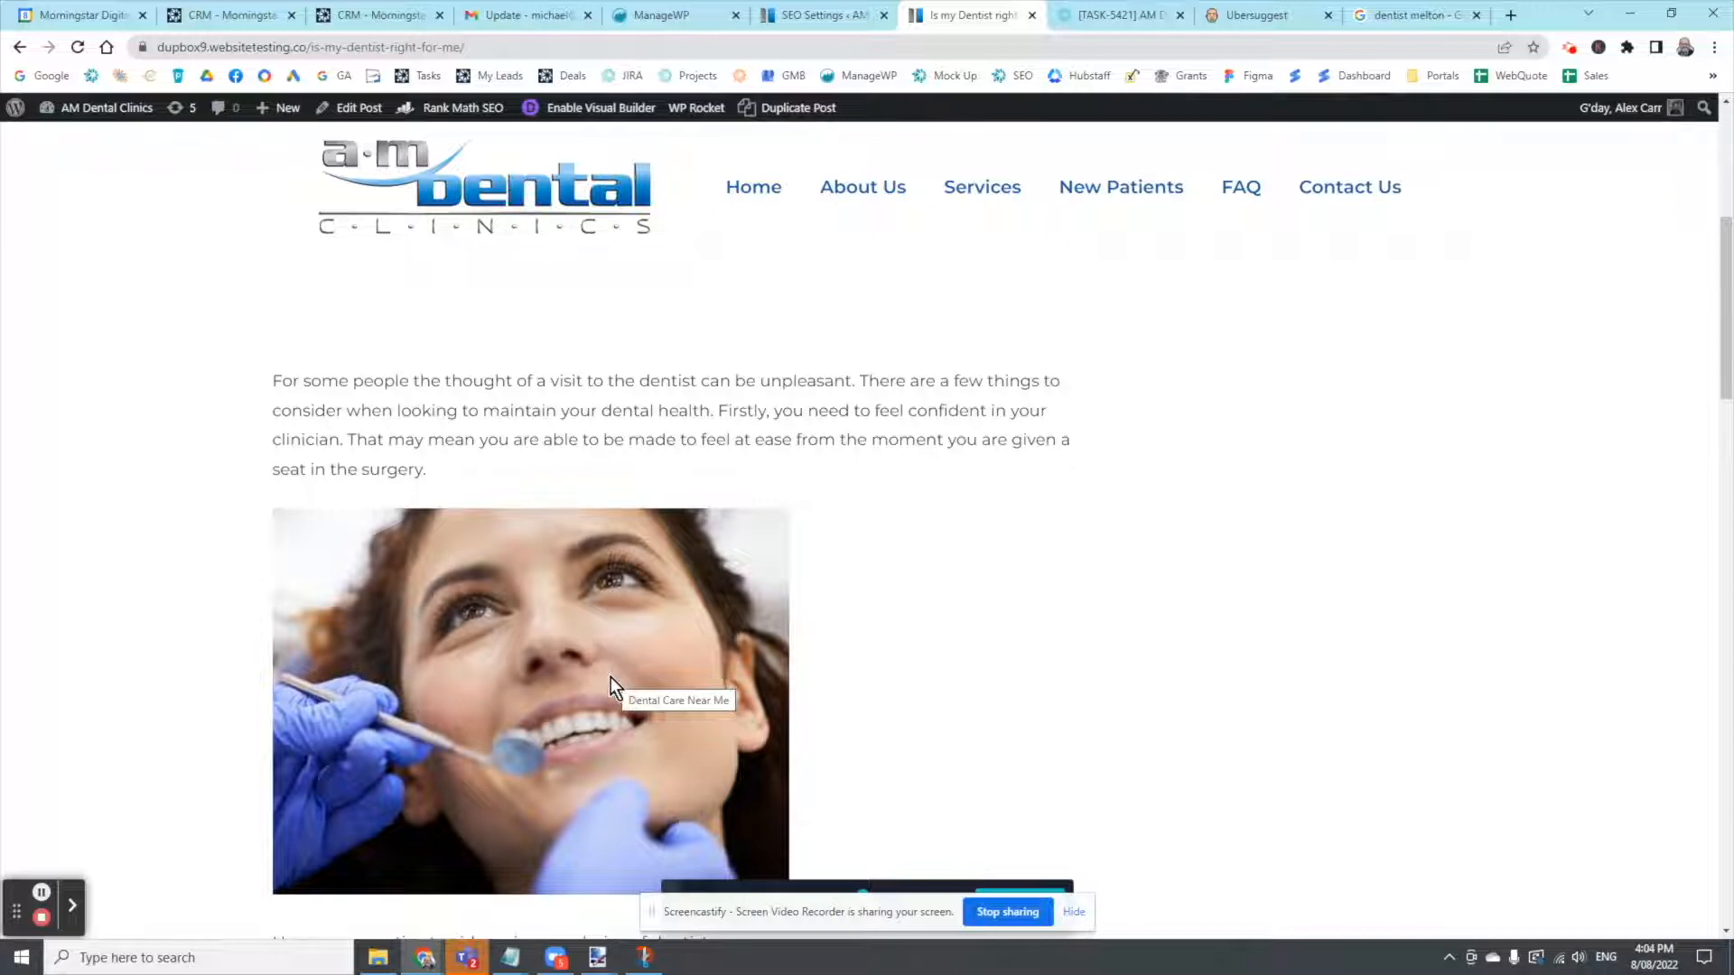
pyautogui.moveTo(597, 586)
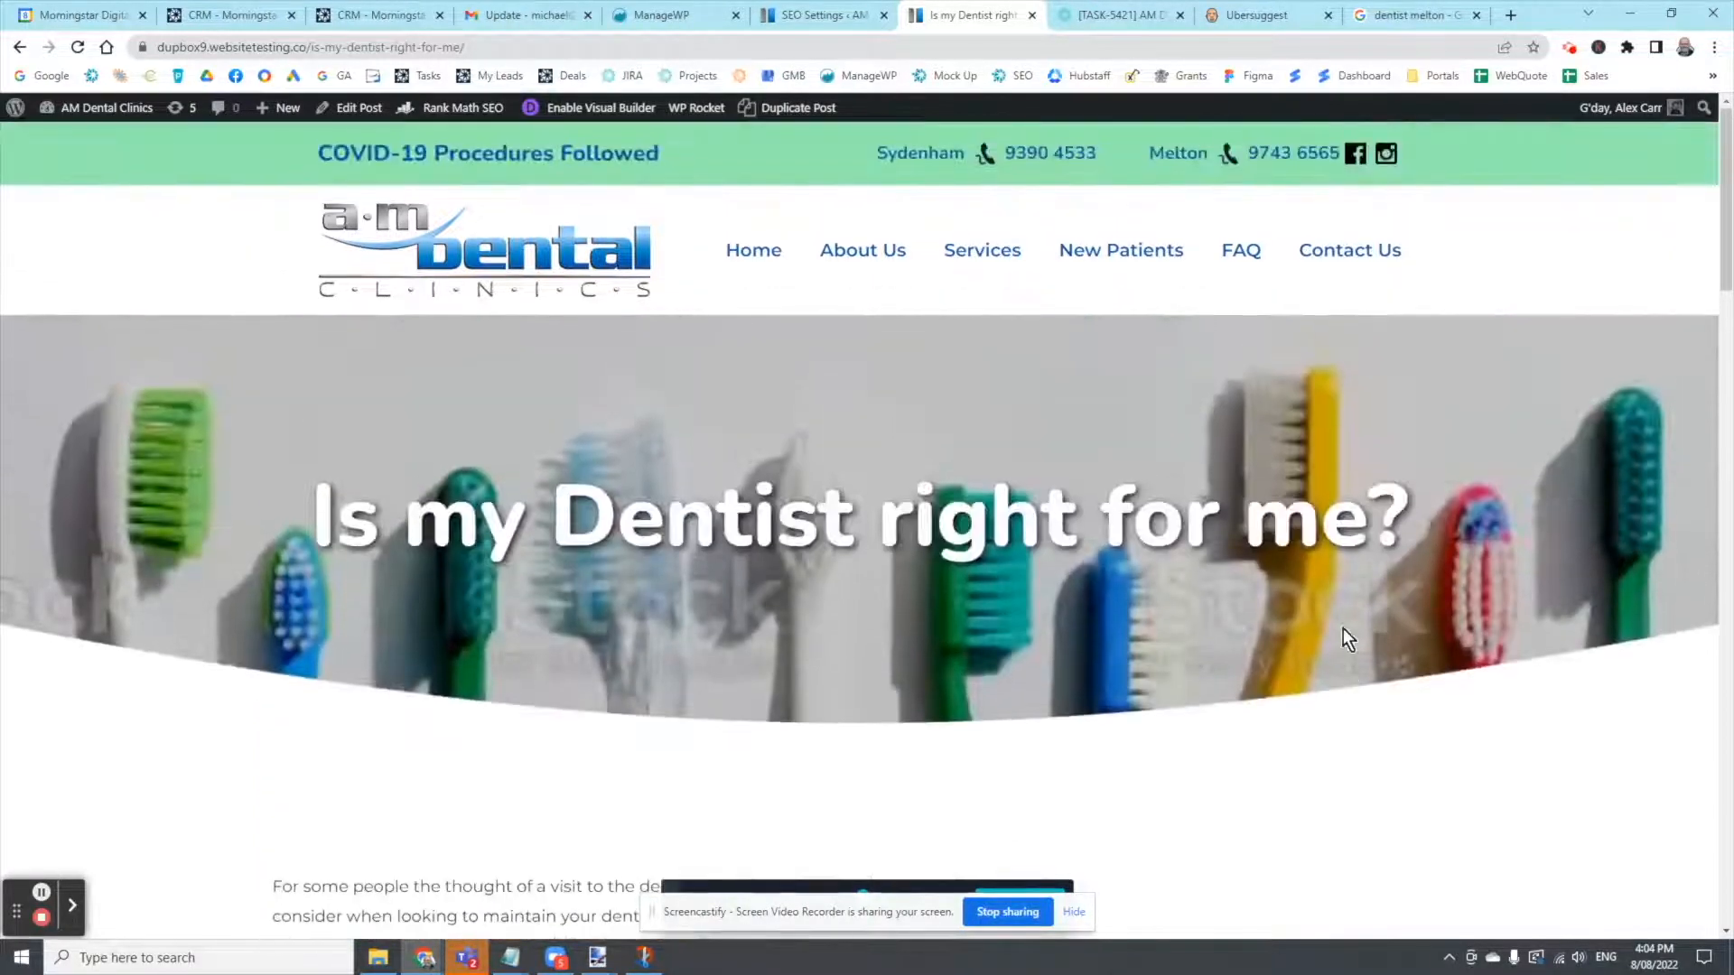
pyautogui.scroll(-3)
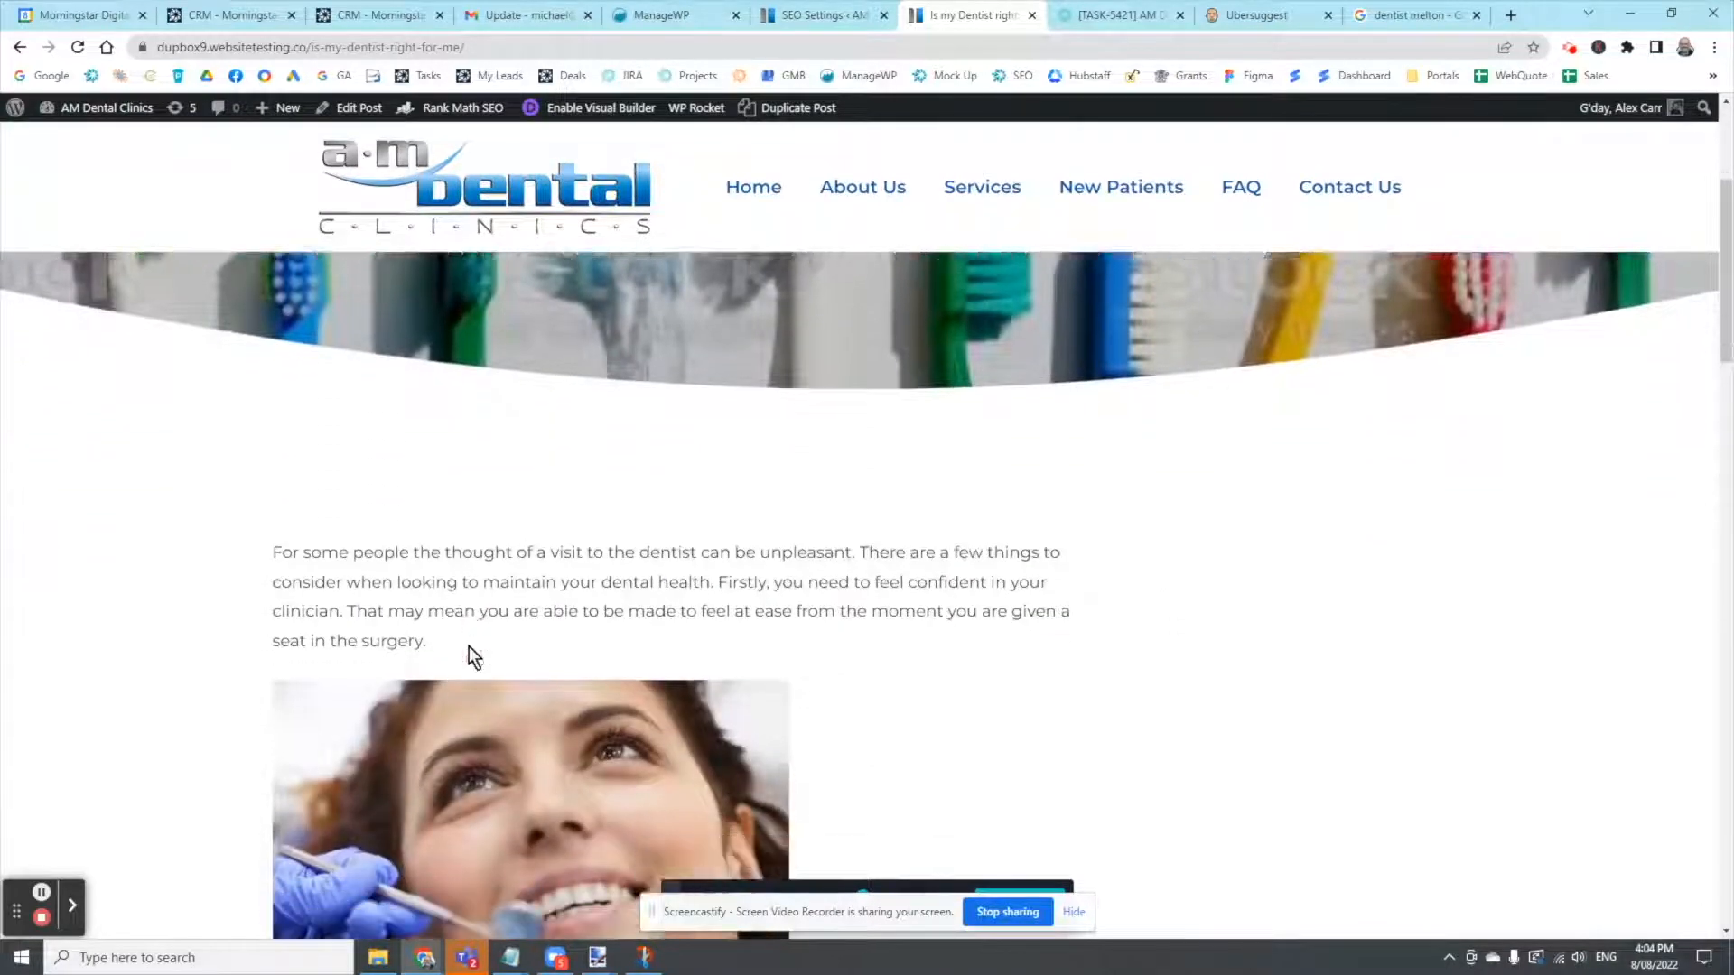
pyautogui.scroll(-3)
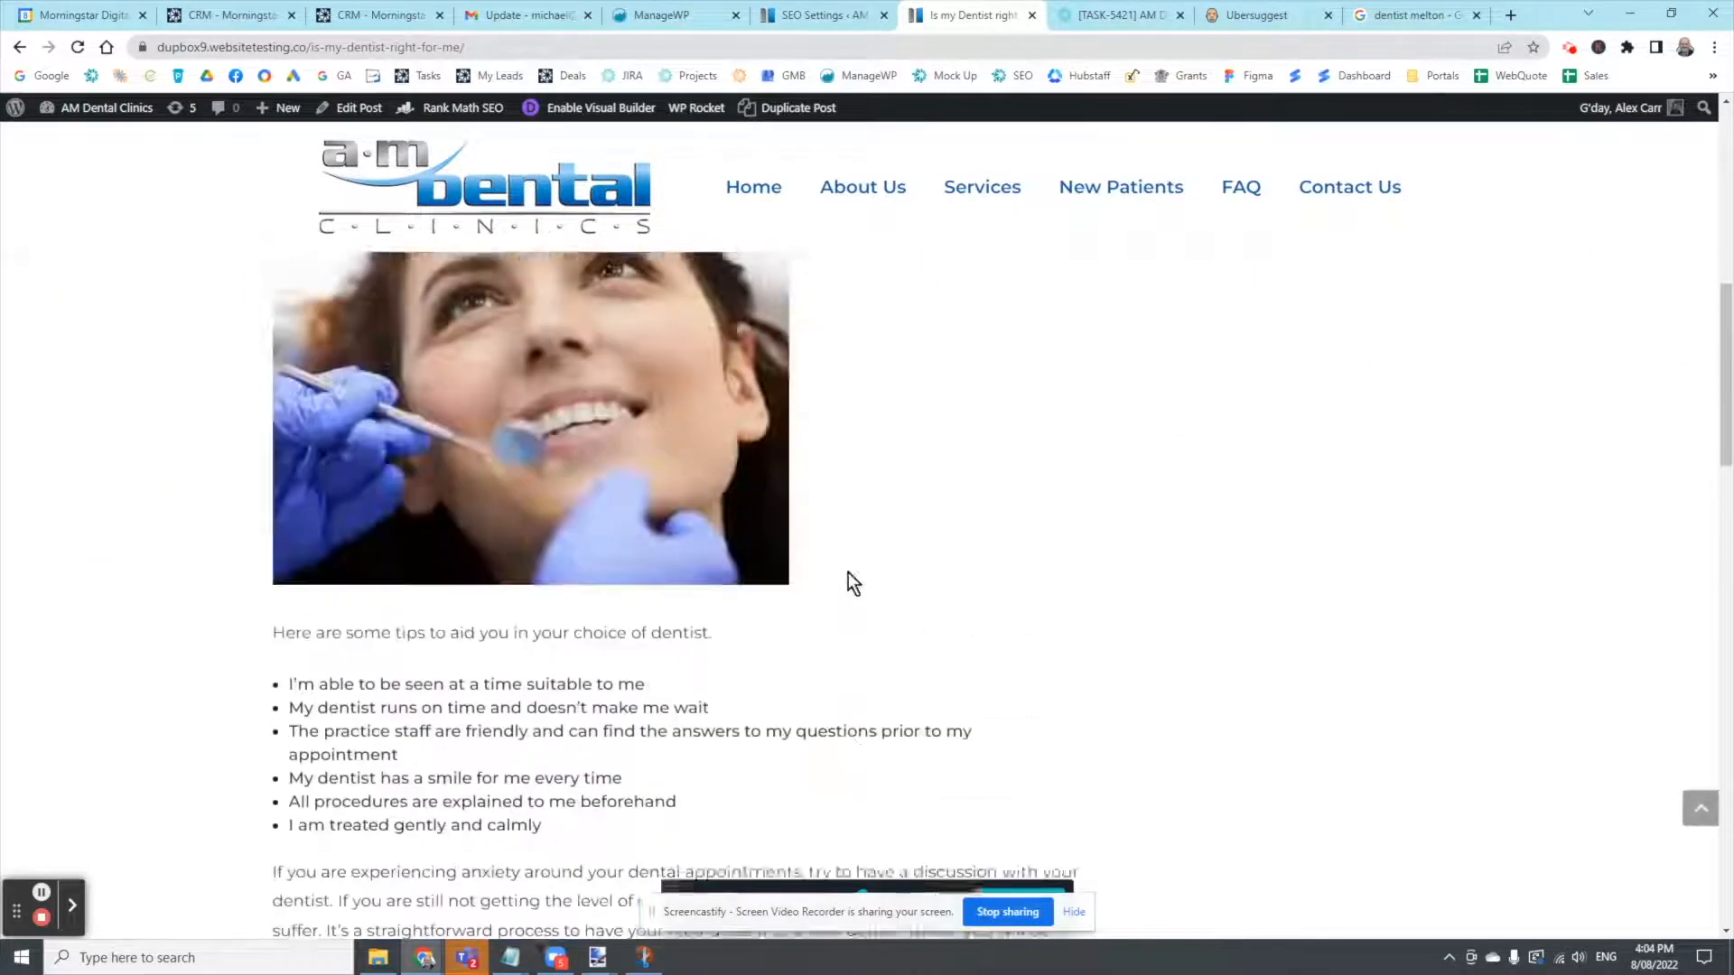
pyautogui.scroll(3)
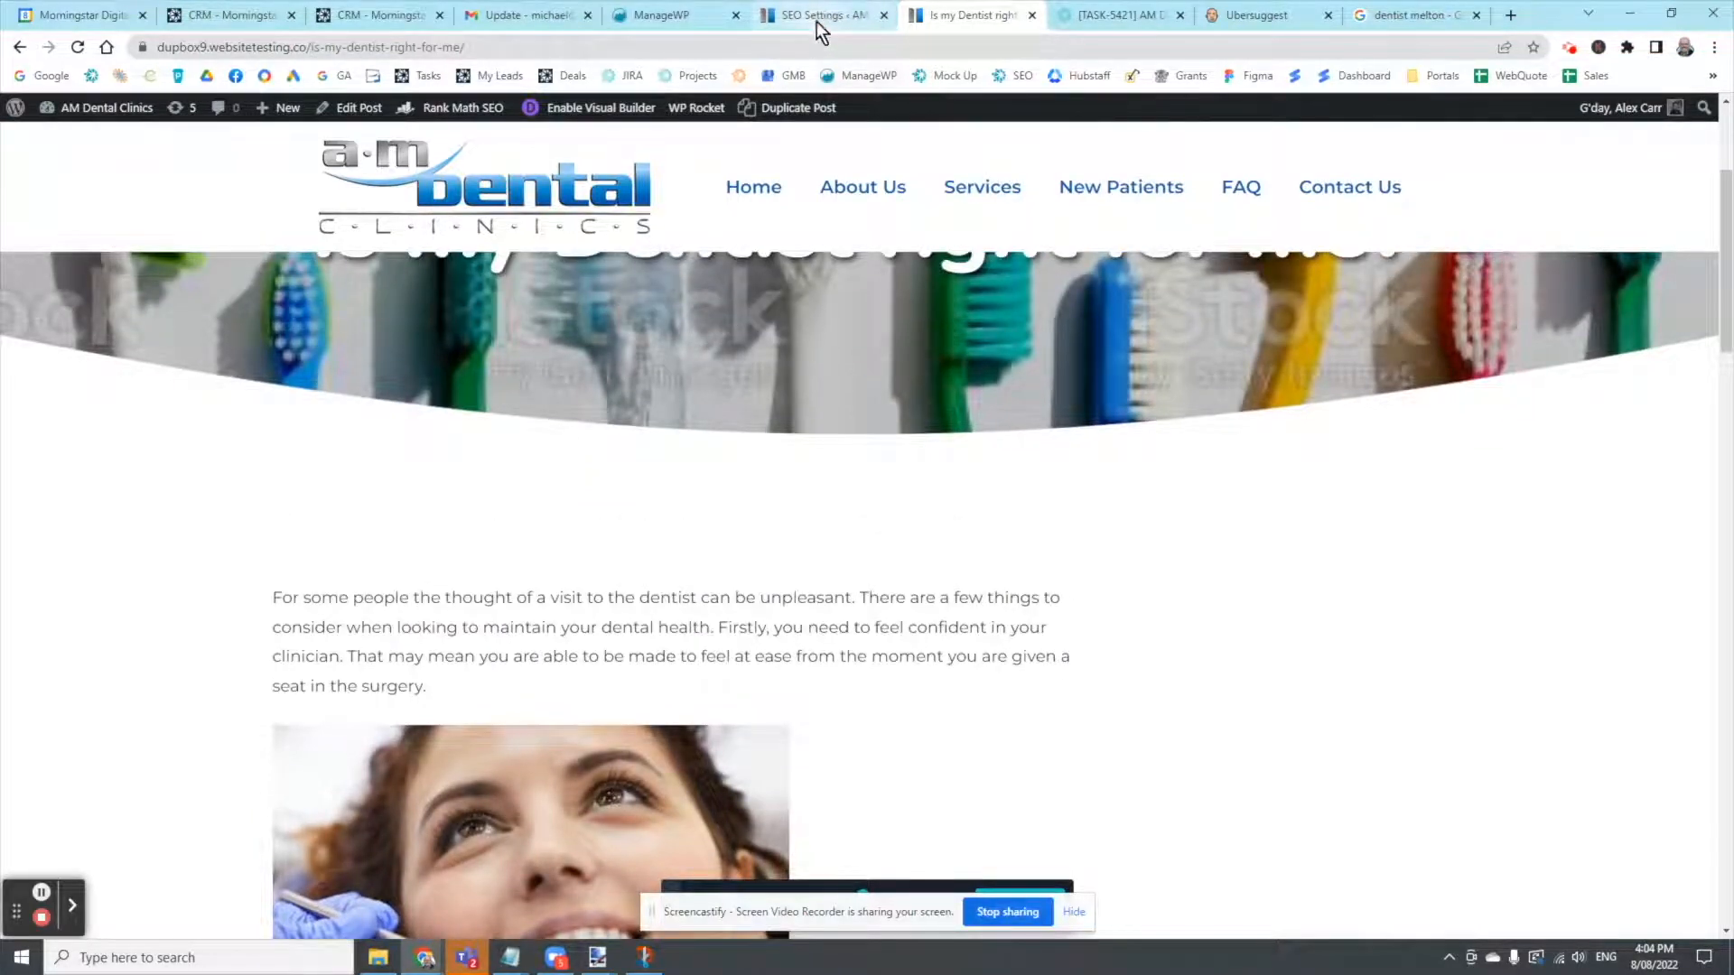
# Switch to the dental clinic's SEO Settings tab and scroll through all its settings
pyautogui.click(823, 15)
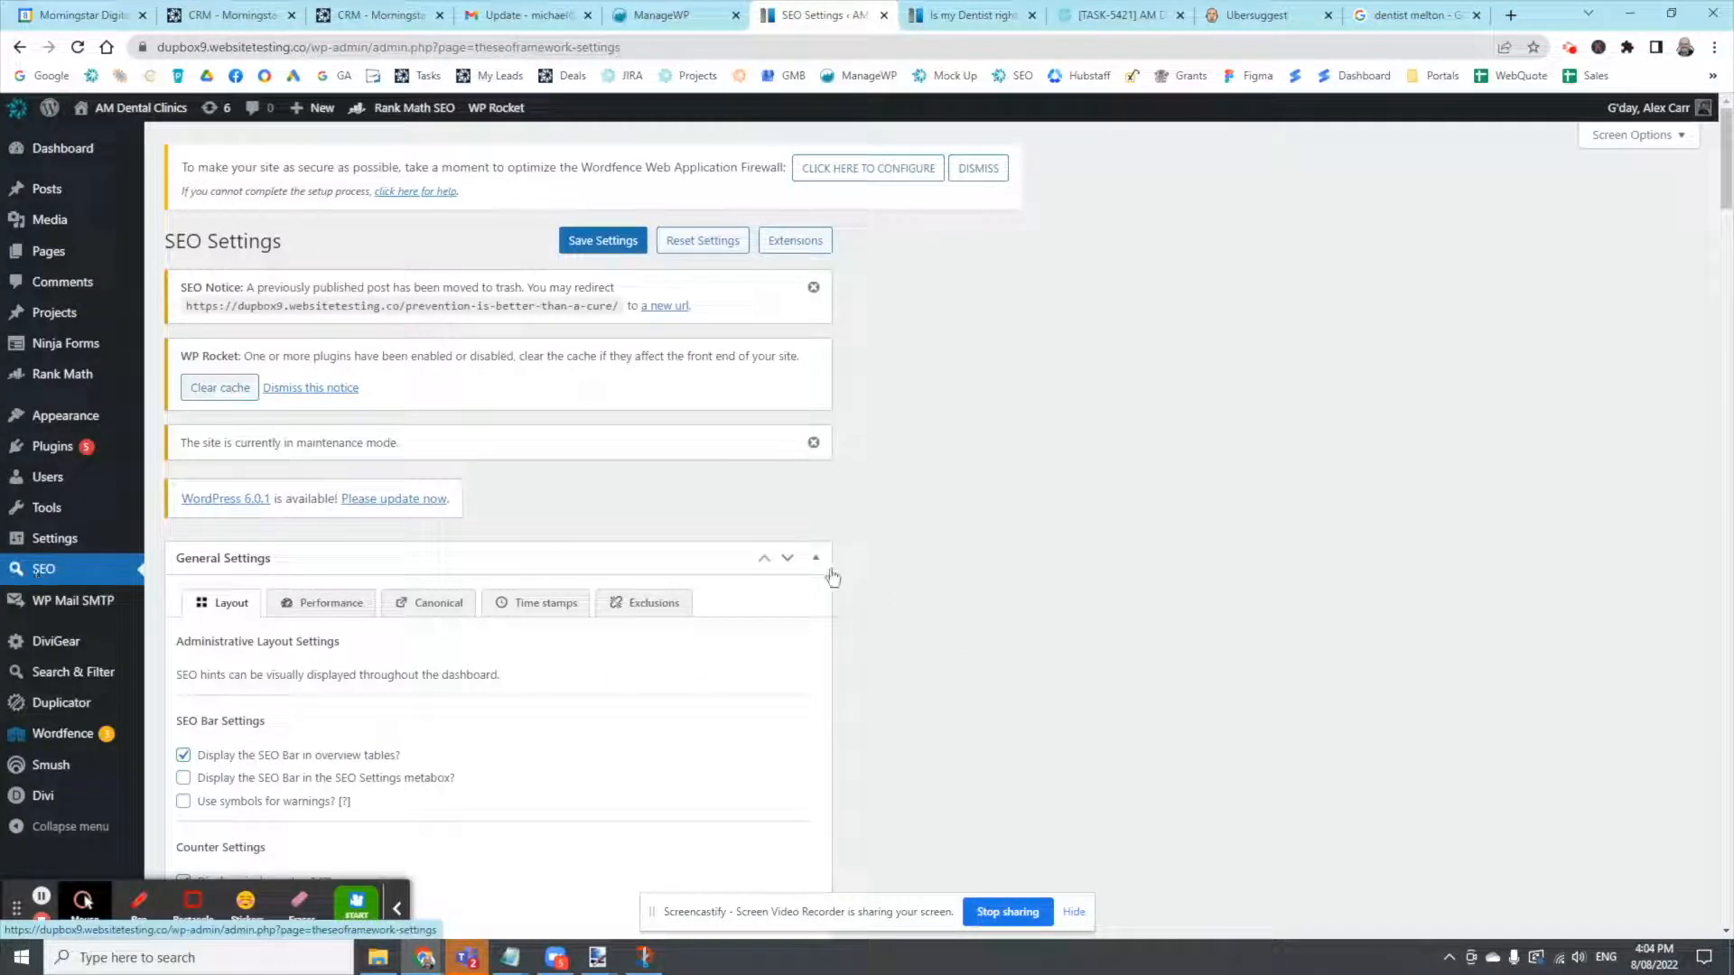
pyautogui.scroll(-3)
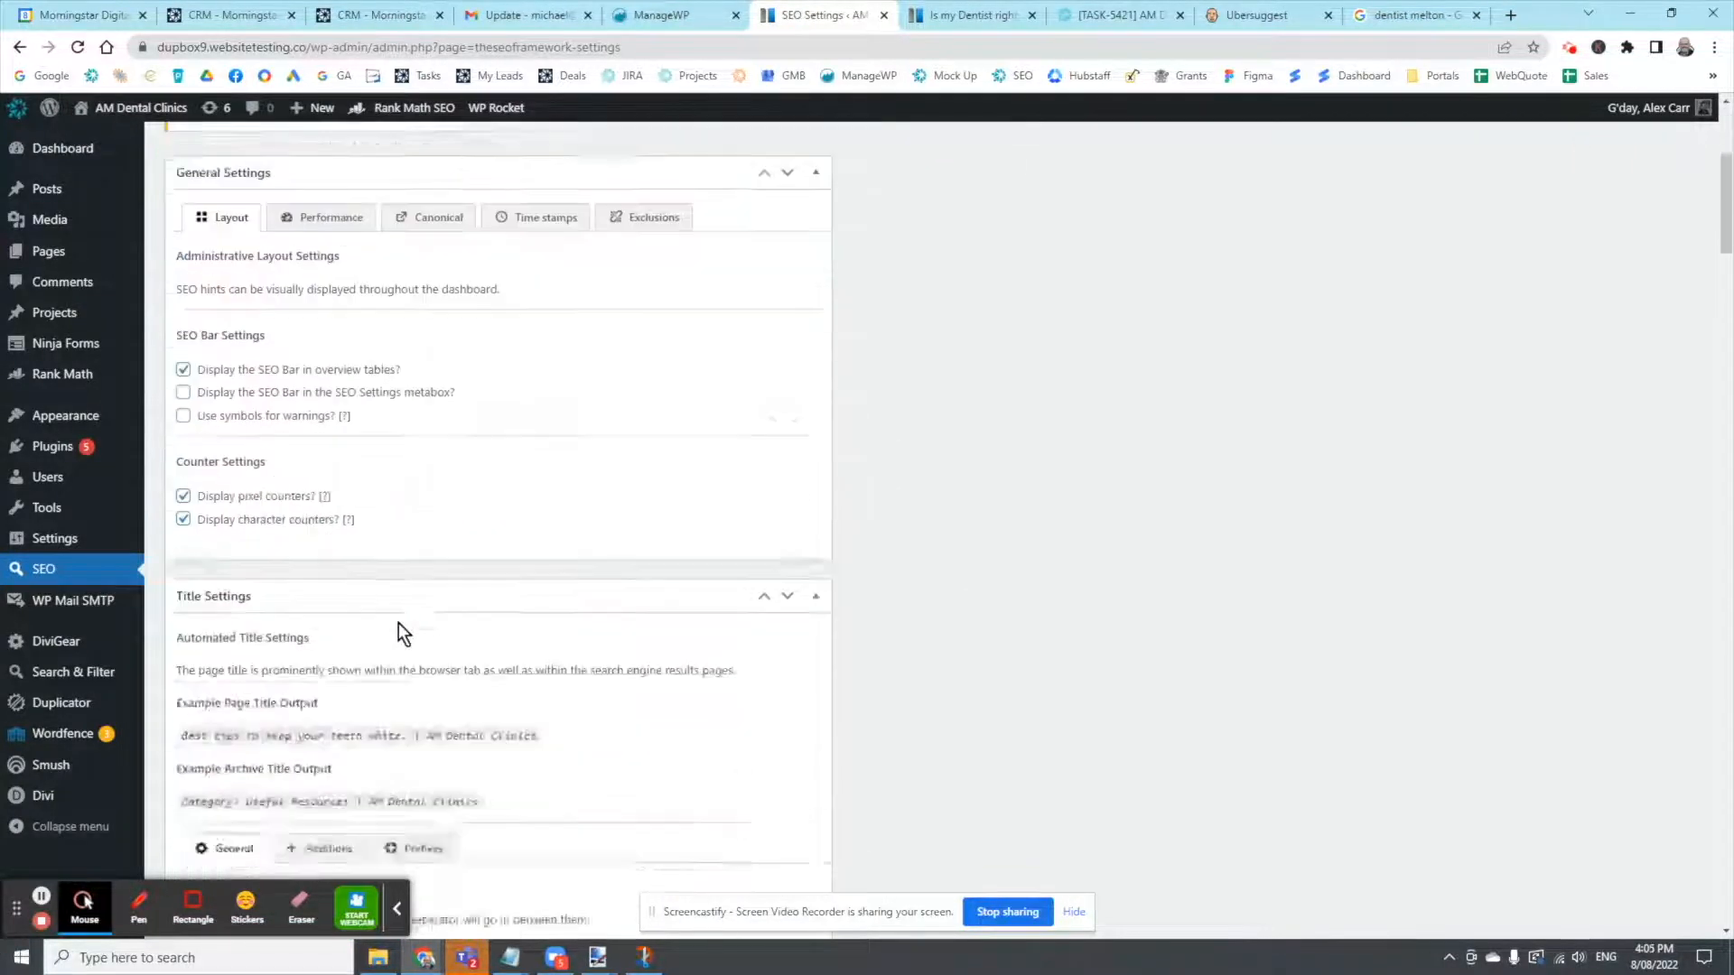
pyautogui.scroll(-3)
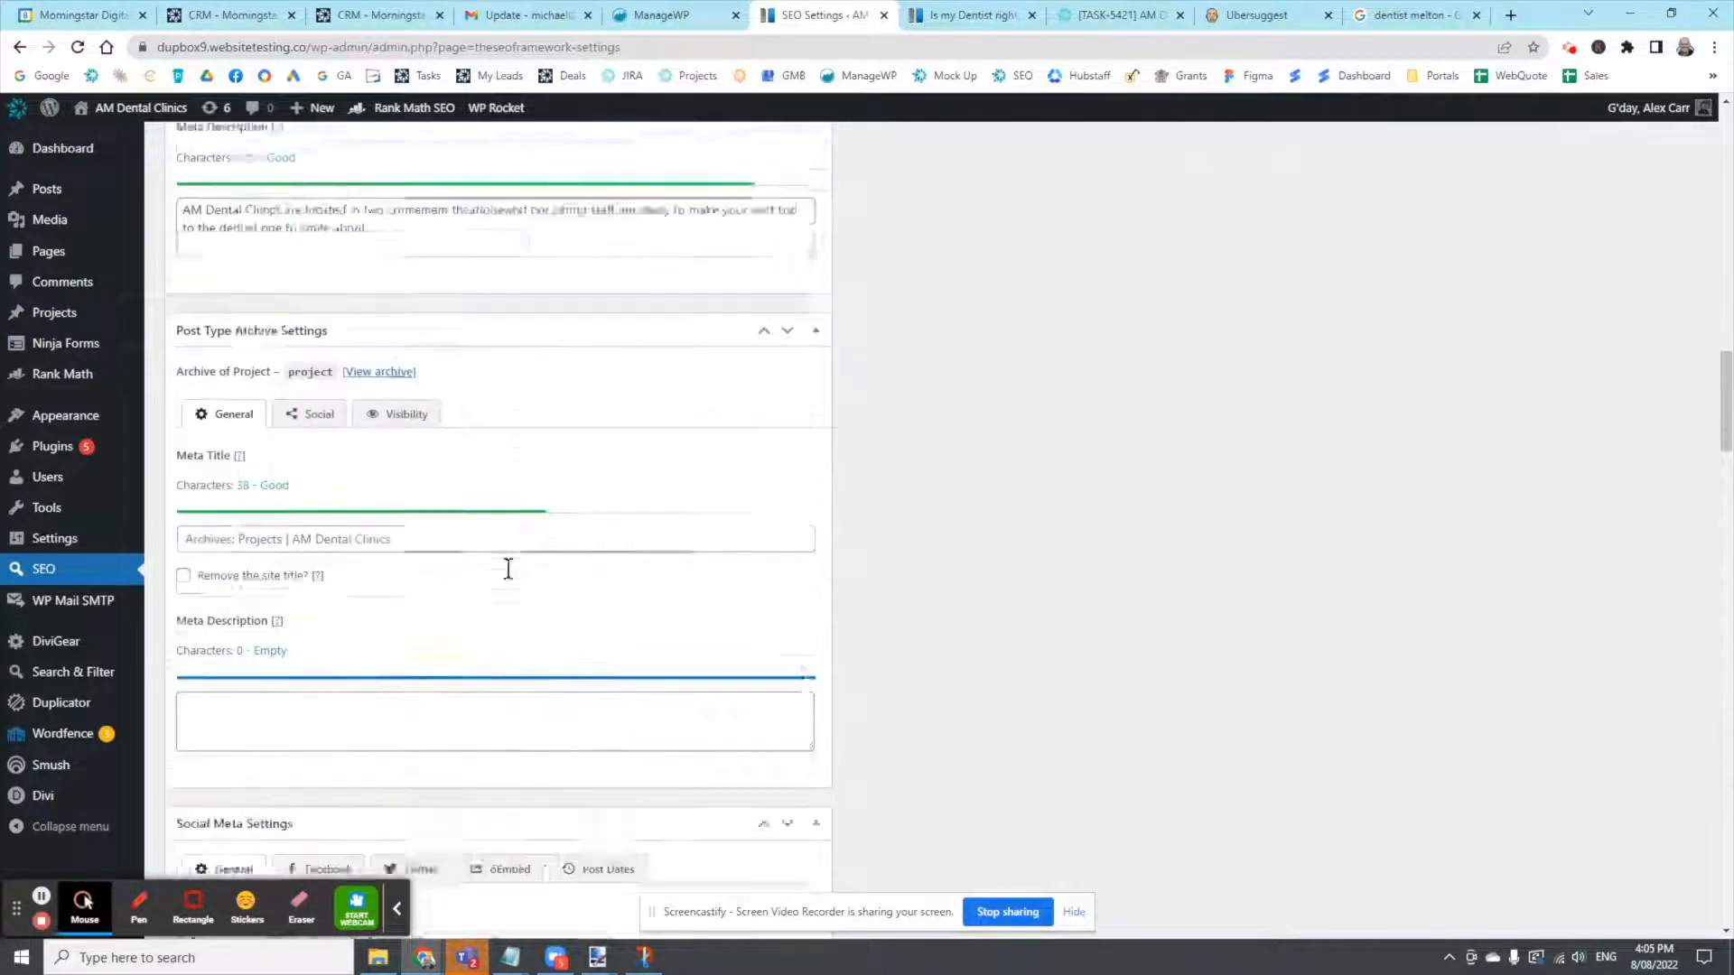
pyautogui.scroll(-3)
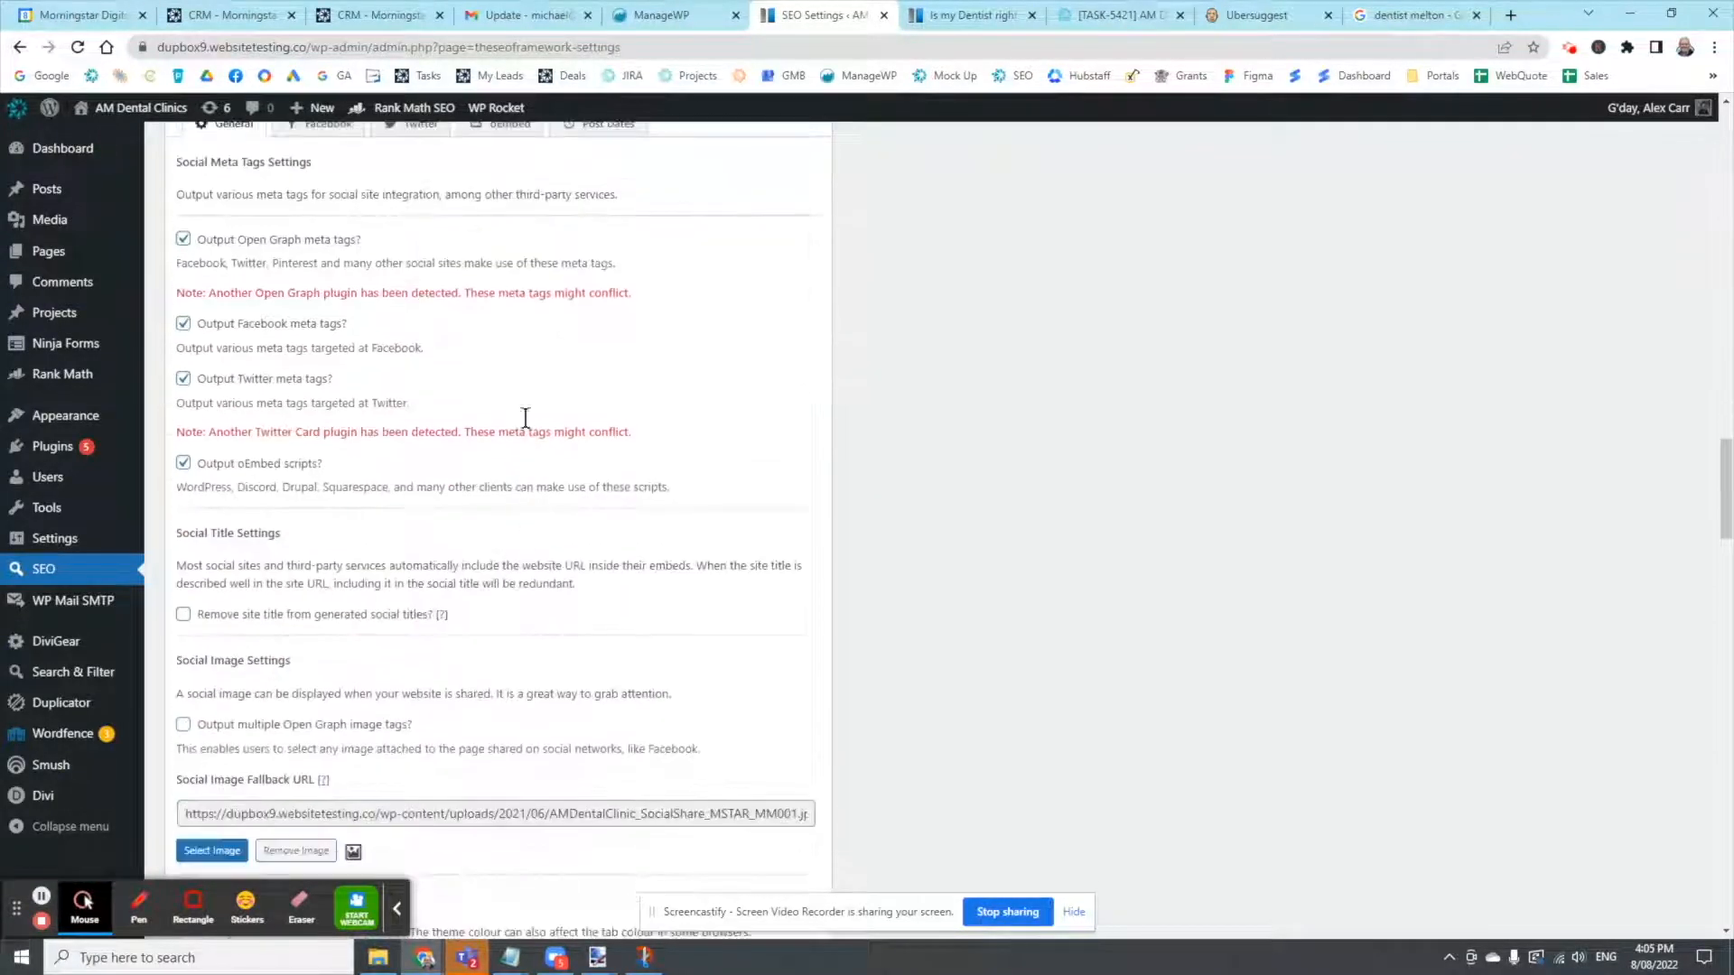
pyautogui.scroll(-3)
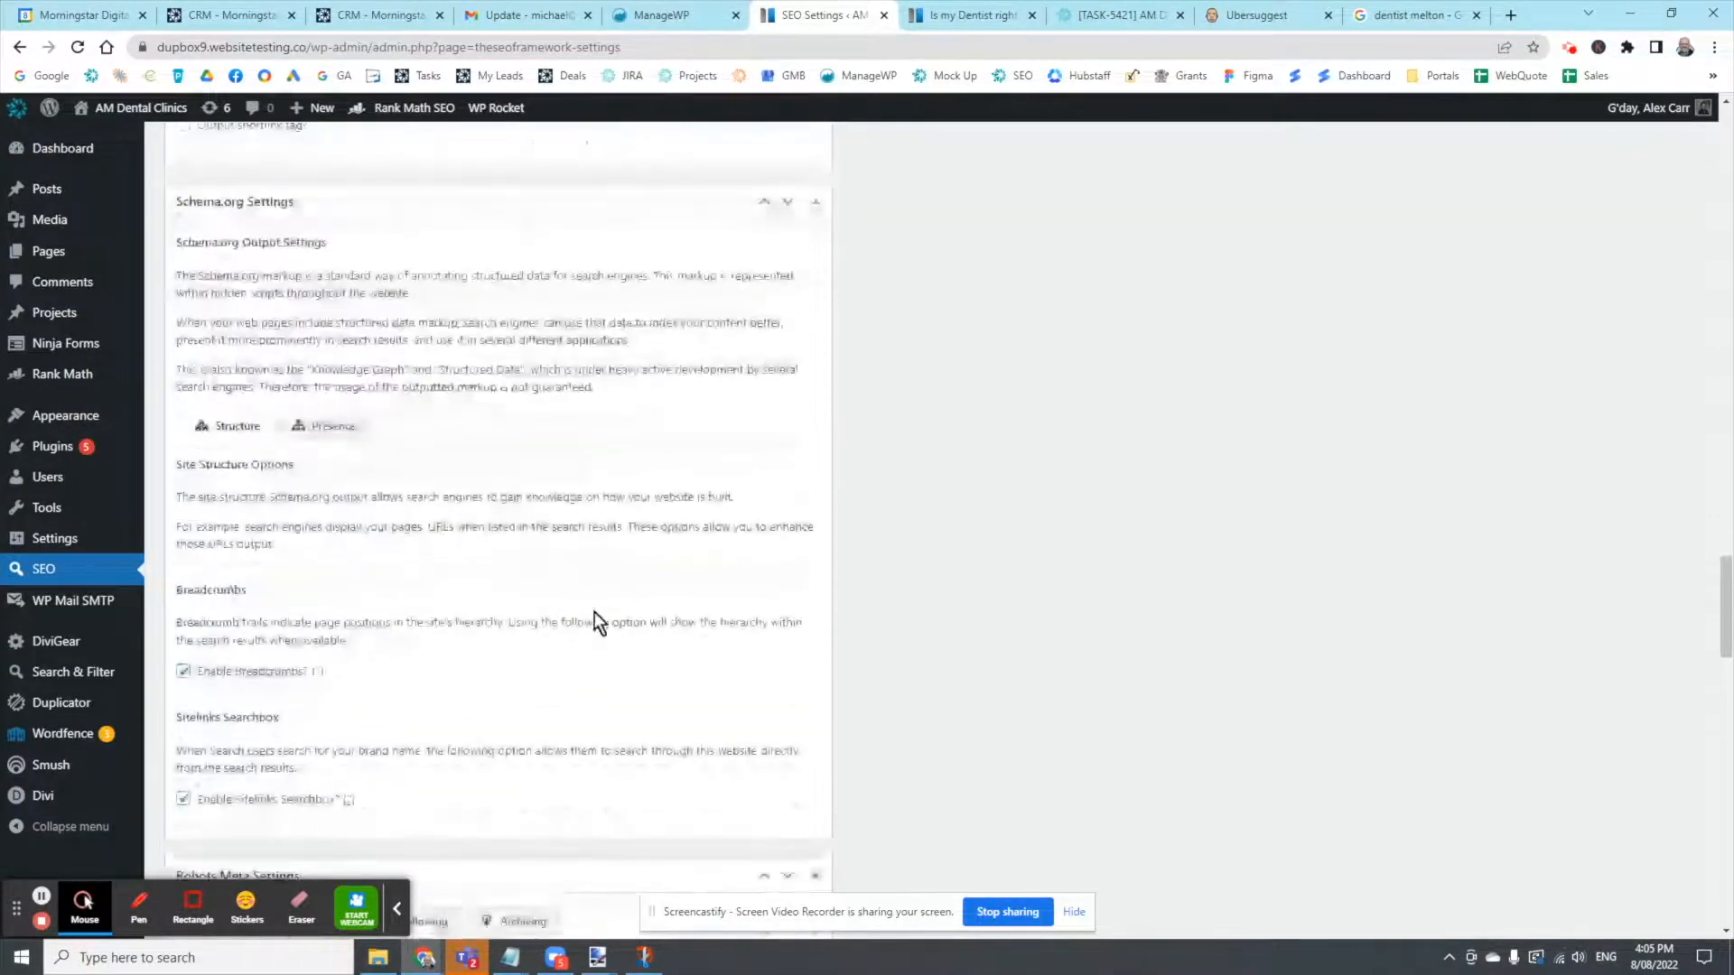
pyautogui.scroll(-3)
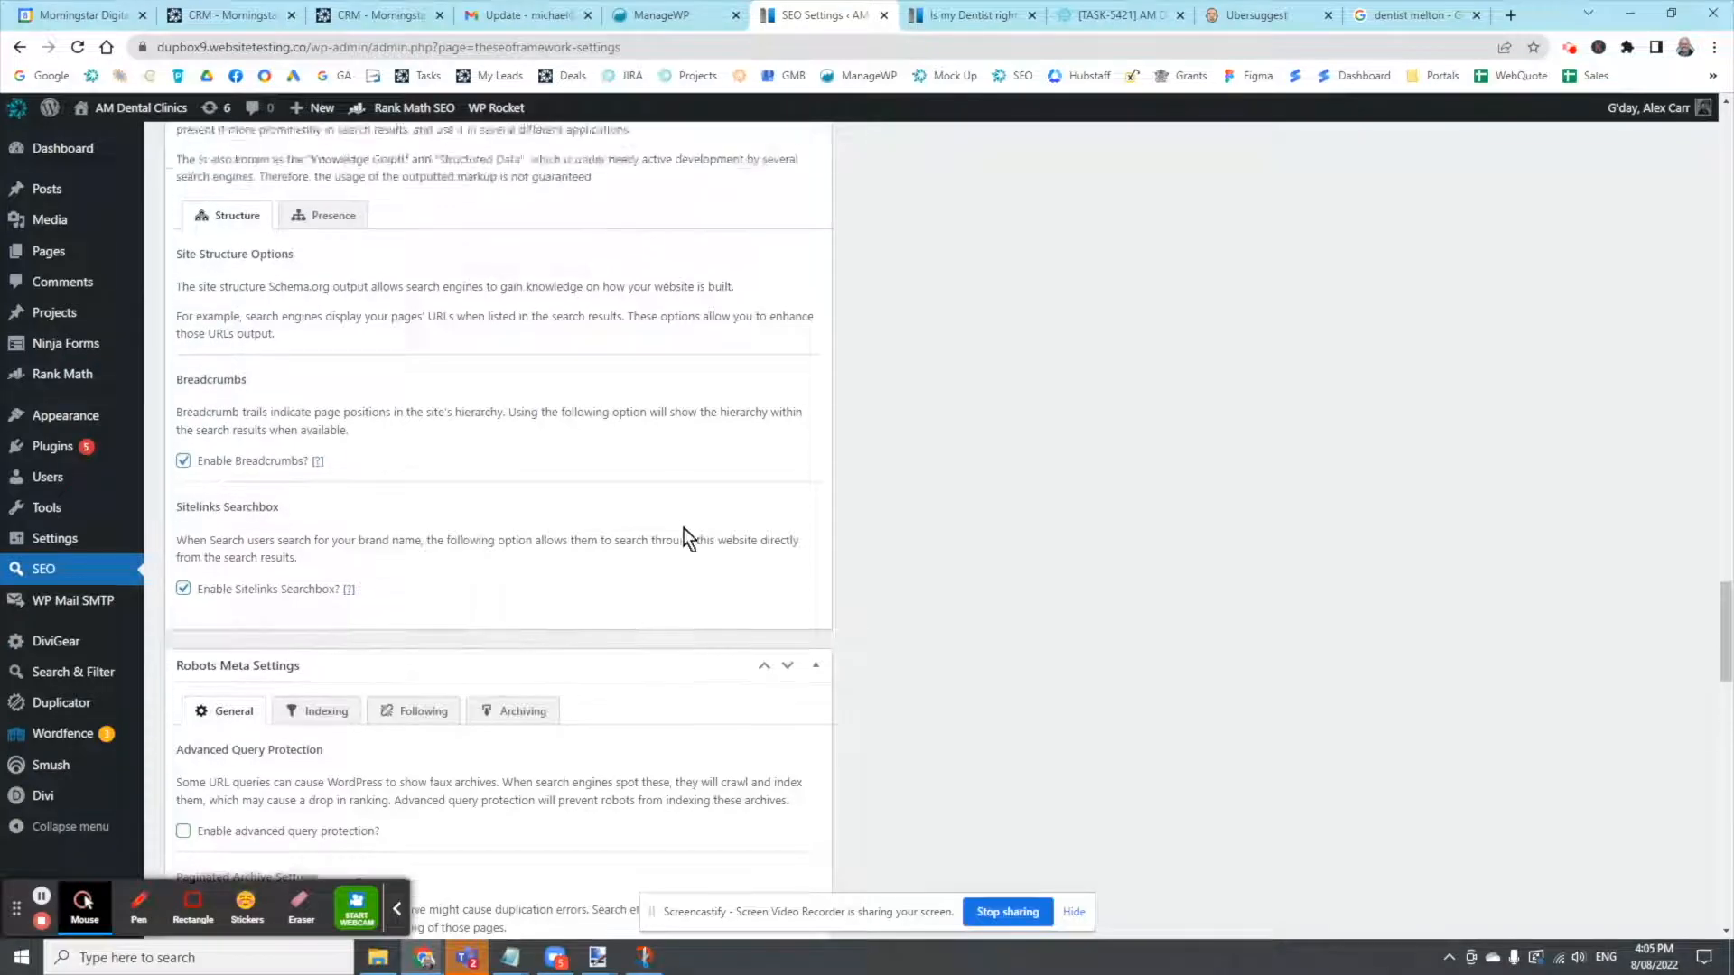
pyautogui.scroll(-3)
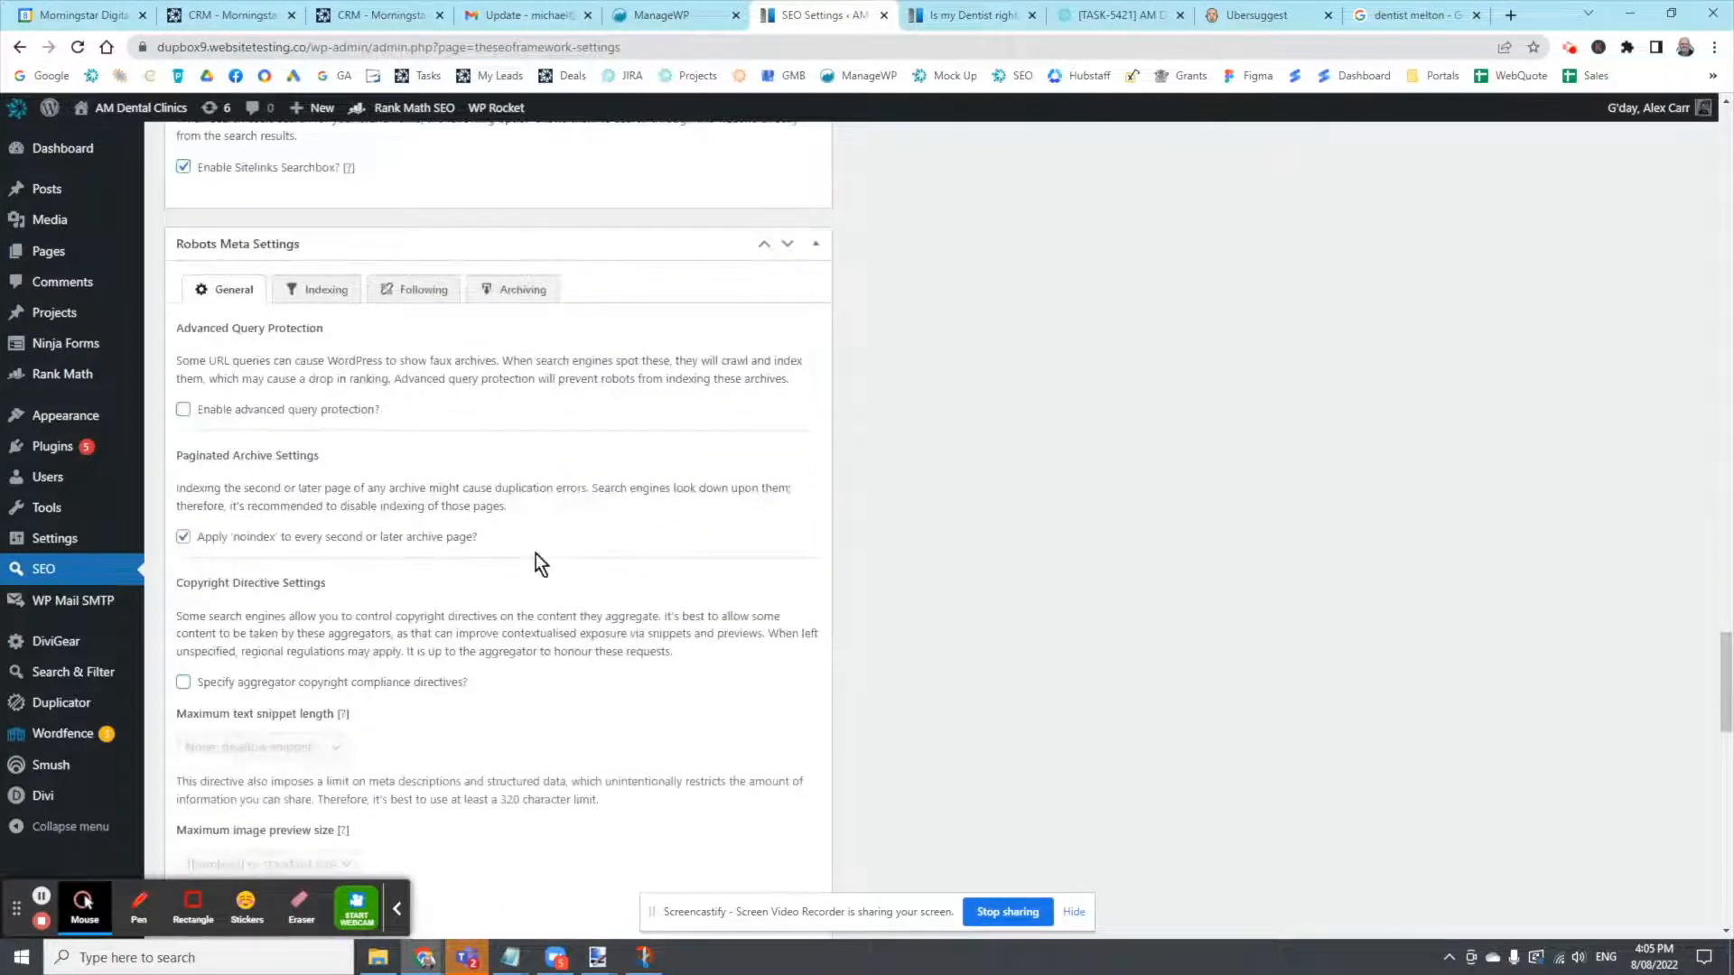
pyautogui.scroll(-3)
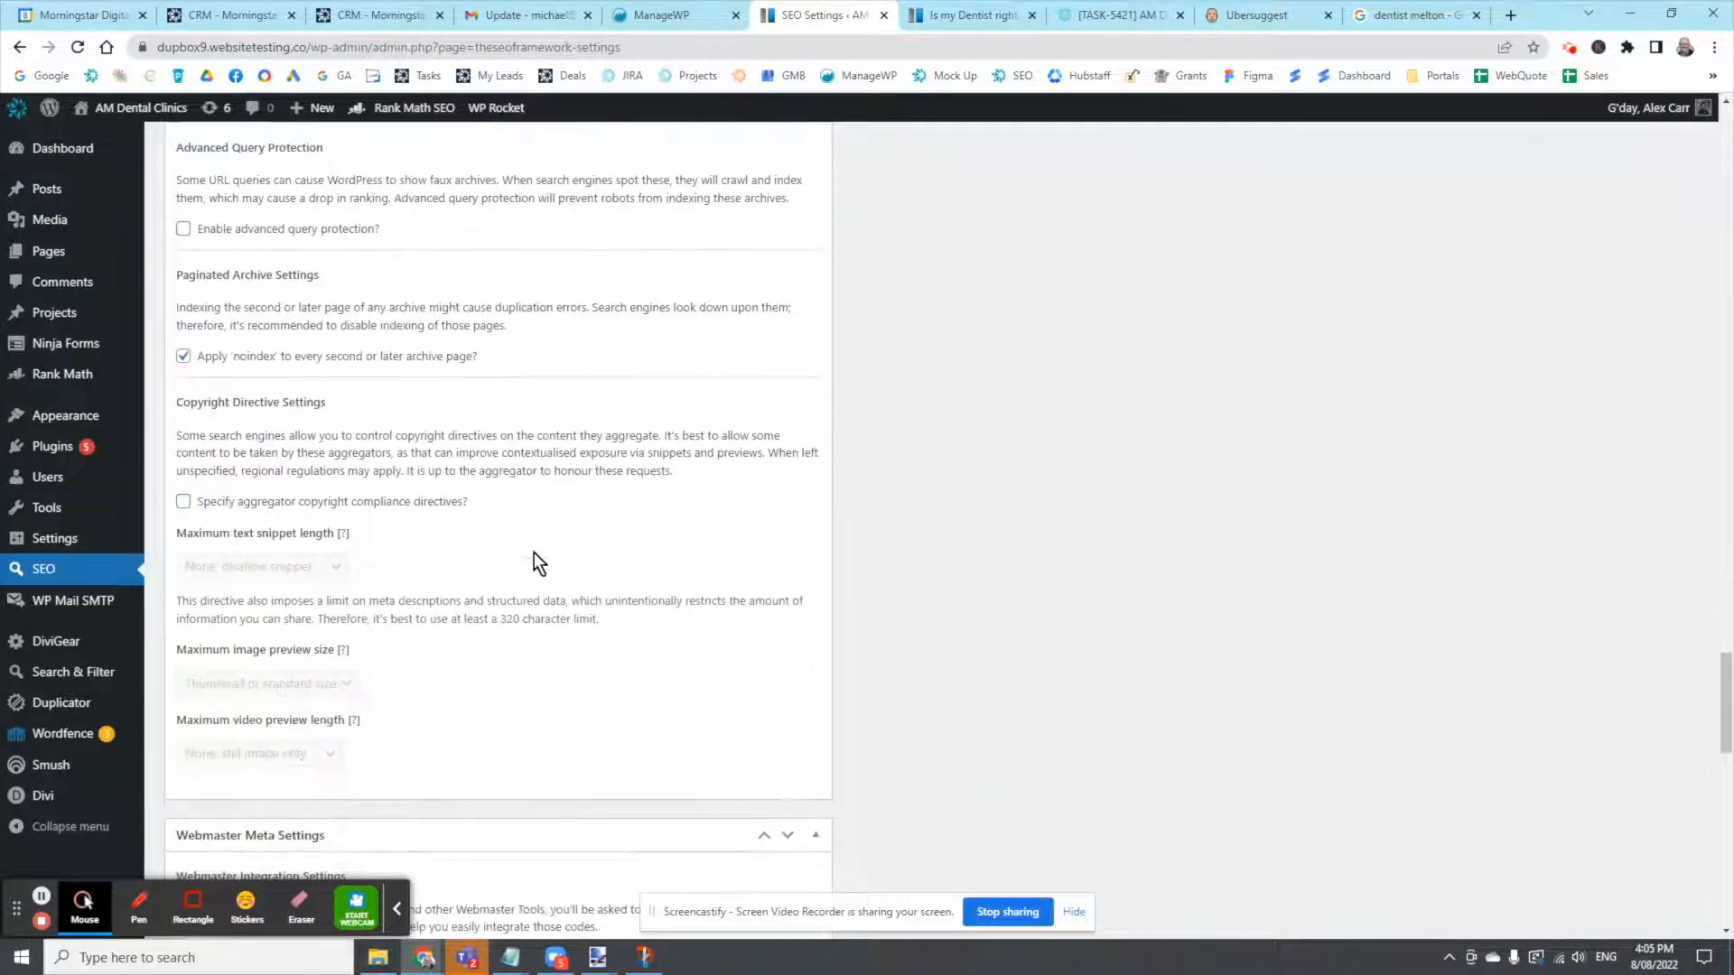
pyautogui.scroll(-3)
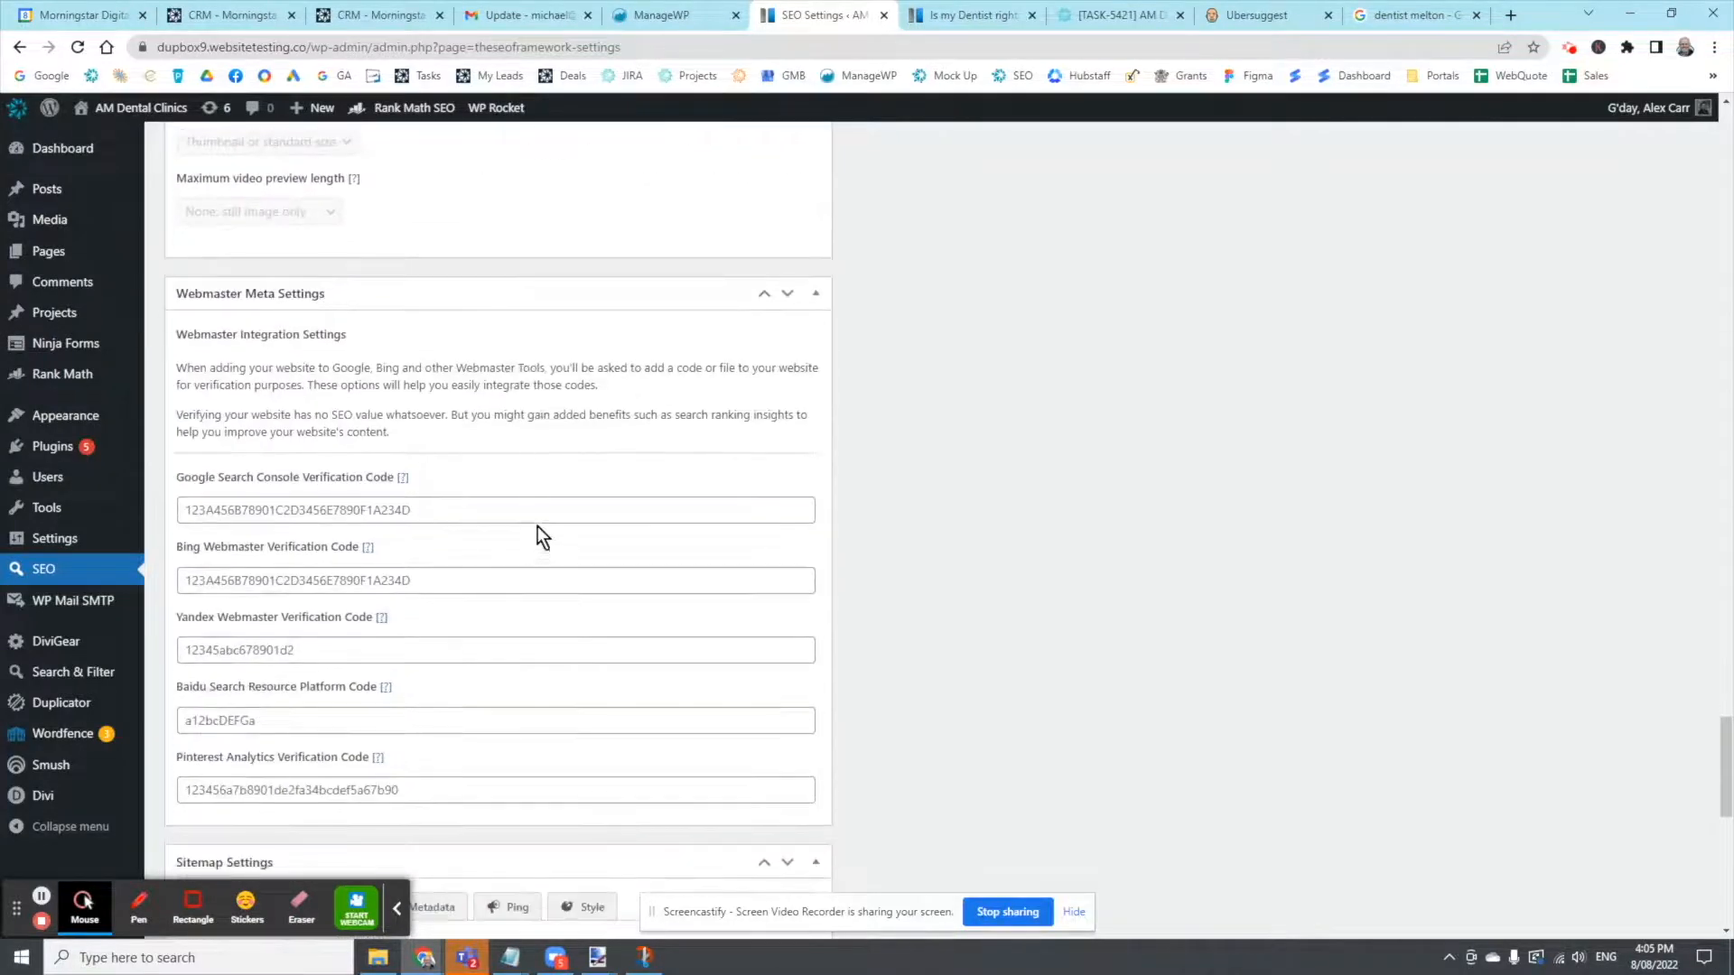
pyautogui.scroll(-3)
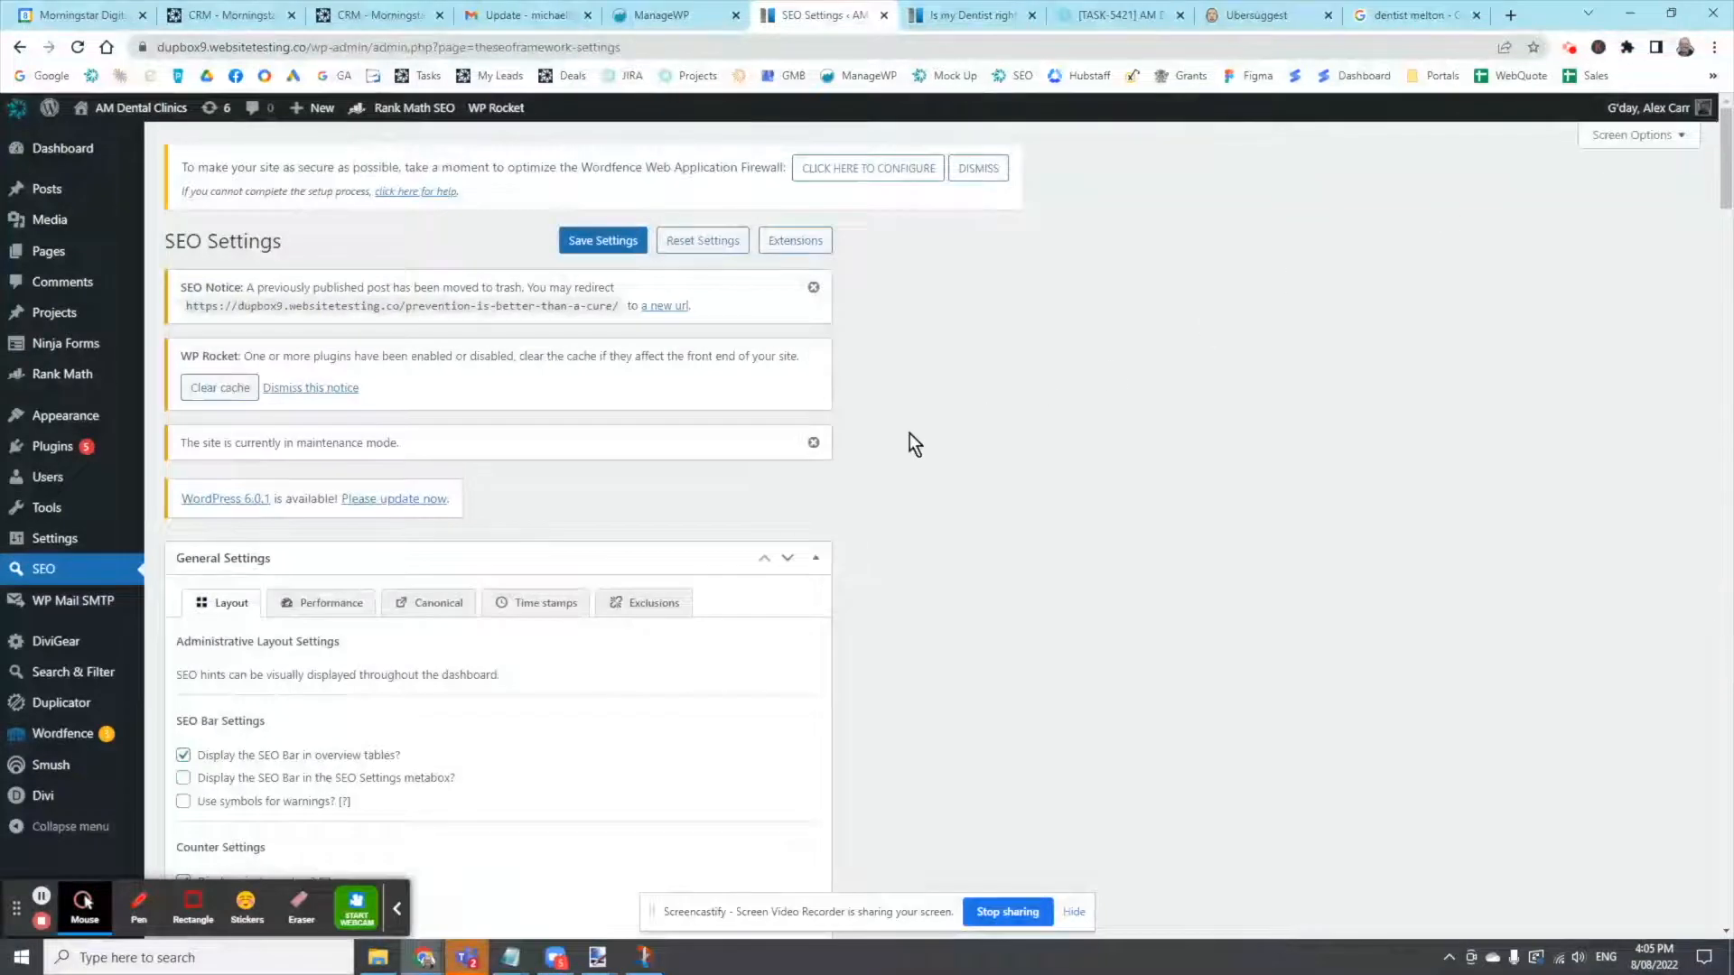
pyautogui.moveTo(1058, 272)
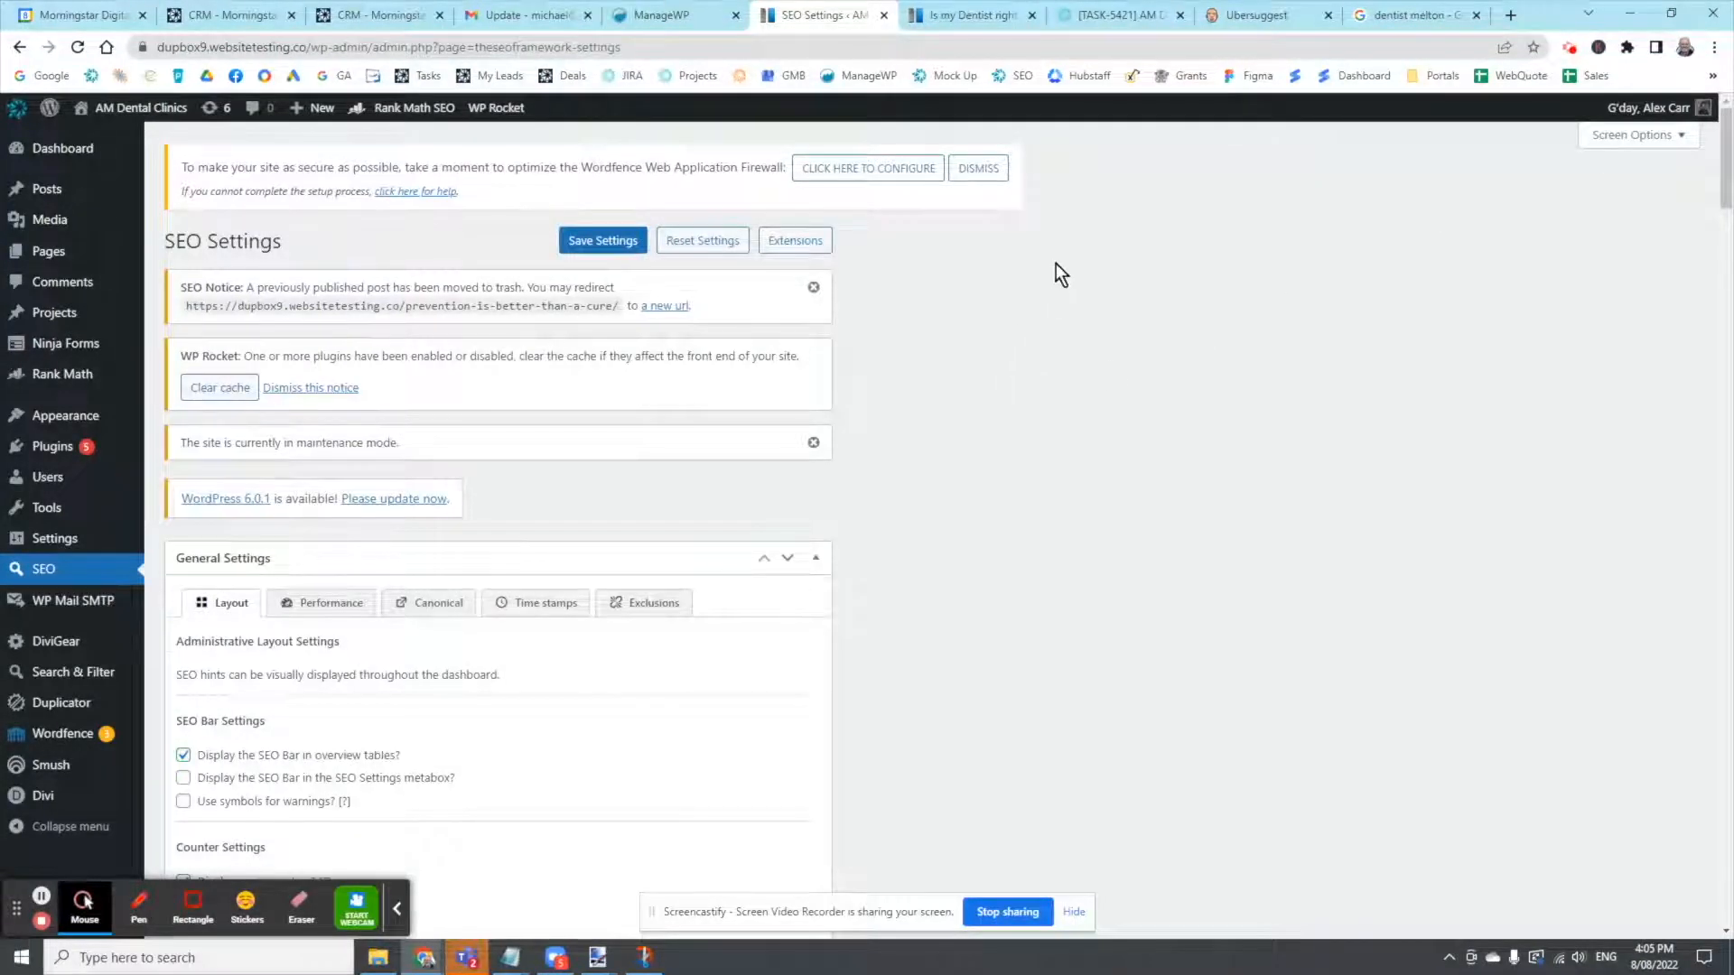
pyautogui.moveTo(1141, 198)
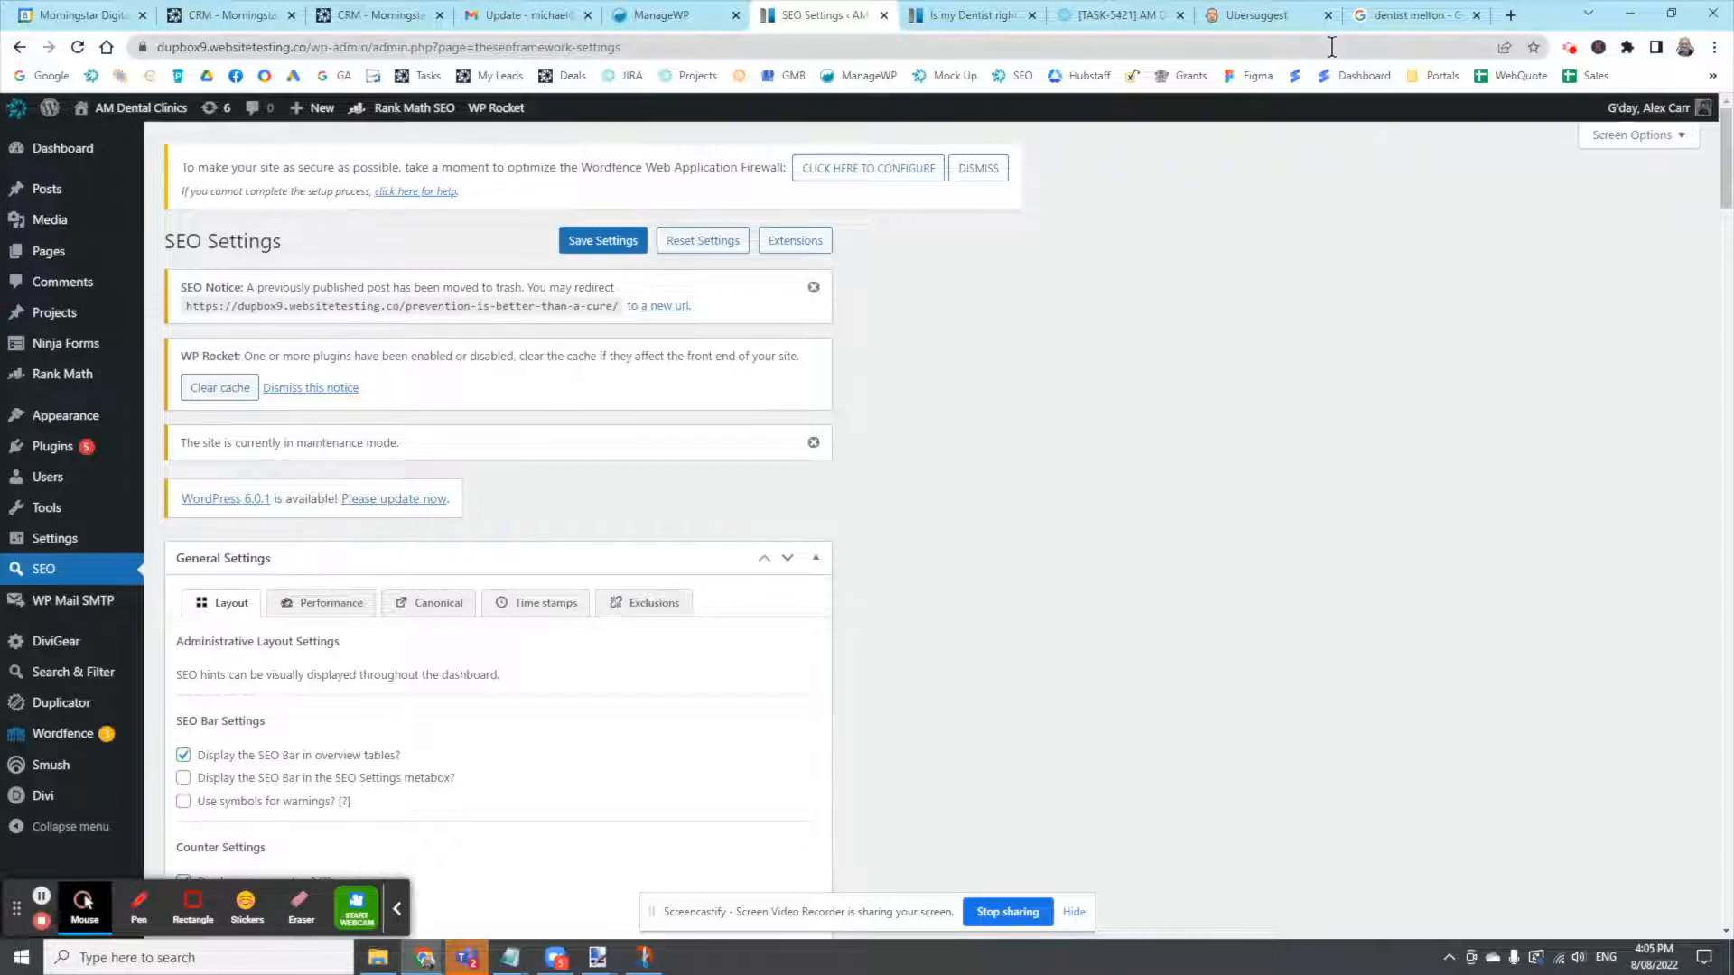
pyautogui.moveTo(1415, 14)
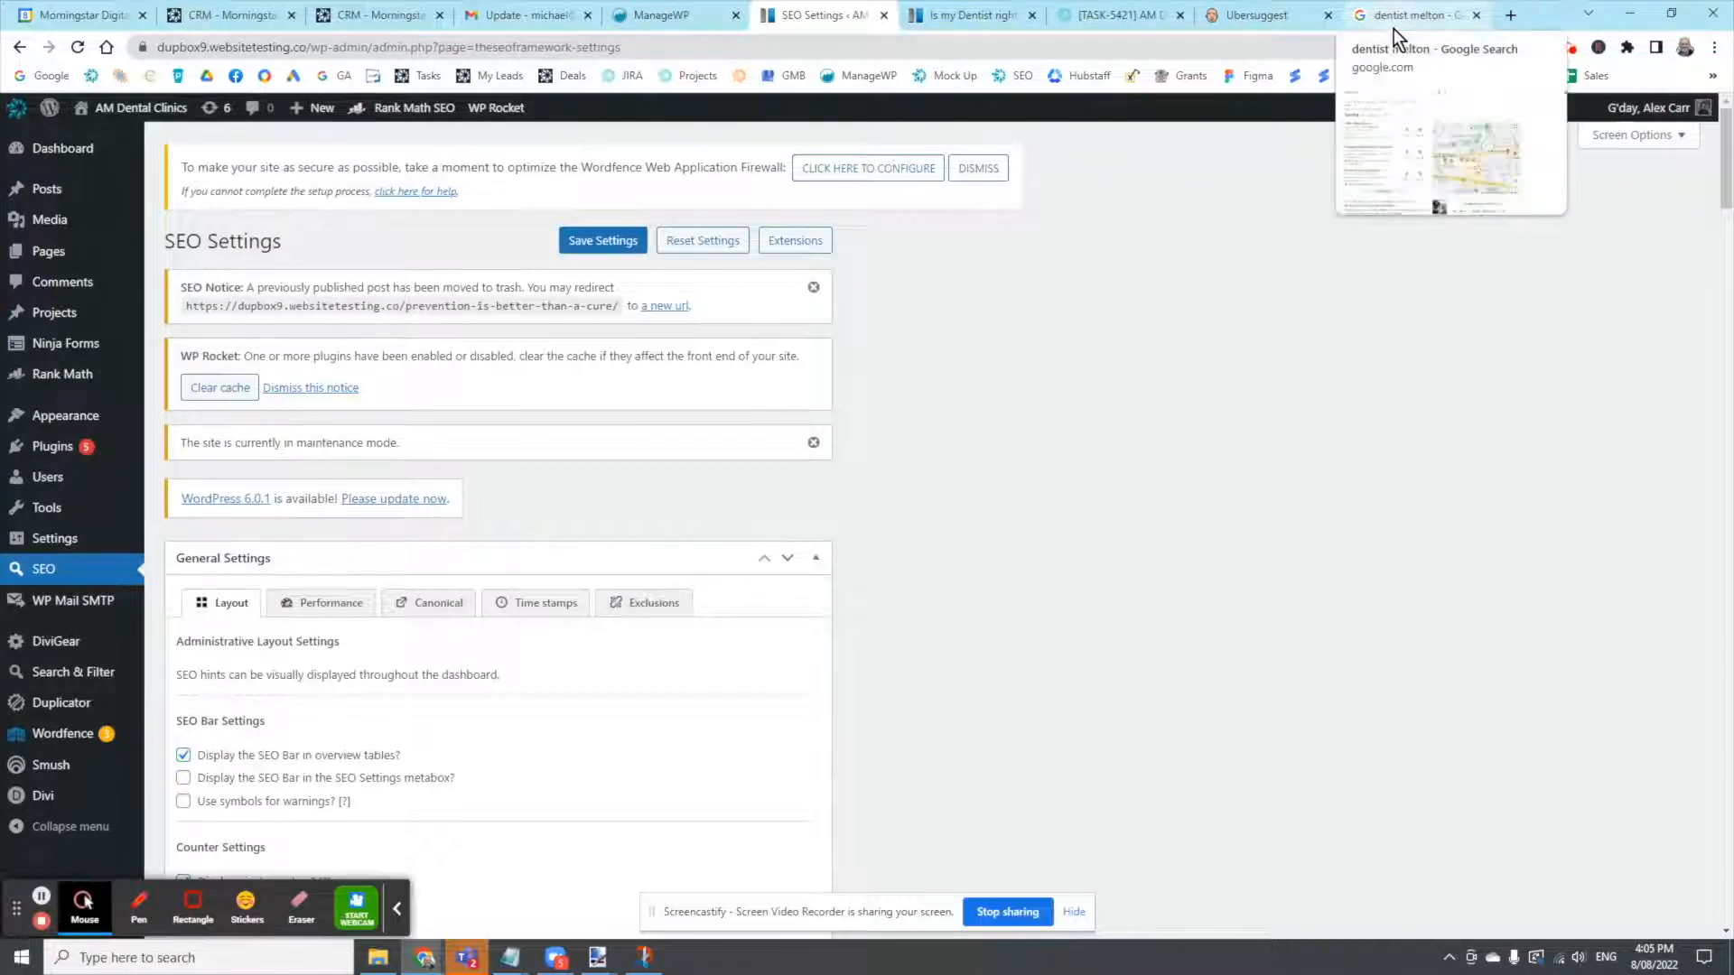
# Scroll the 'dentist melton' Google results down to the Keywords Everywhere difficulty and Trend Data panels
pyautogui.click(1414, 14)
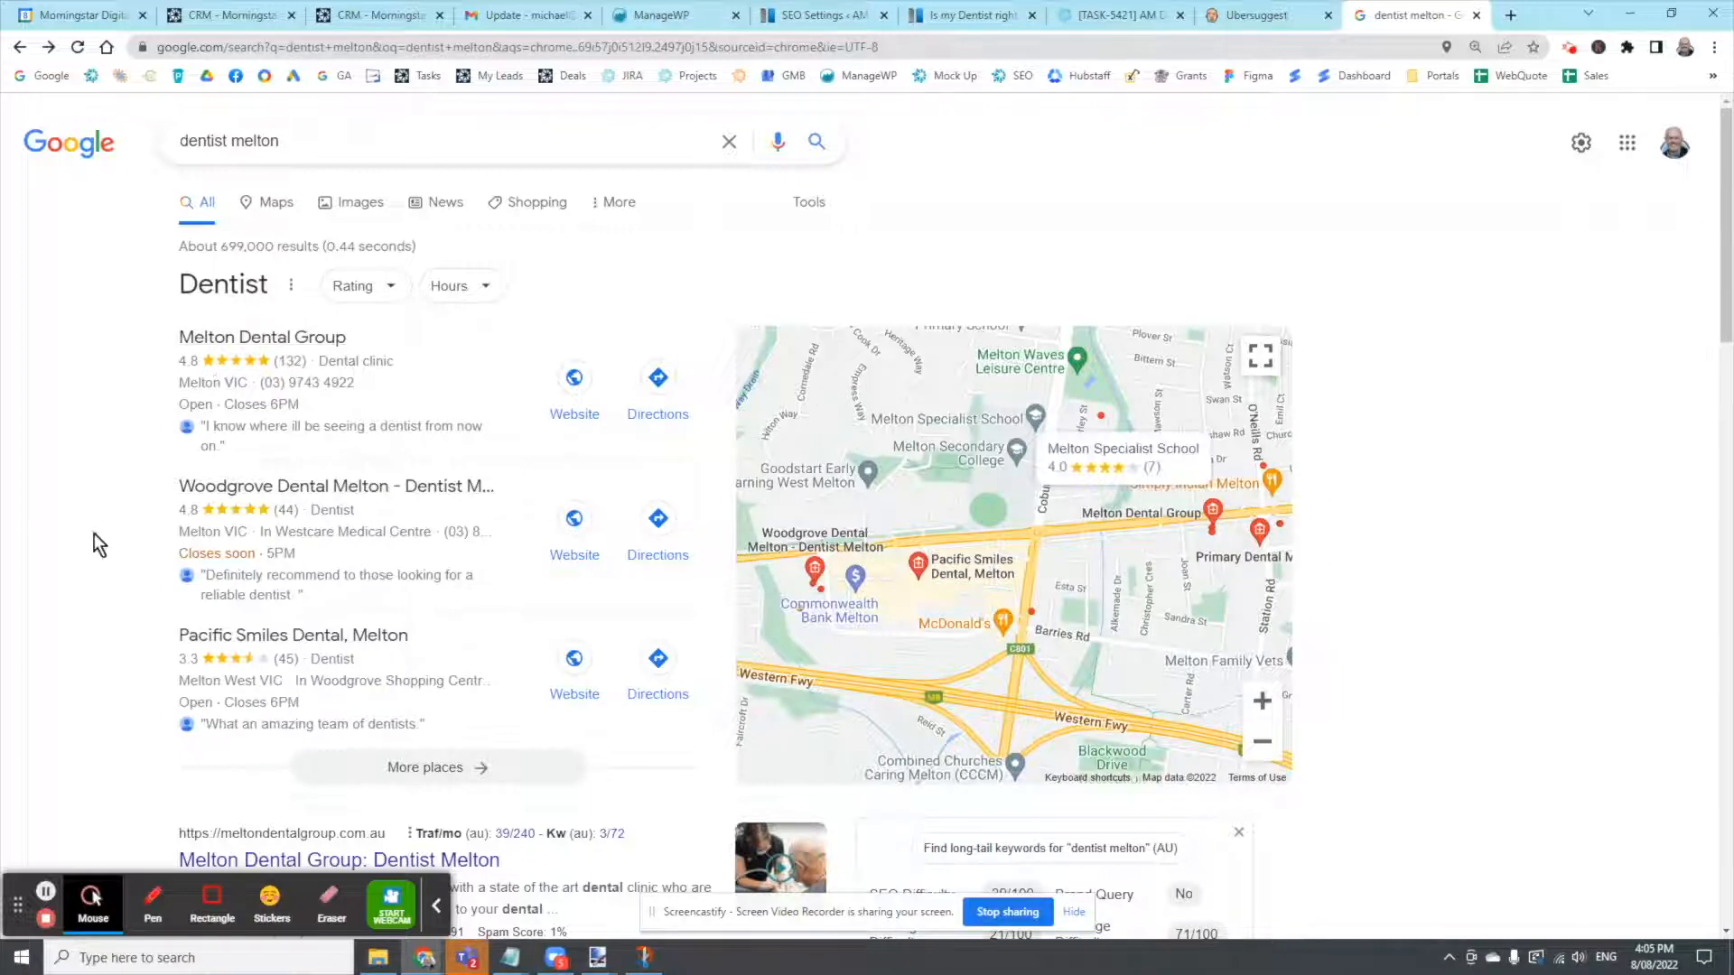
pyautogui.scroll(-3)
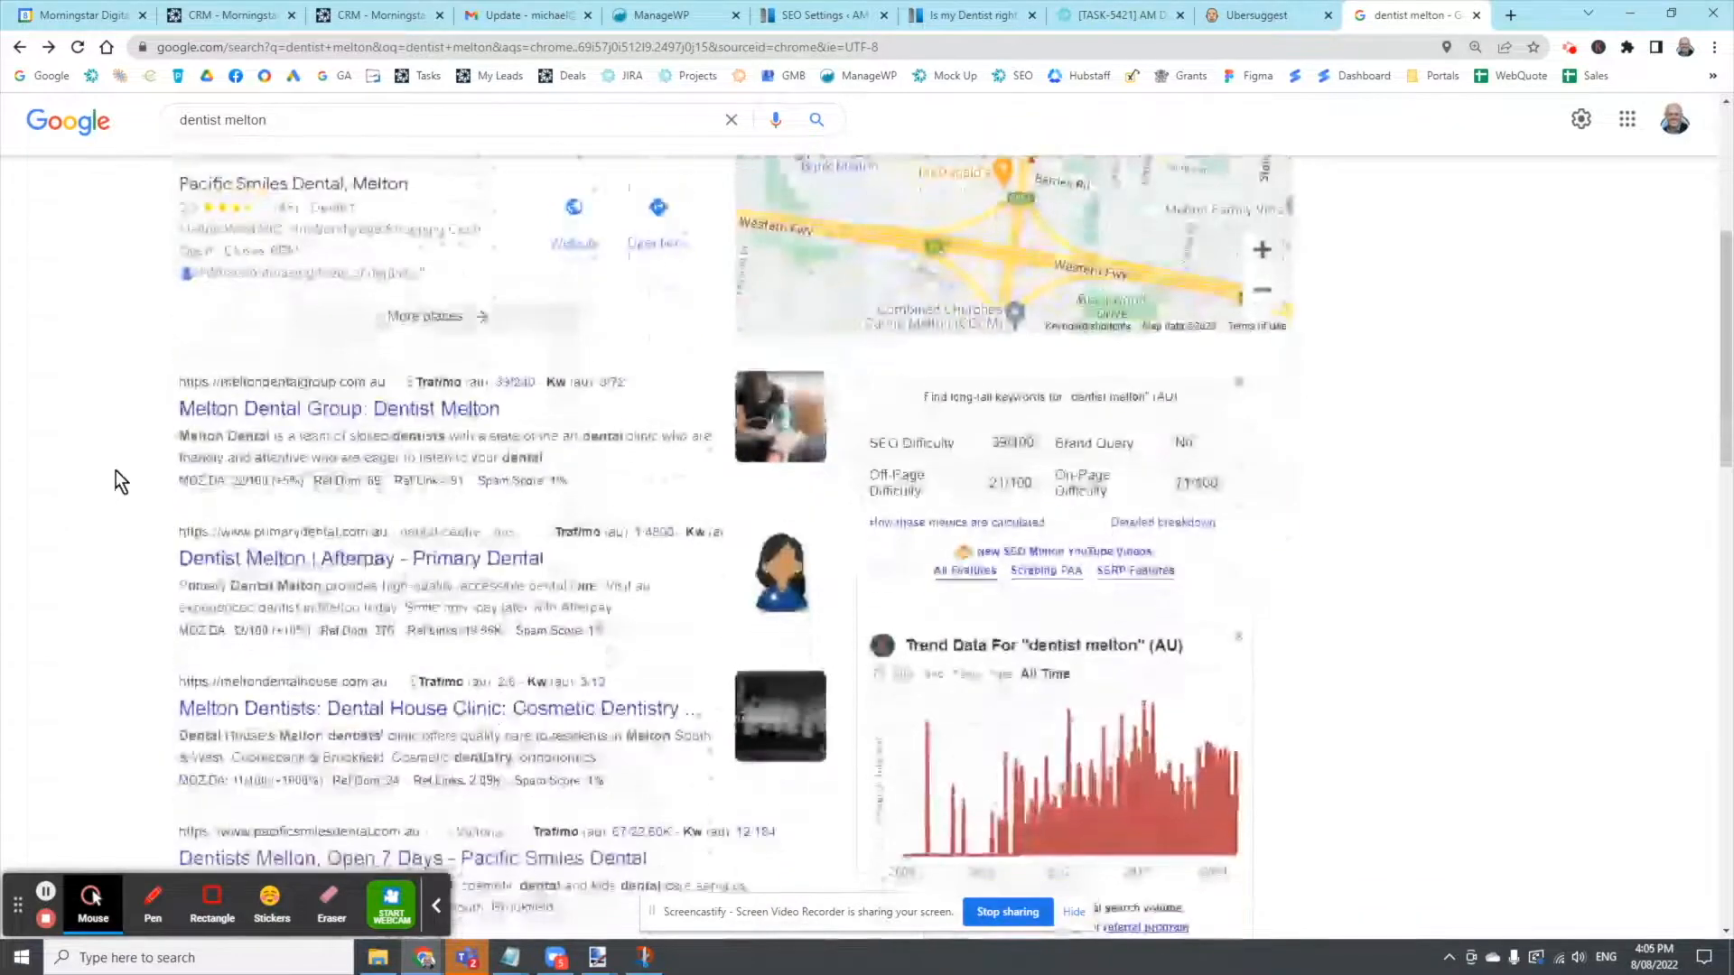
pyautogui.scroll(-3)
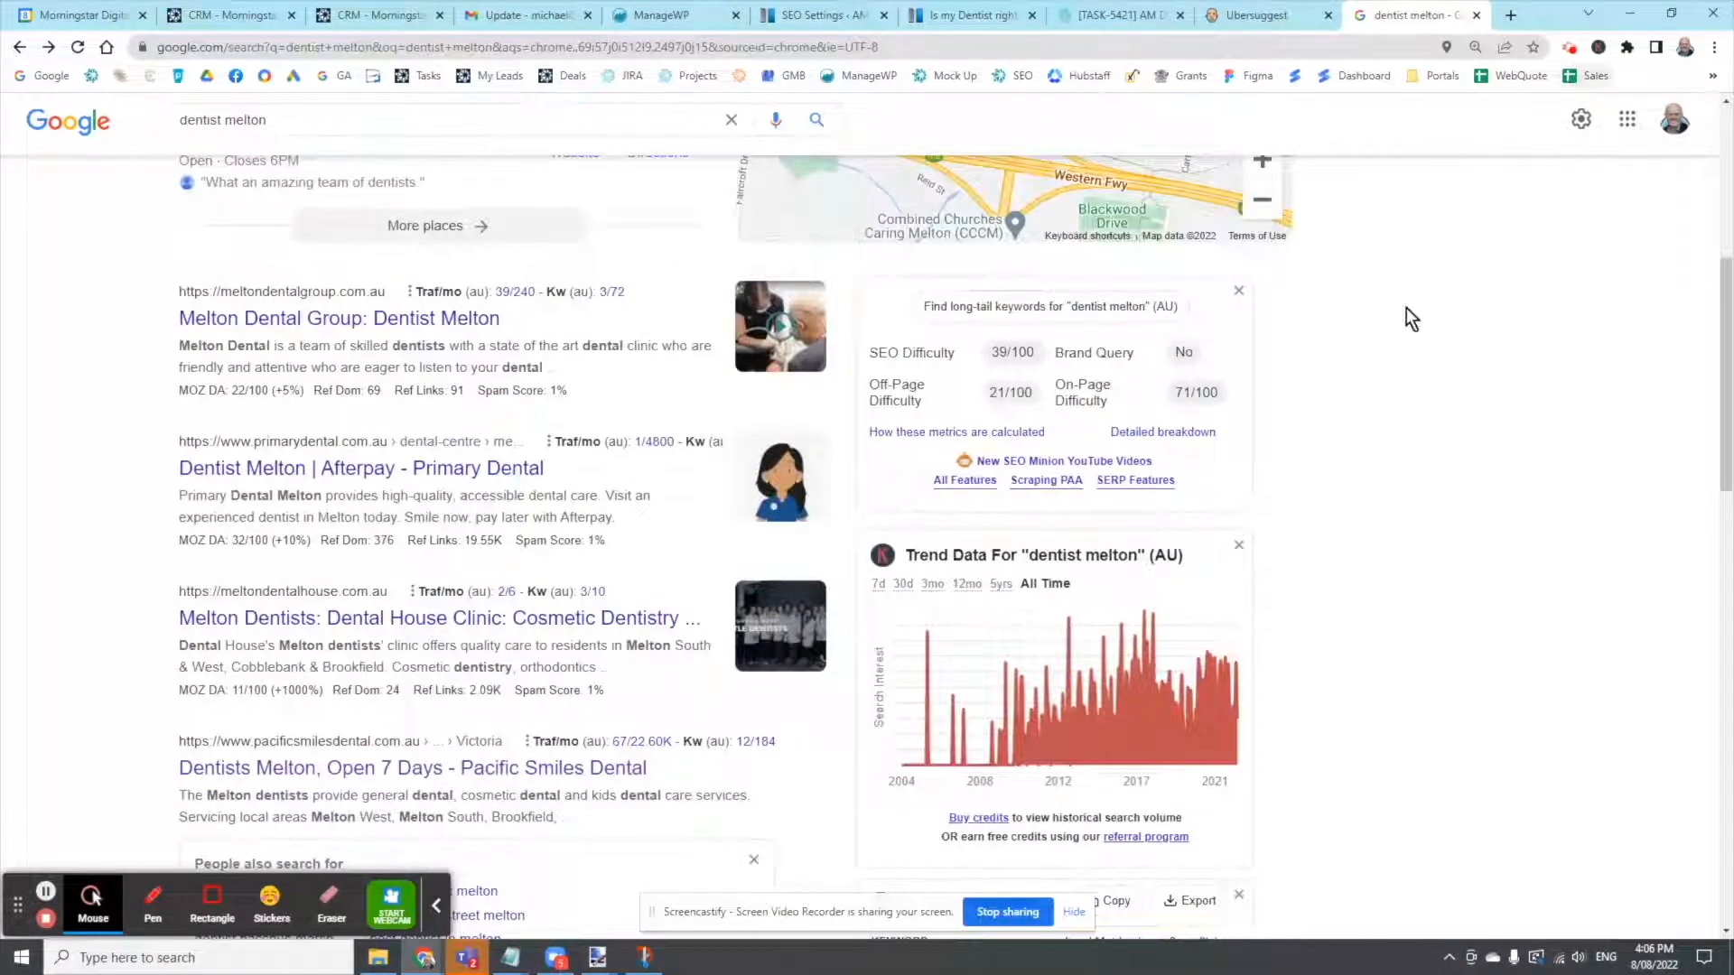
pyautogui.scroll(-3)
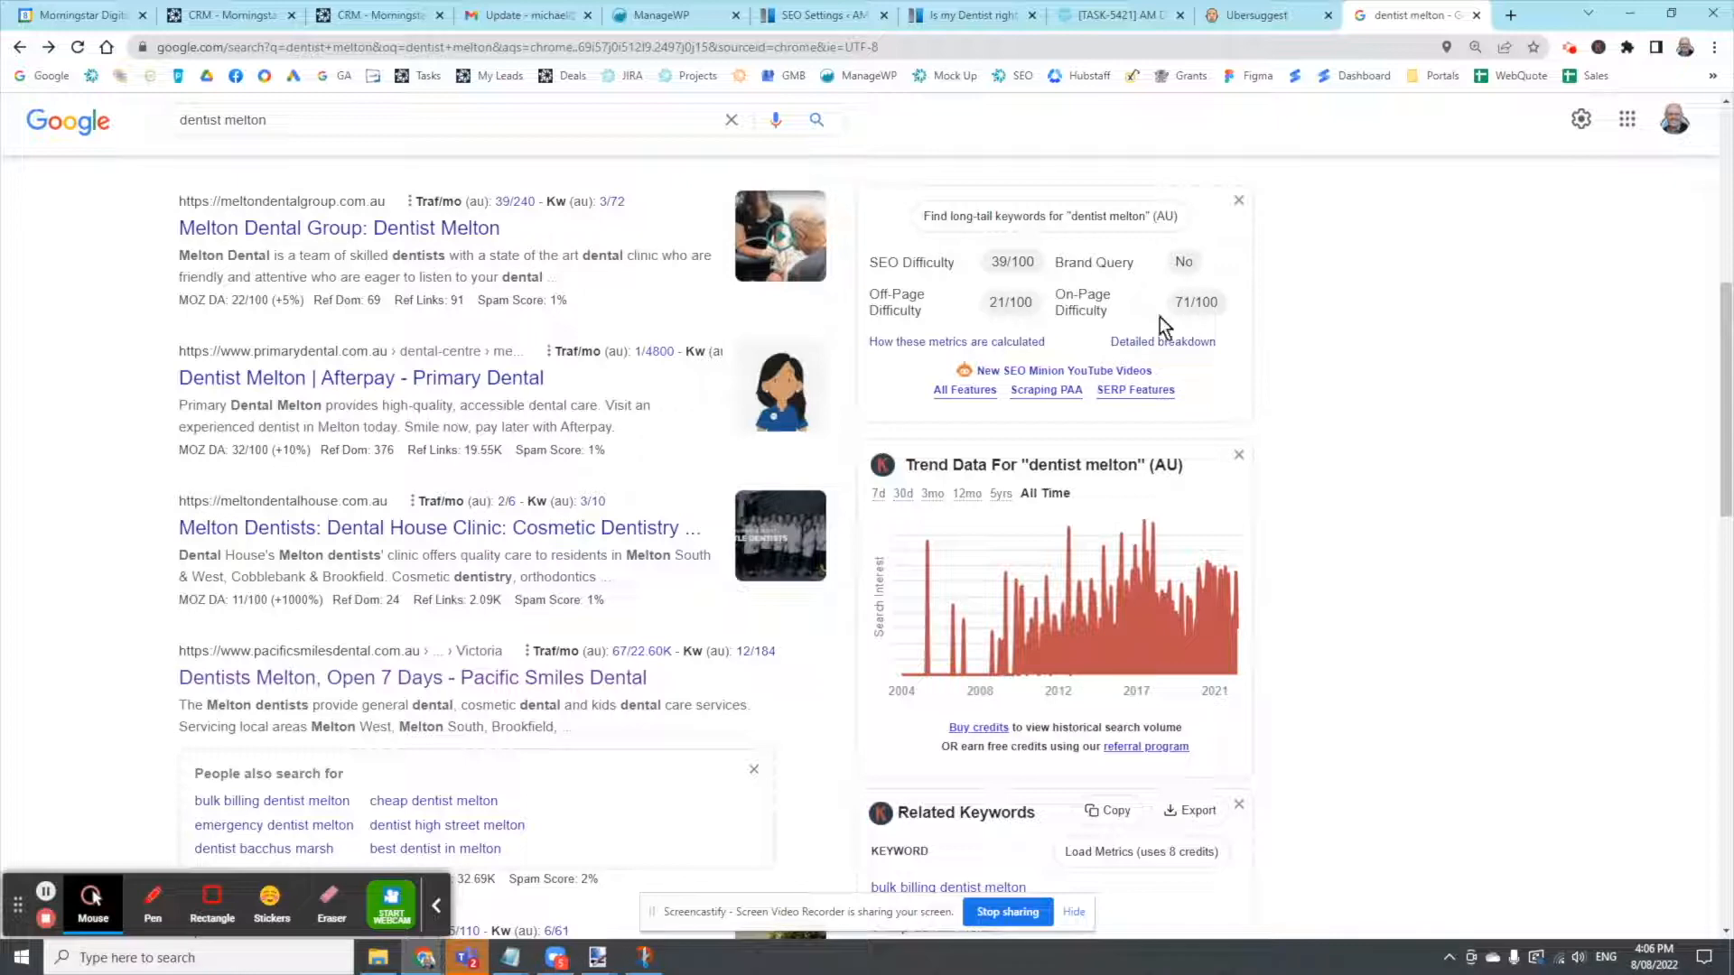
pyautogui.moveTo(1269, 432)
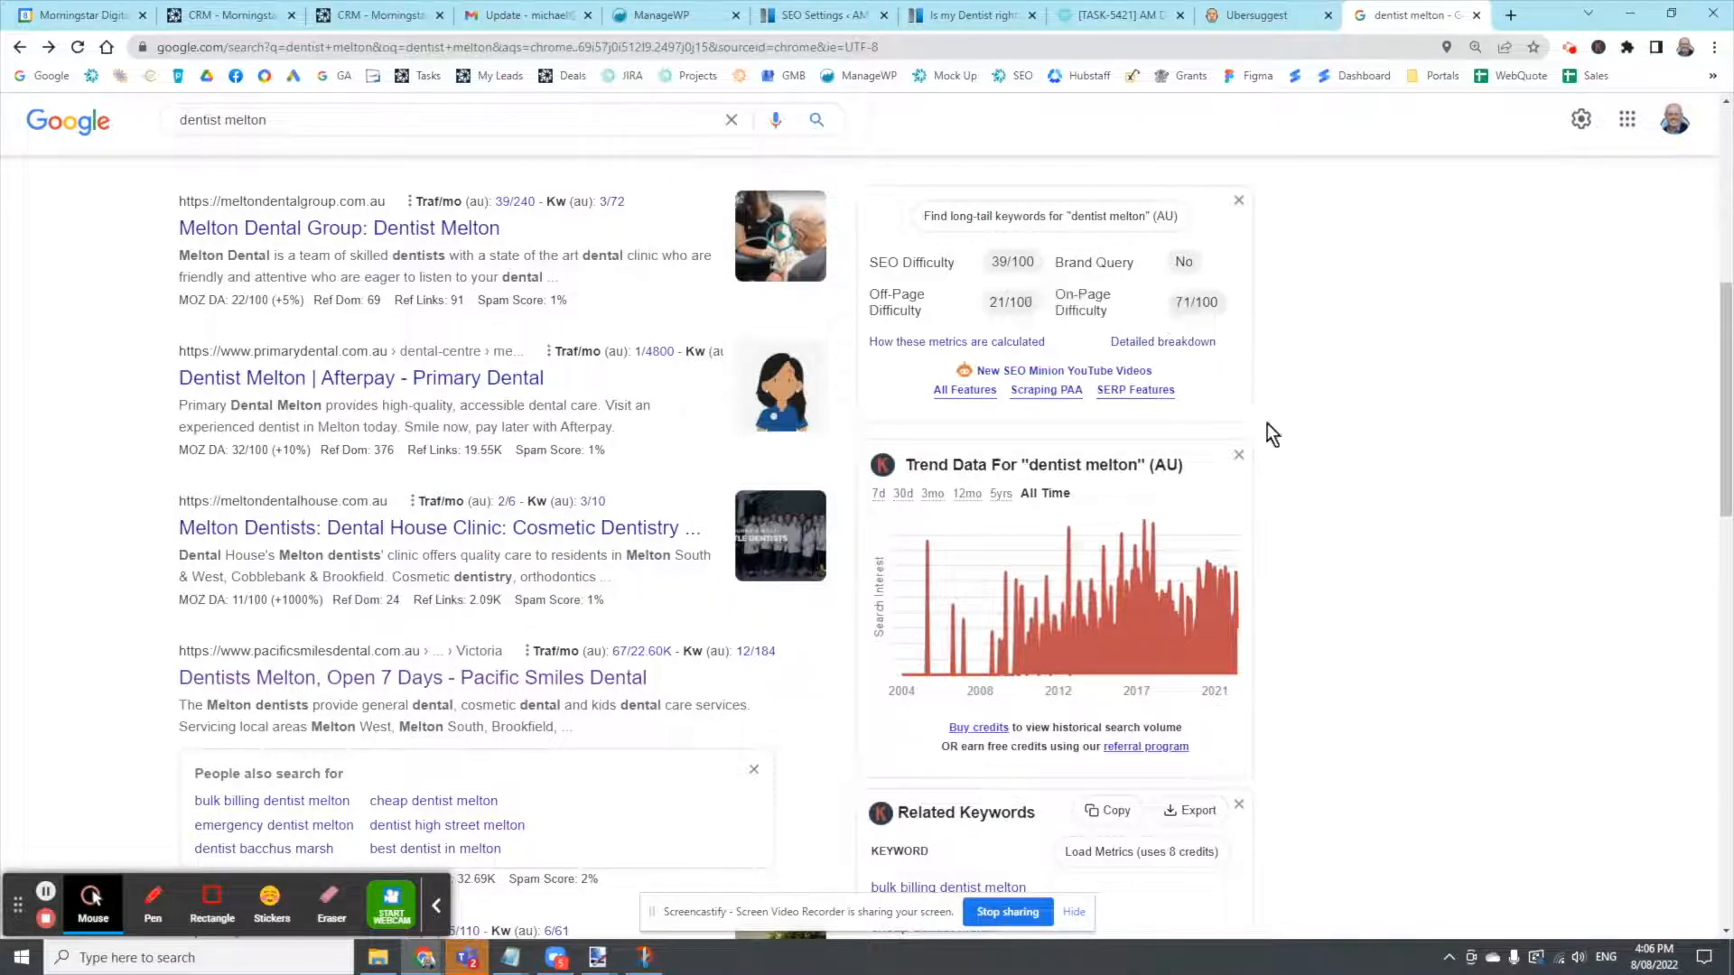
pyautogui.scroll(-3)
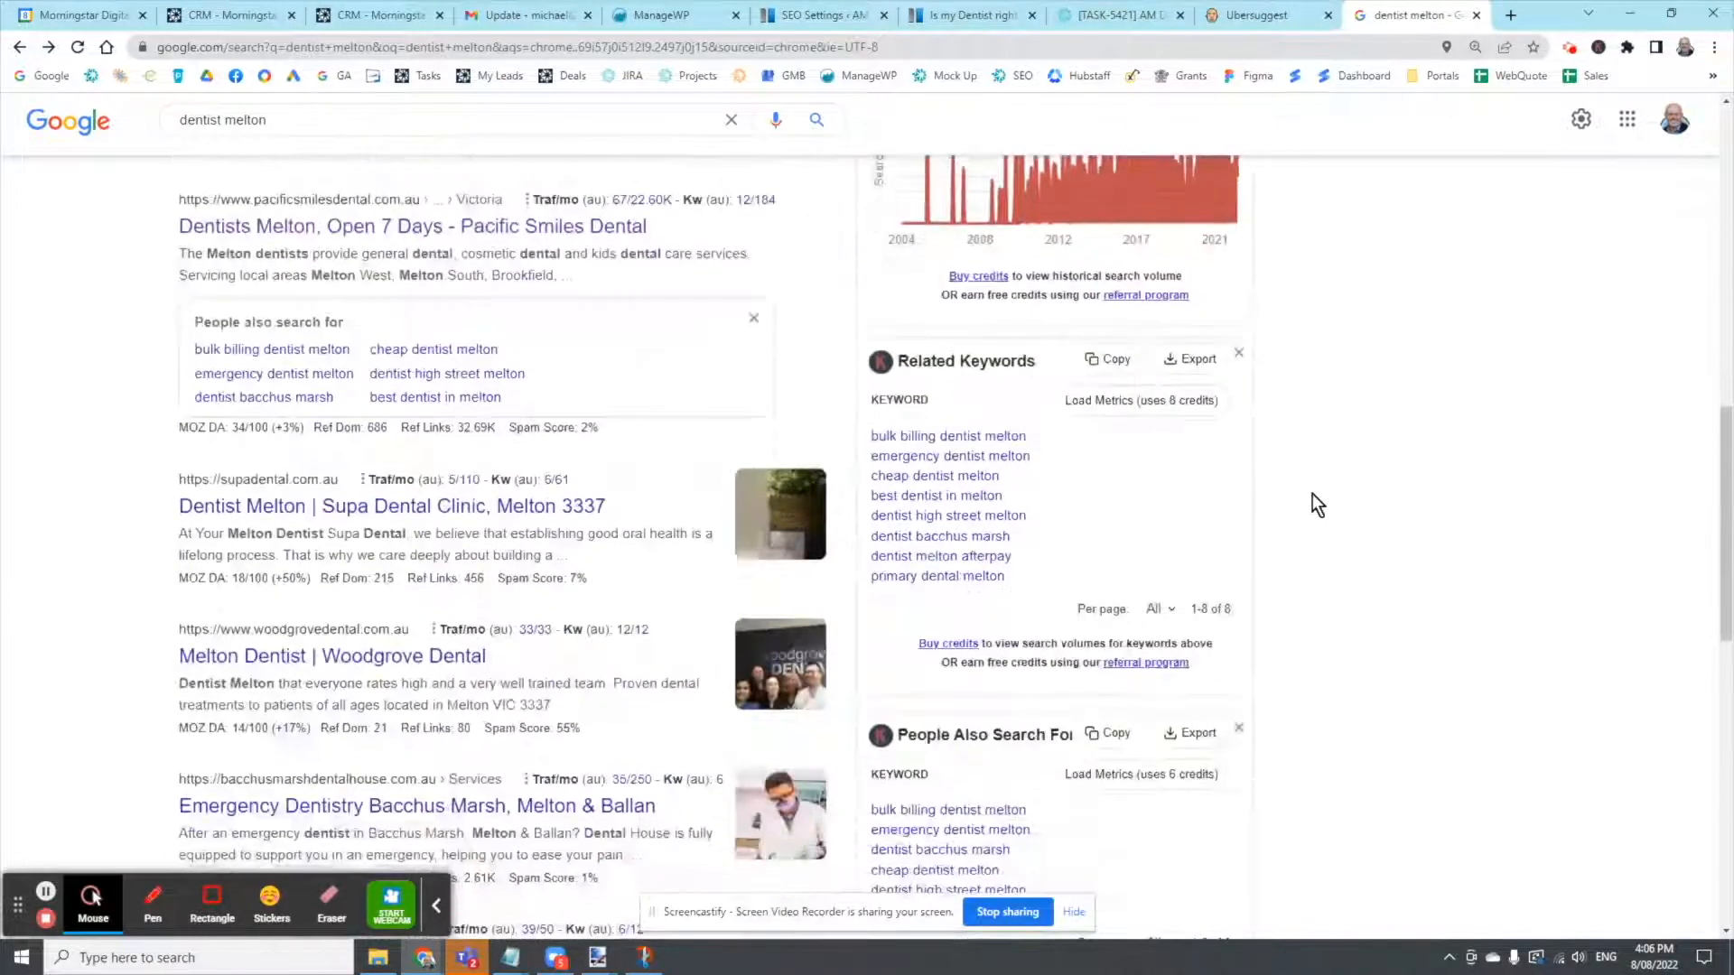
# Scroll through Related, People Also Search For and Long-Tail Keywords, then switch to the Ubersuggest tab
pyautogui.scroll(-3)
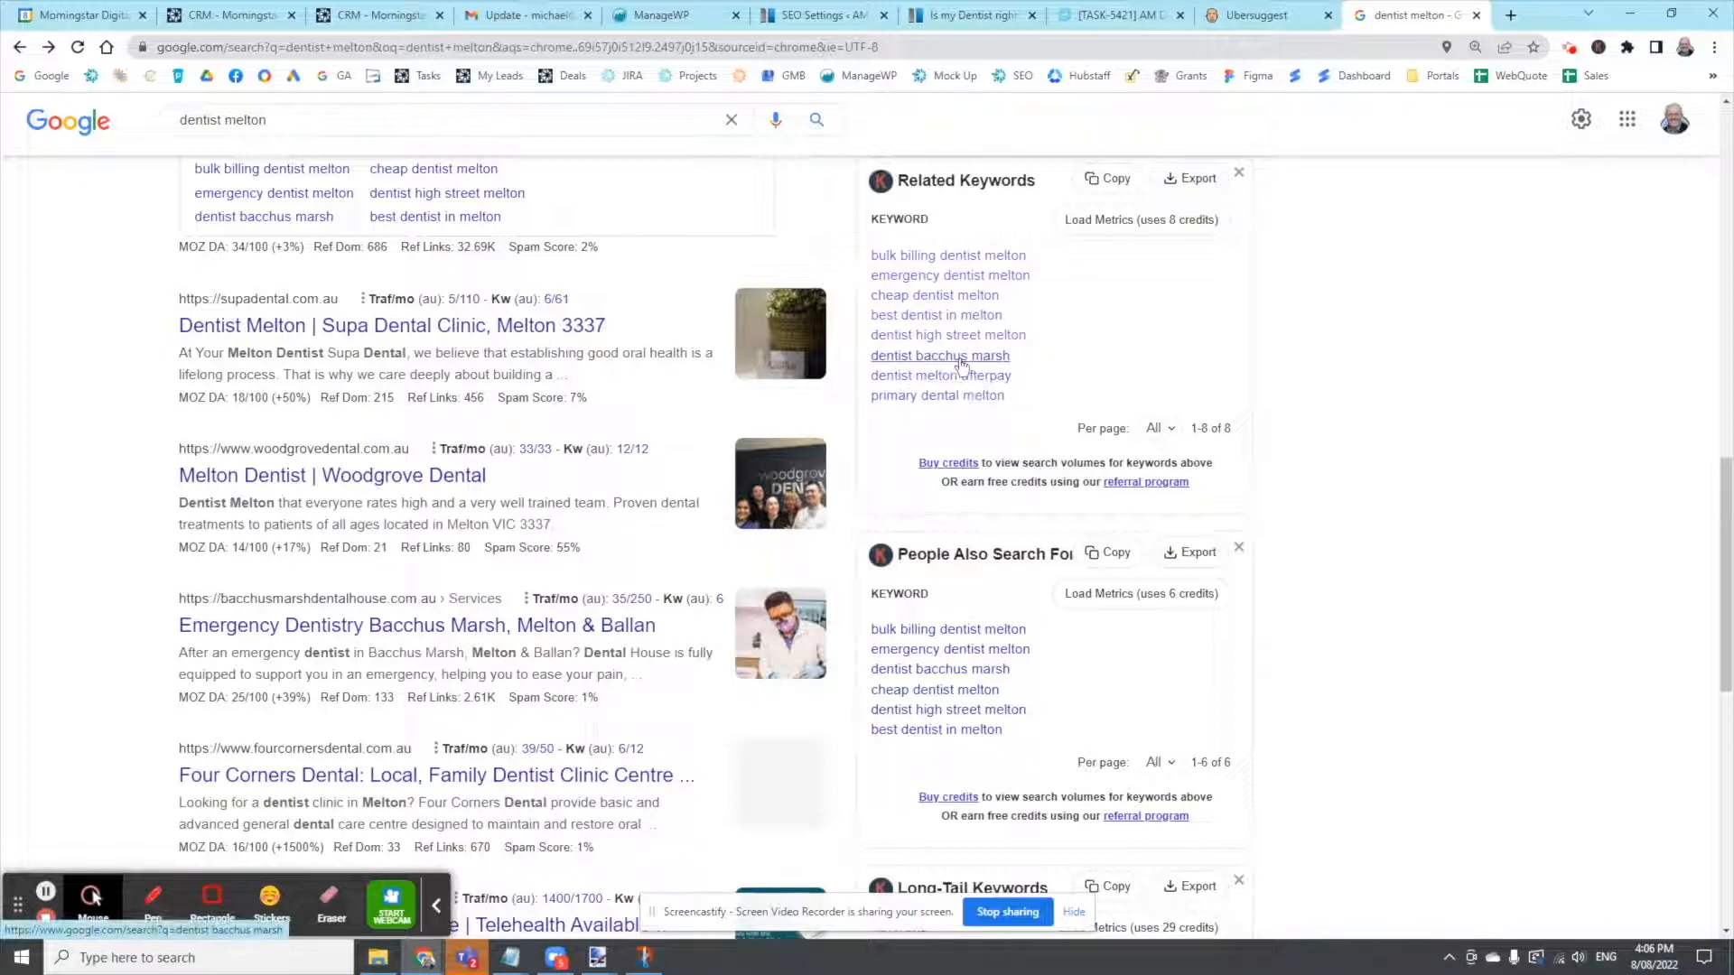
pyautogui.moveTo(949, 276)
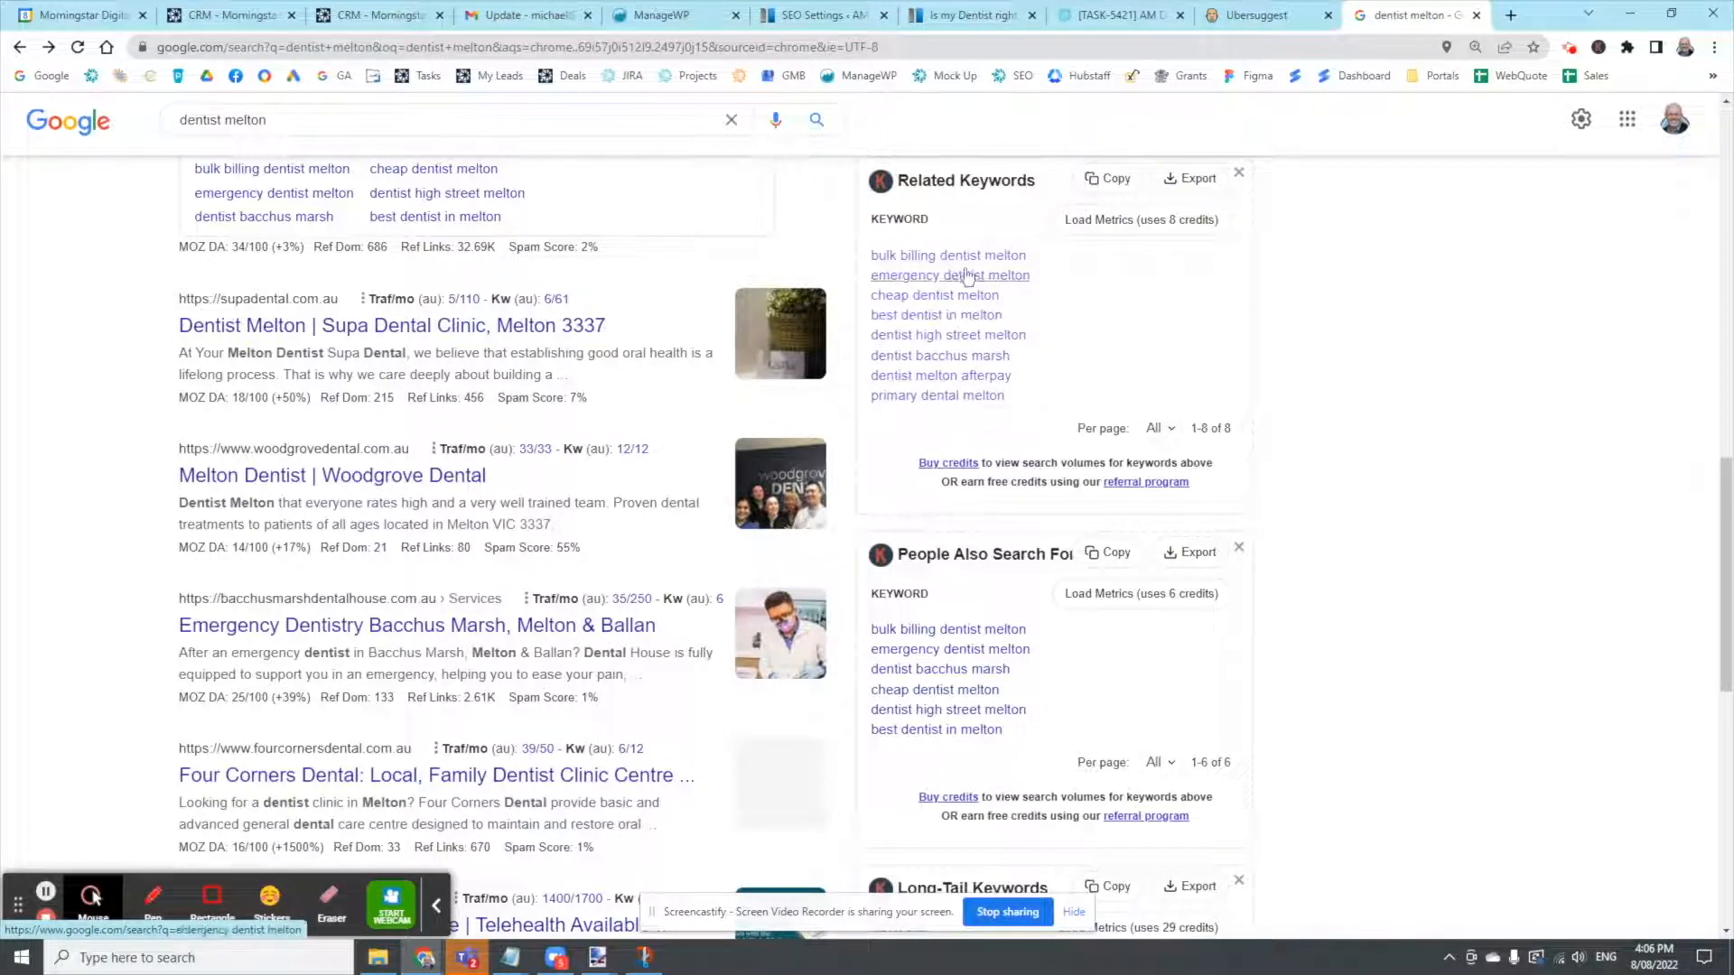
pyautogui.scroll(-3)
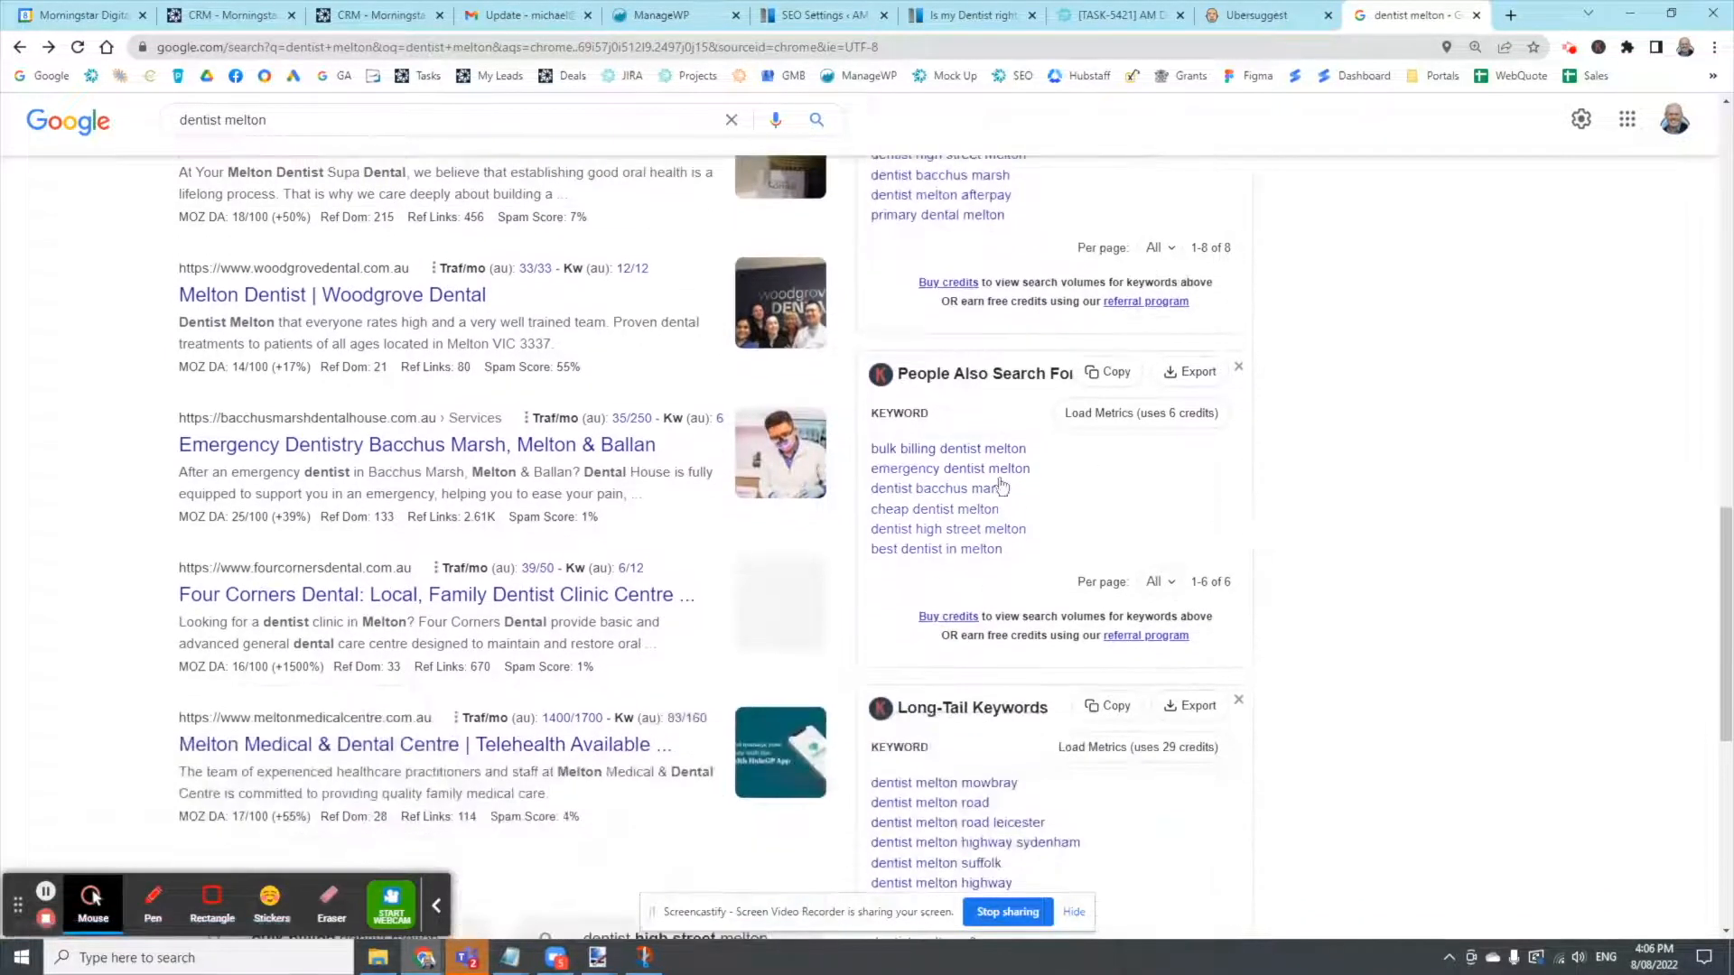
pyautogui.moveTo(1269, 497)
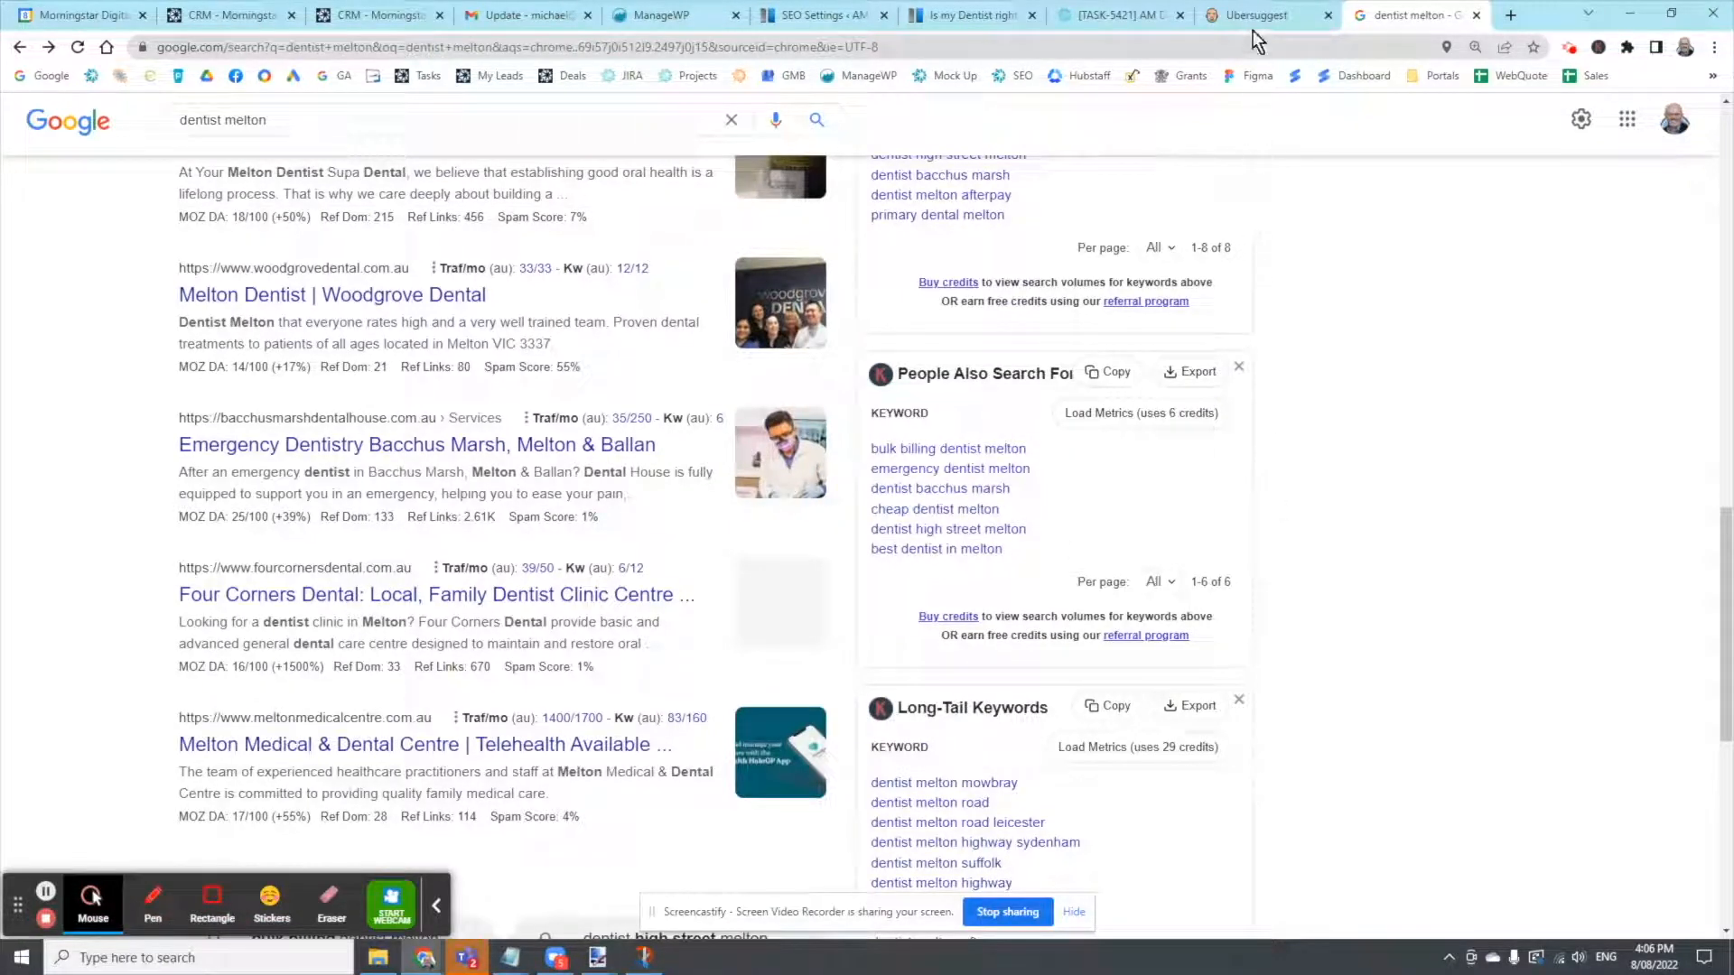
pyautogui.click(1255, 14)
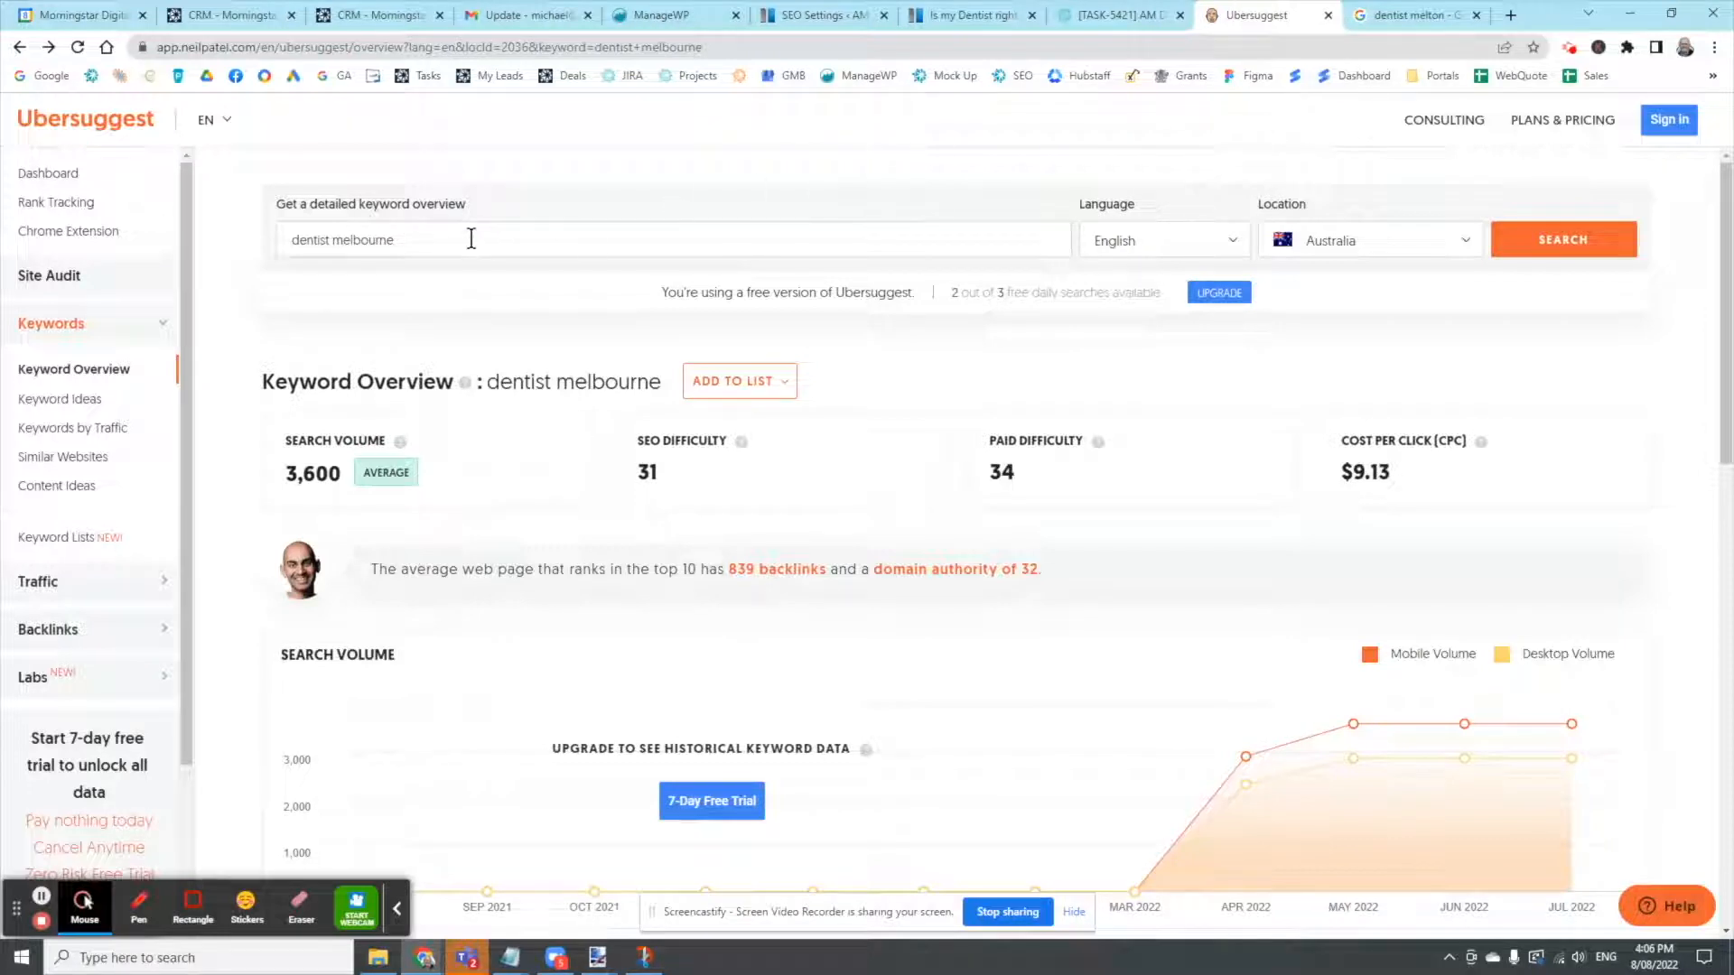
# Scroll the 'dentist melbourne' overview past the $9.13 CPC to the Search Volume chart
pyautogui.scroll(-3)
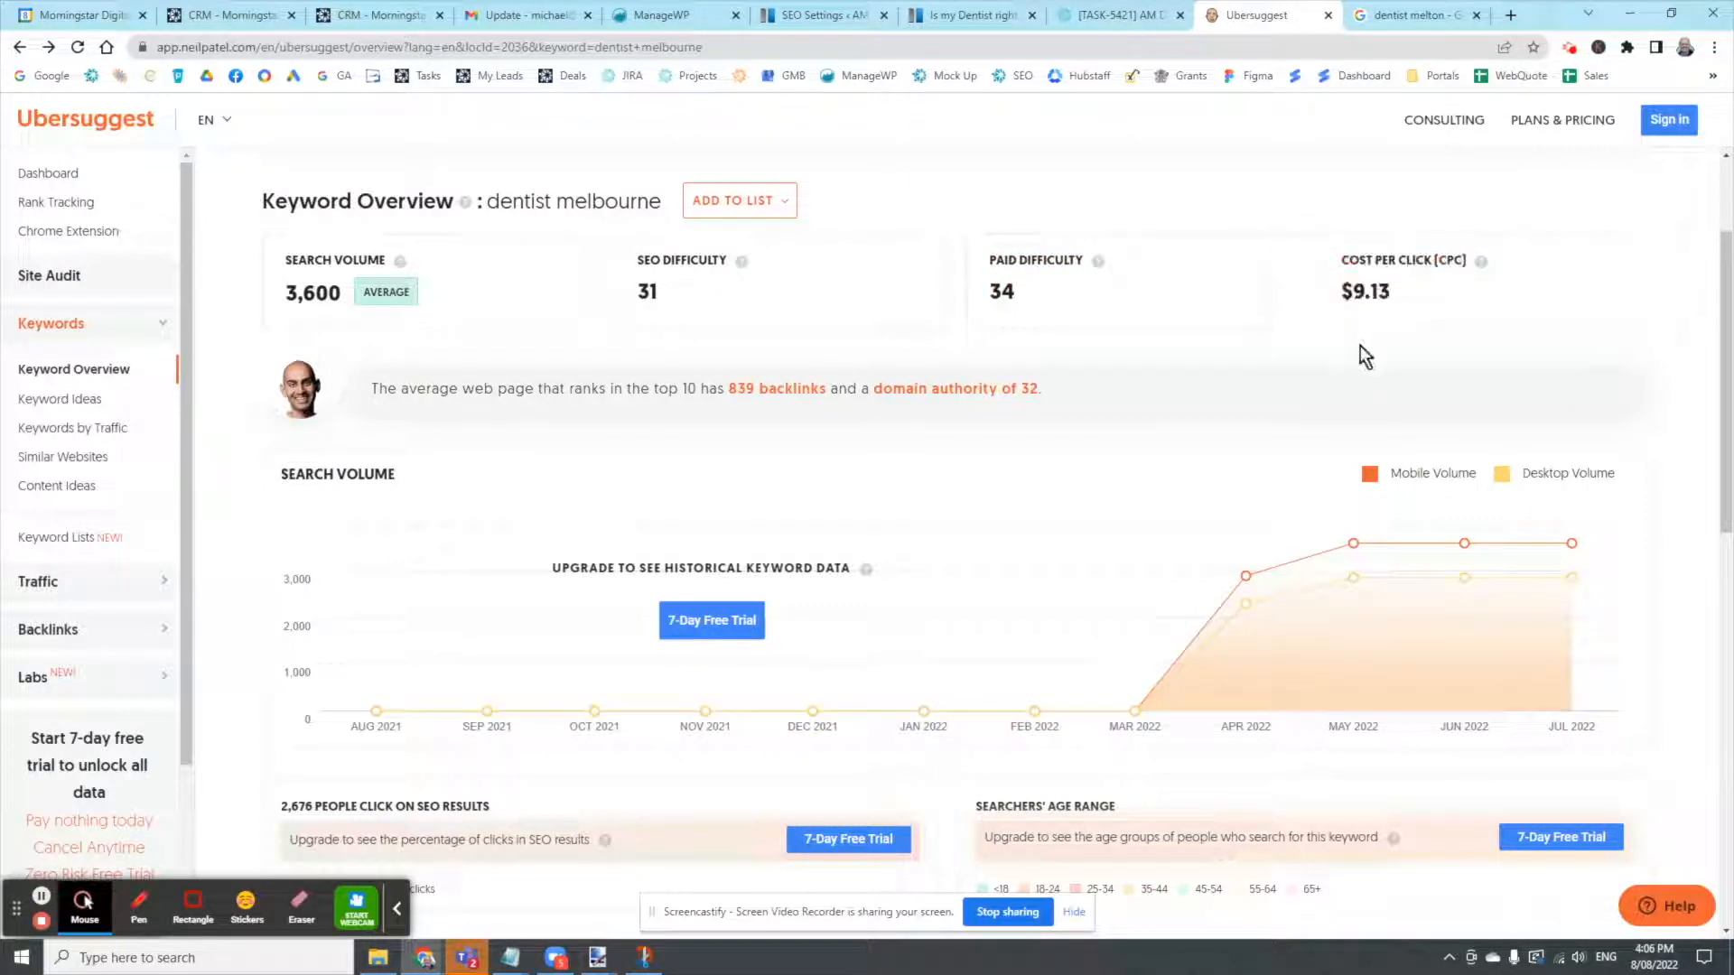
pyautogui.moveTo(1371, 300)
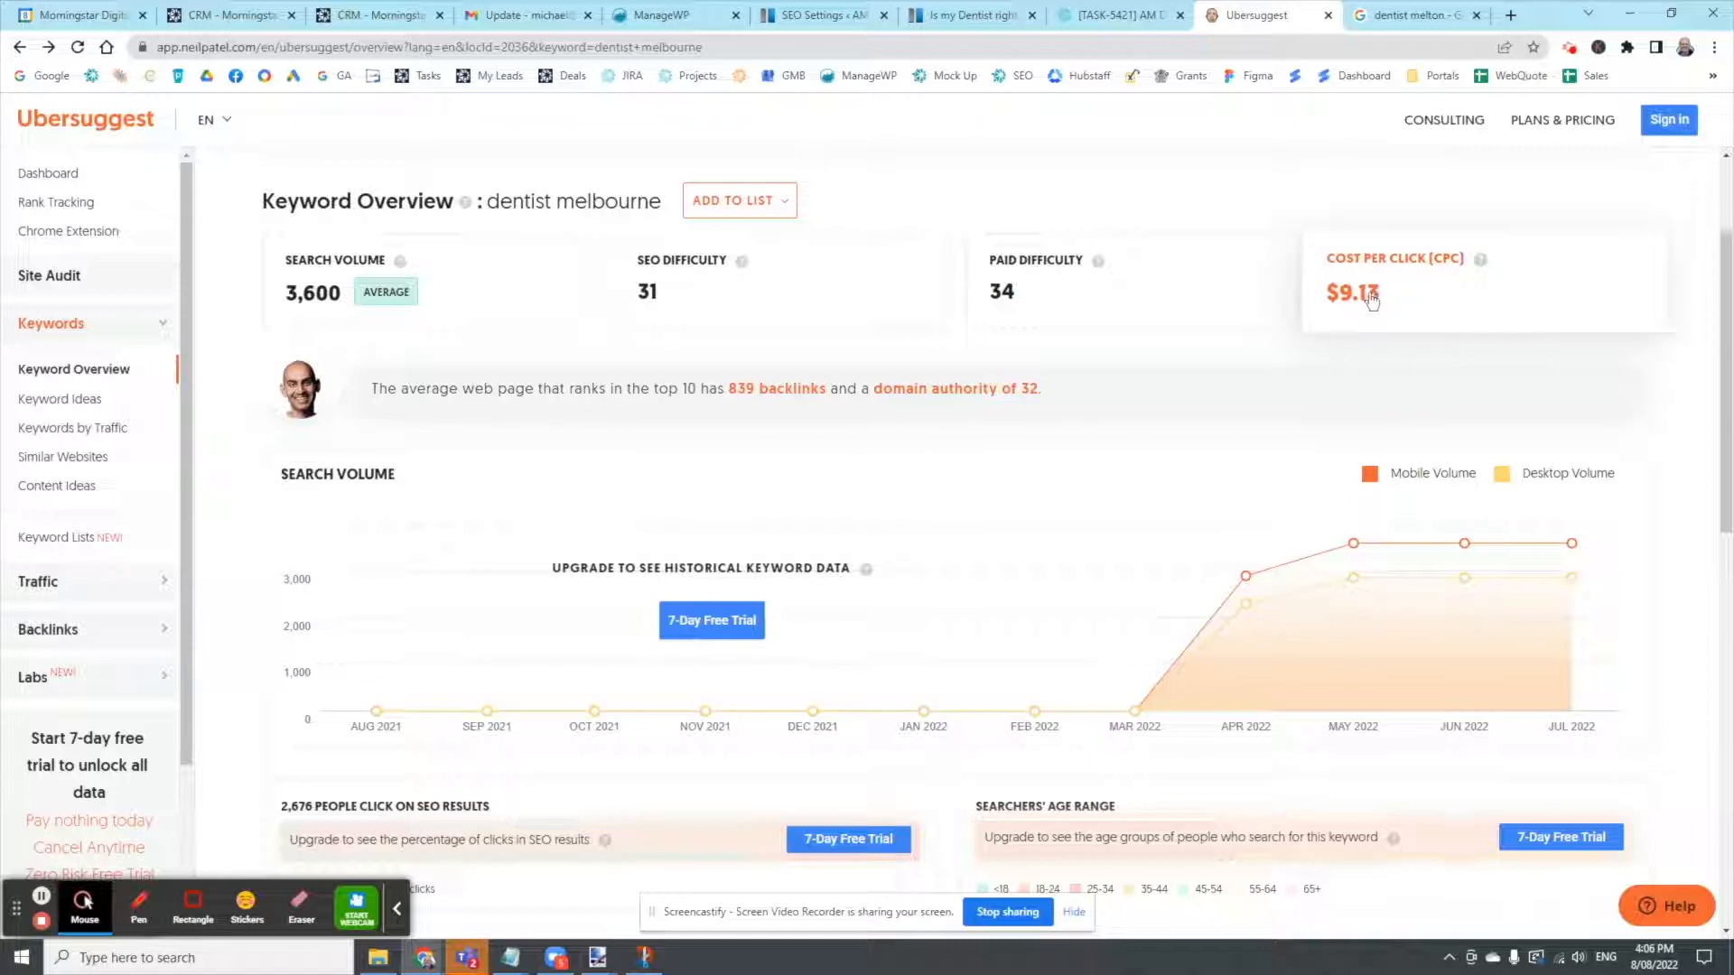
pyautogui.scroll(-3)
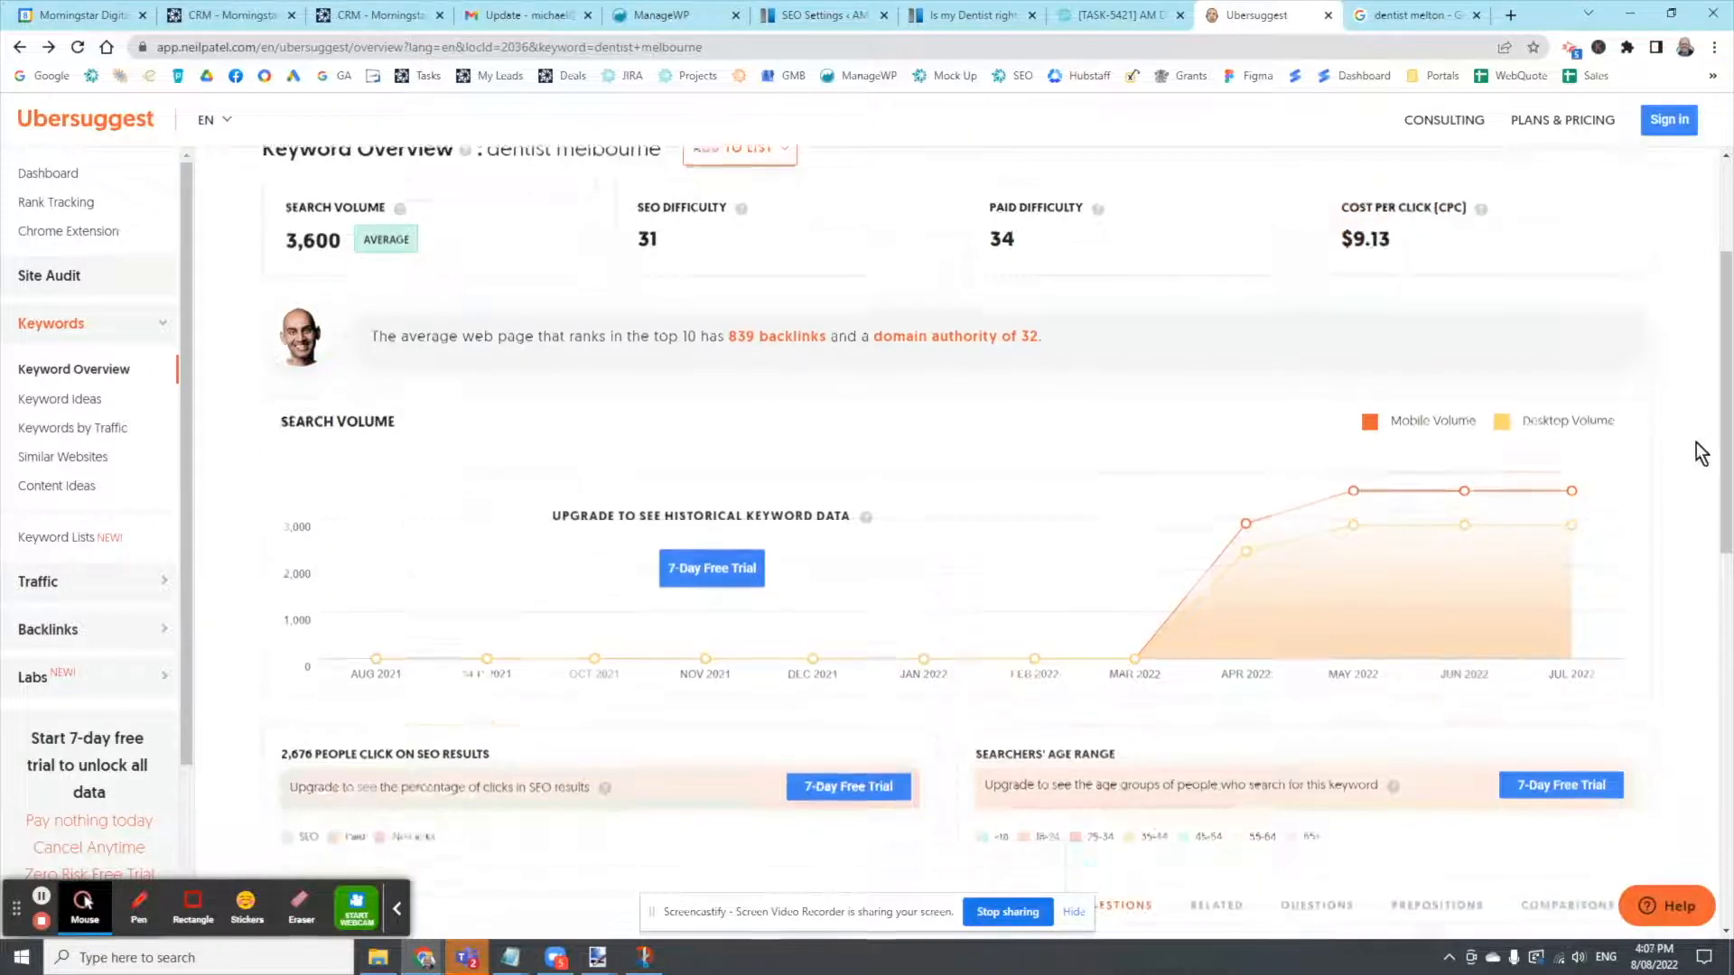
pyautogui.scroll(-3)
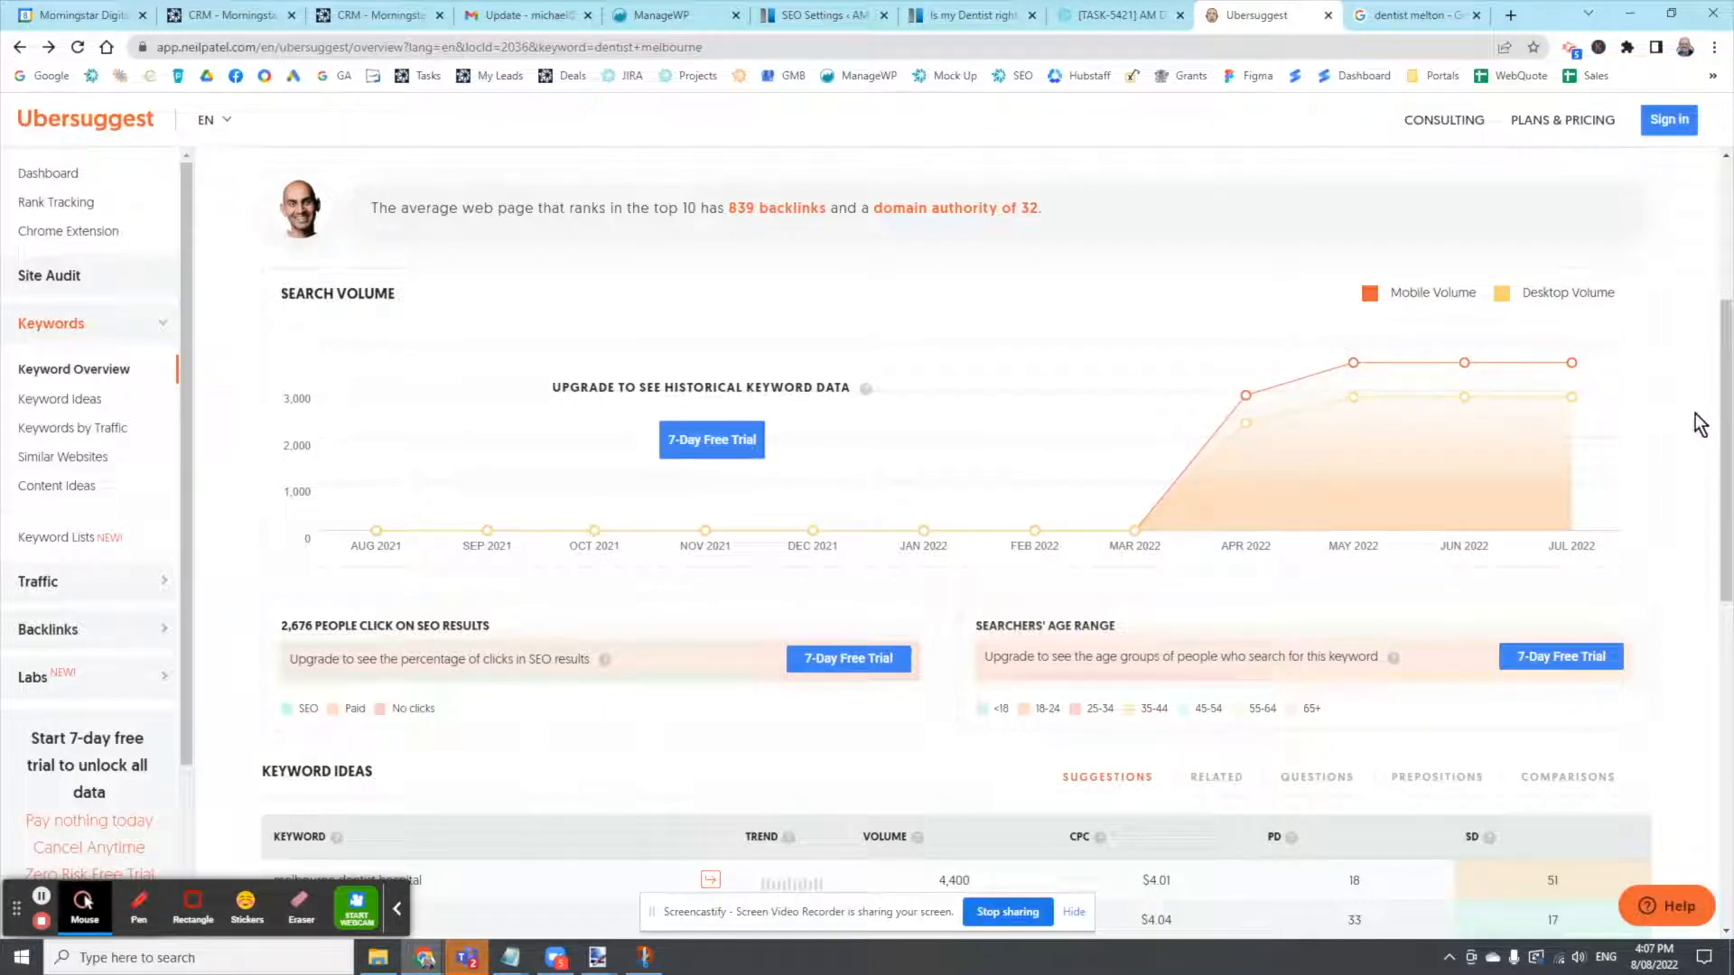
# Scroll to the Keyword Ideas table showing volume, CPC, PD and SD for seven suggestions
pyautogui.scroll(-3)
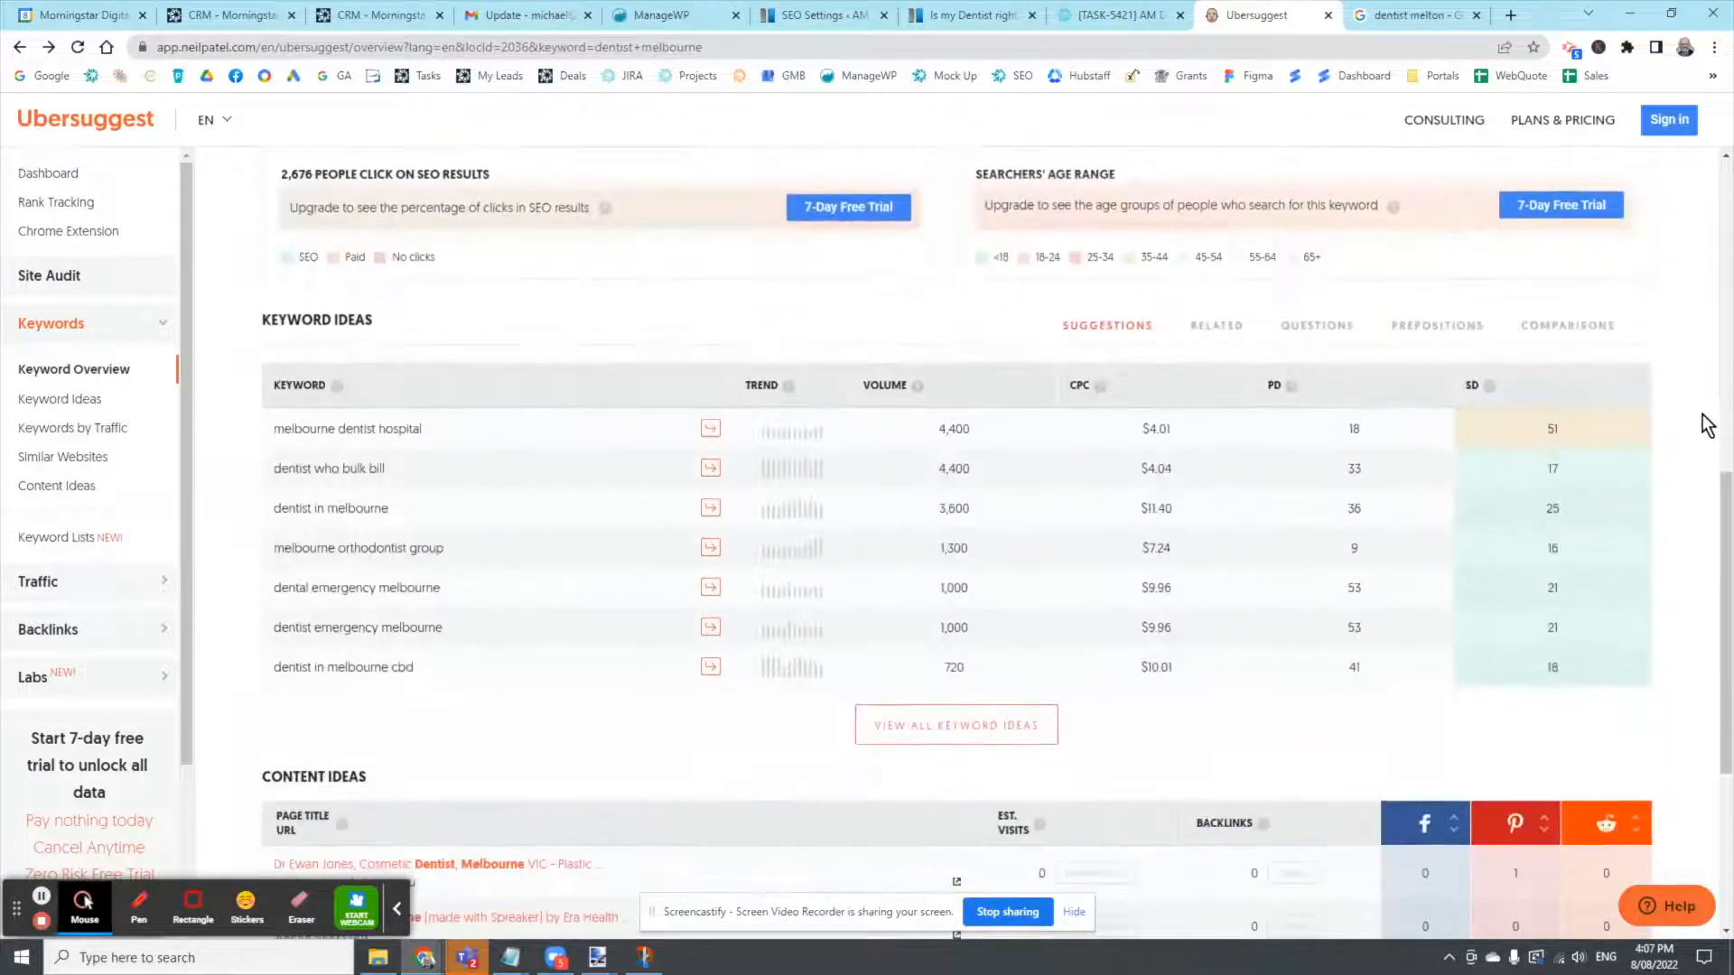
pyautogui.scroll(-3)
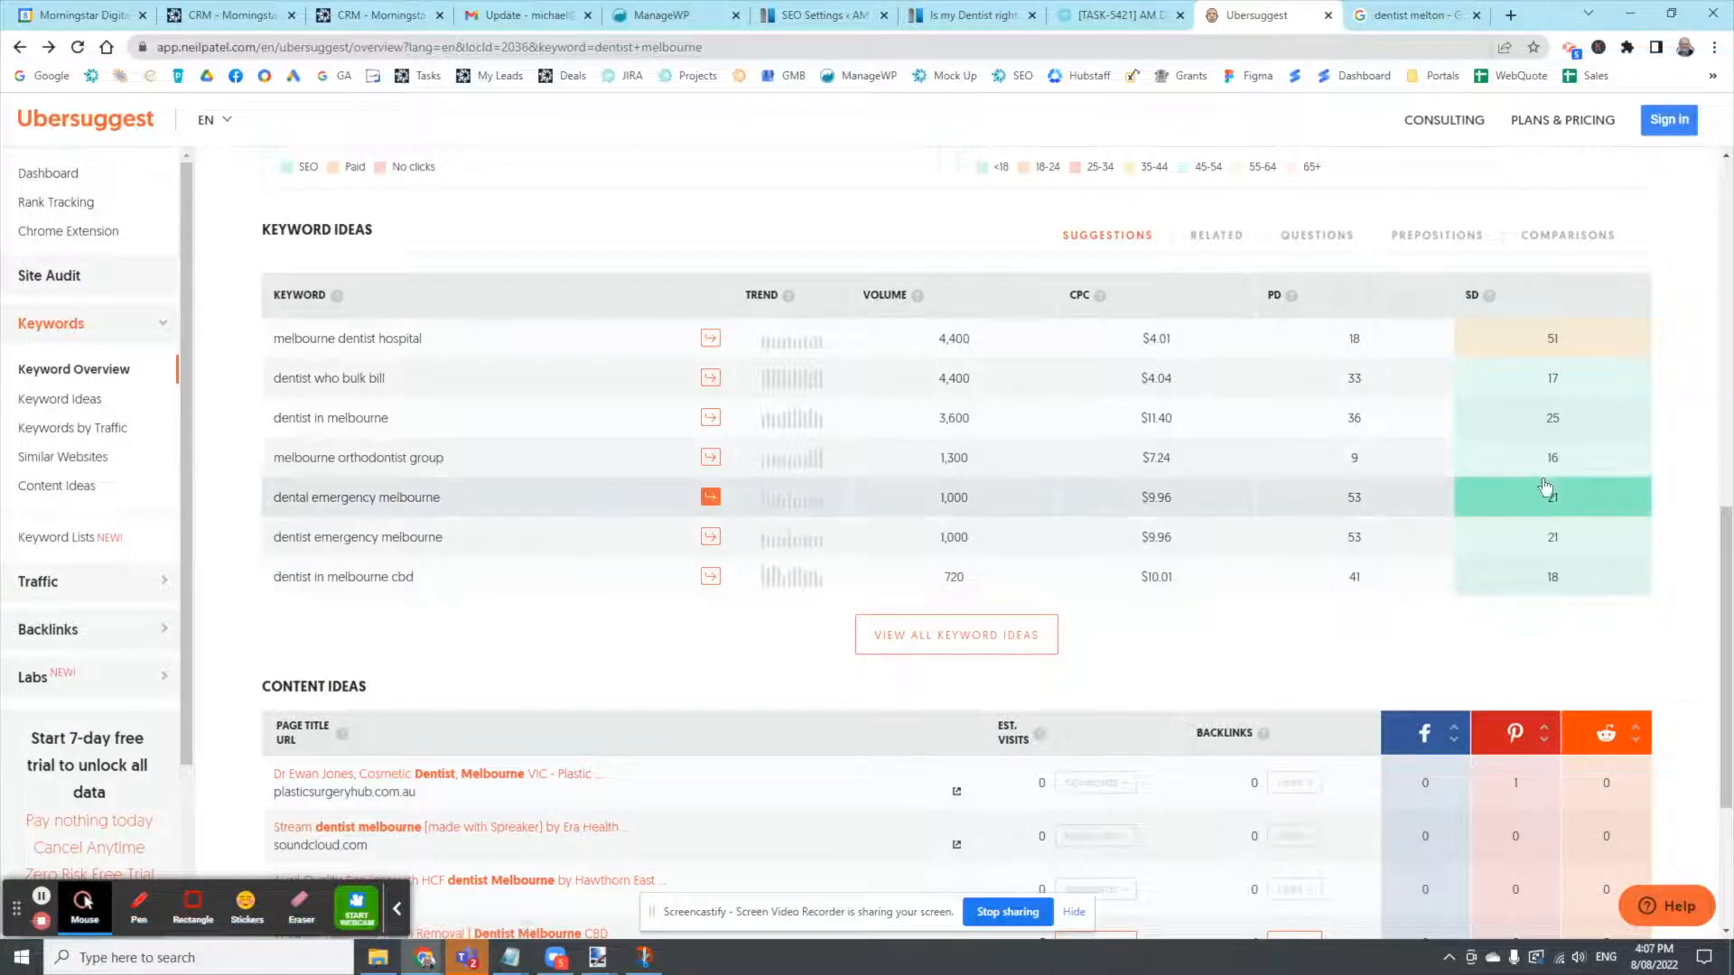
# Scroll down to Content Ideas listing seven competitor pages with visits, backlinks and shares
pyautogui.scroll(-3)
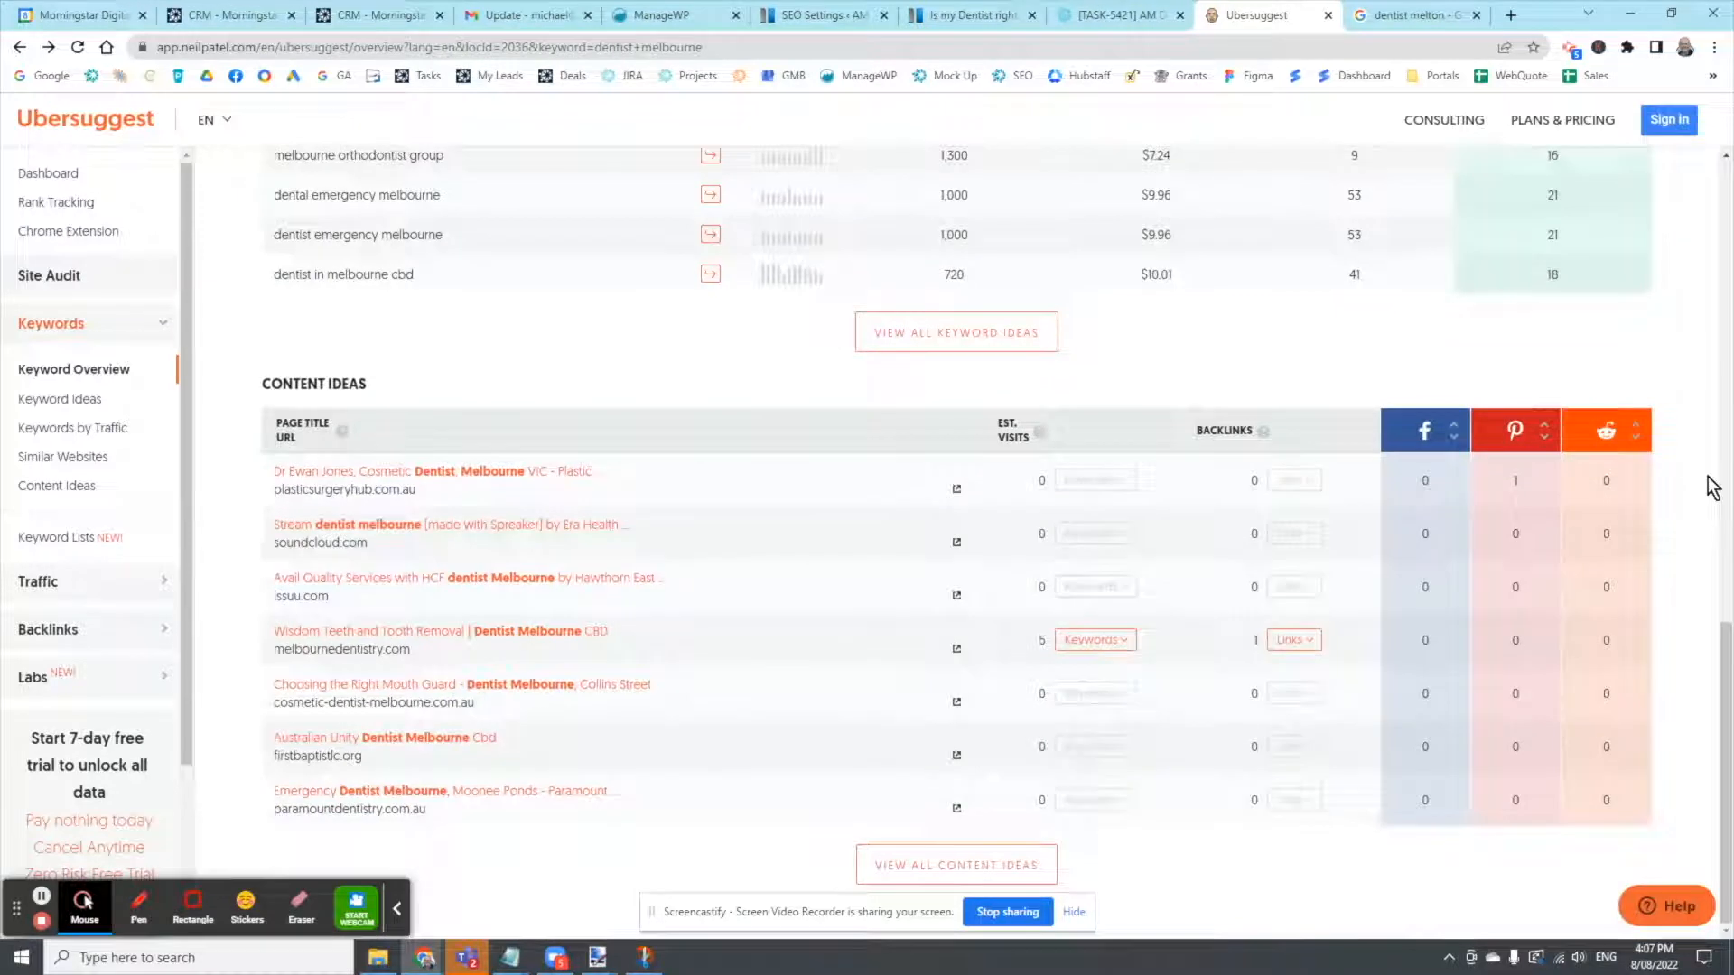
pyautogui.moveTo(468, 478)
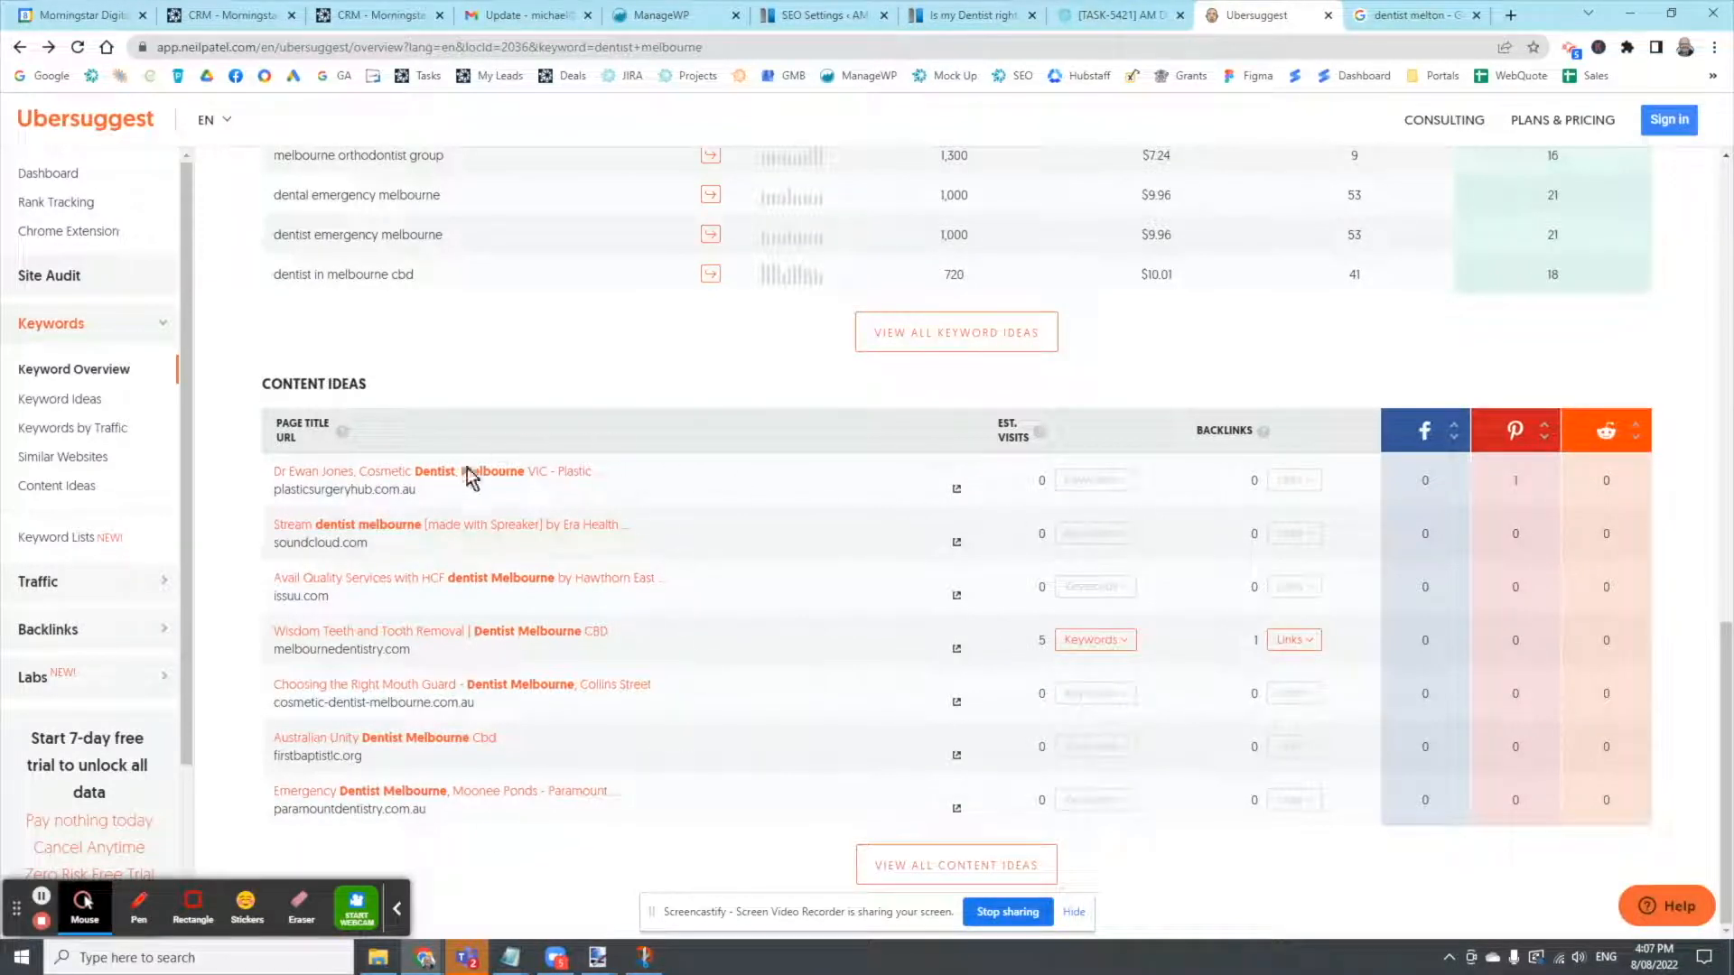
pyautogui.moveTo(500, 666)
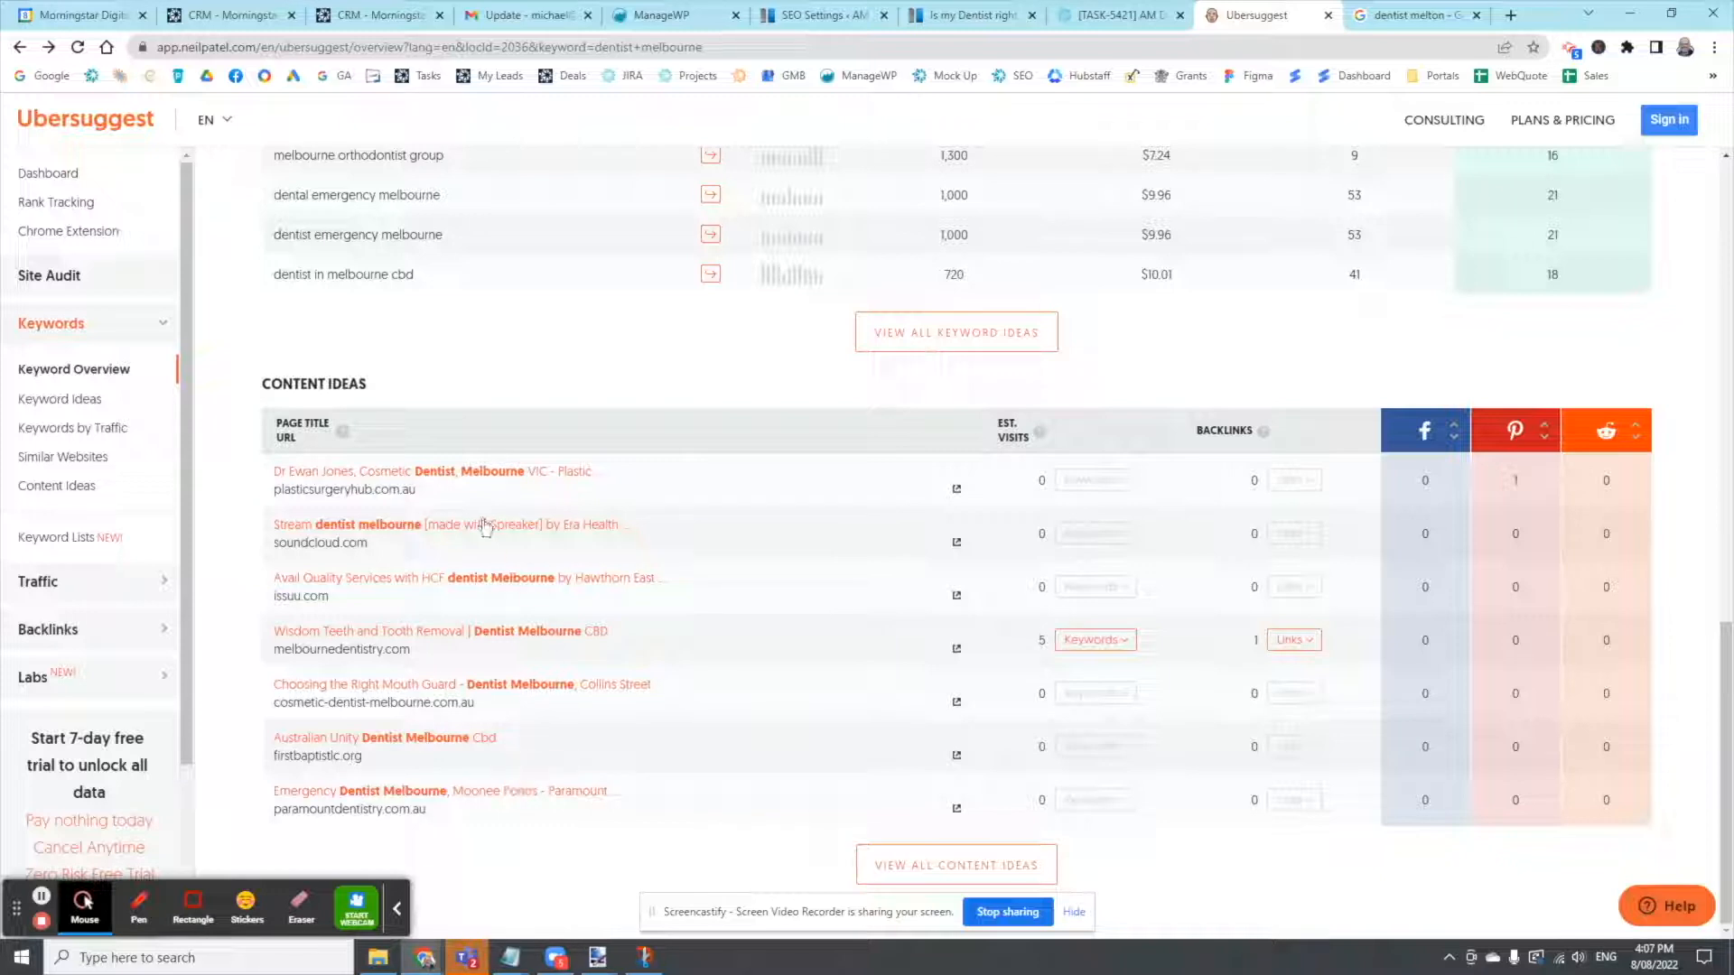
pyautogui.moveTo(484, 718)
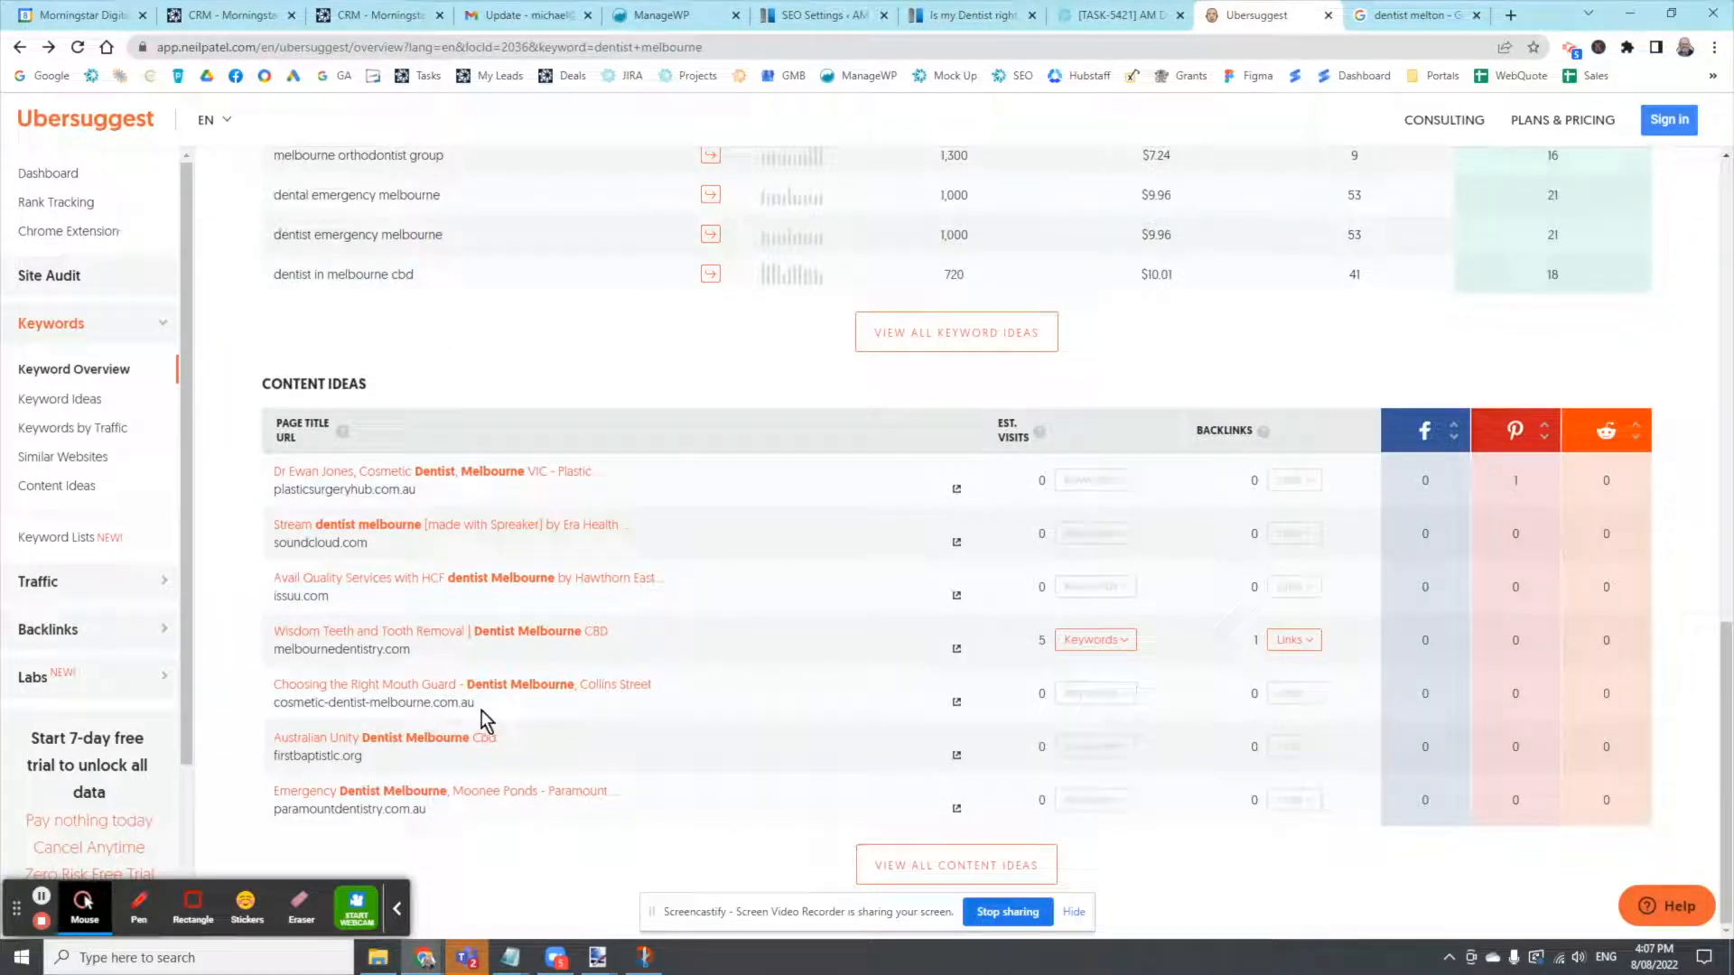
pyautogui.moveTo(462, 790)
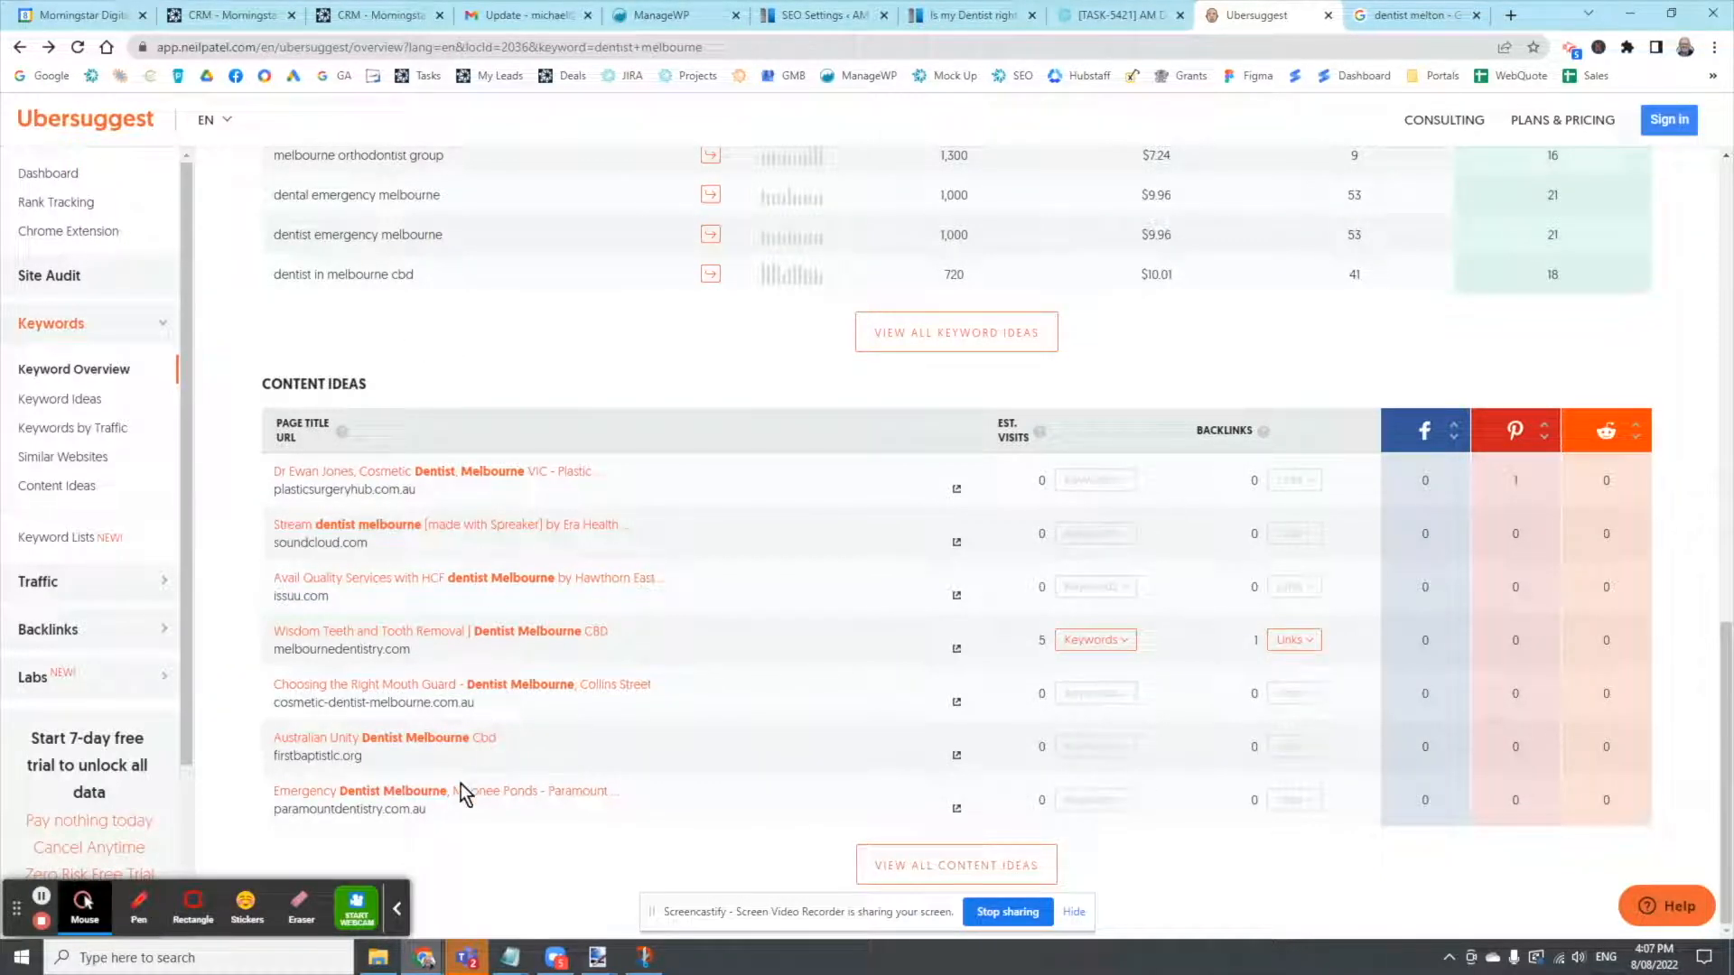
pyautogui.moveTo(506, 804)
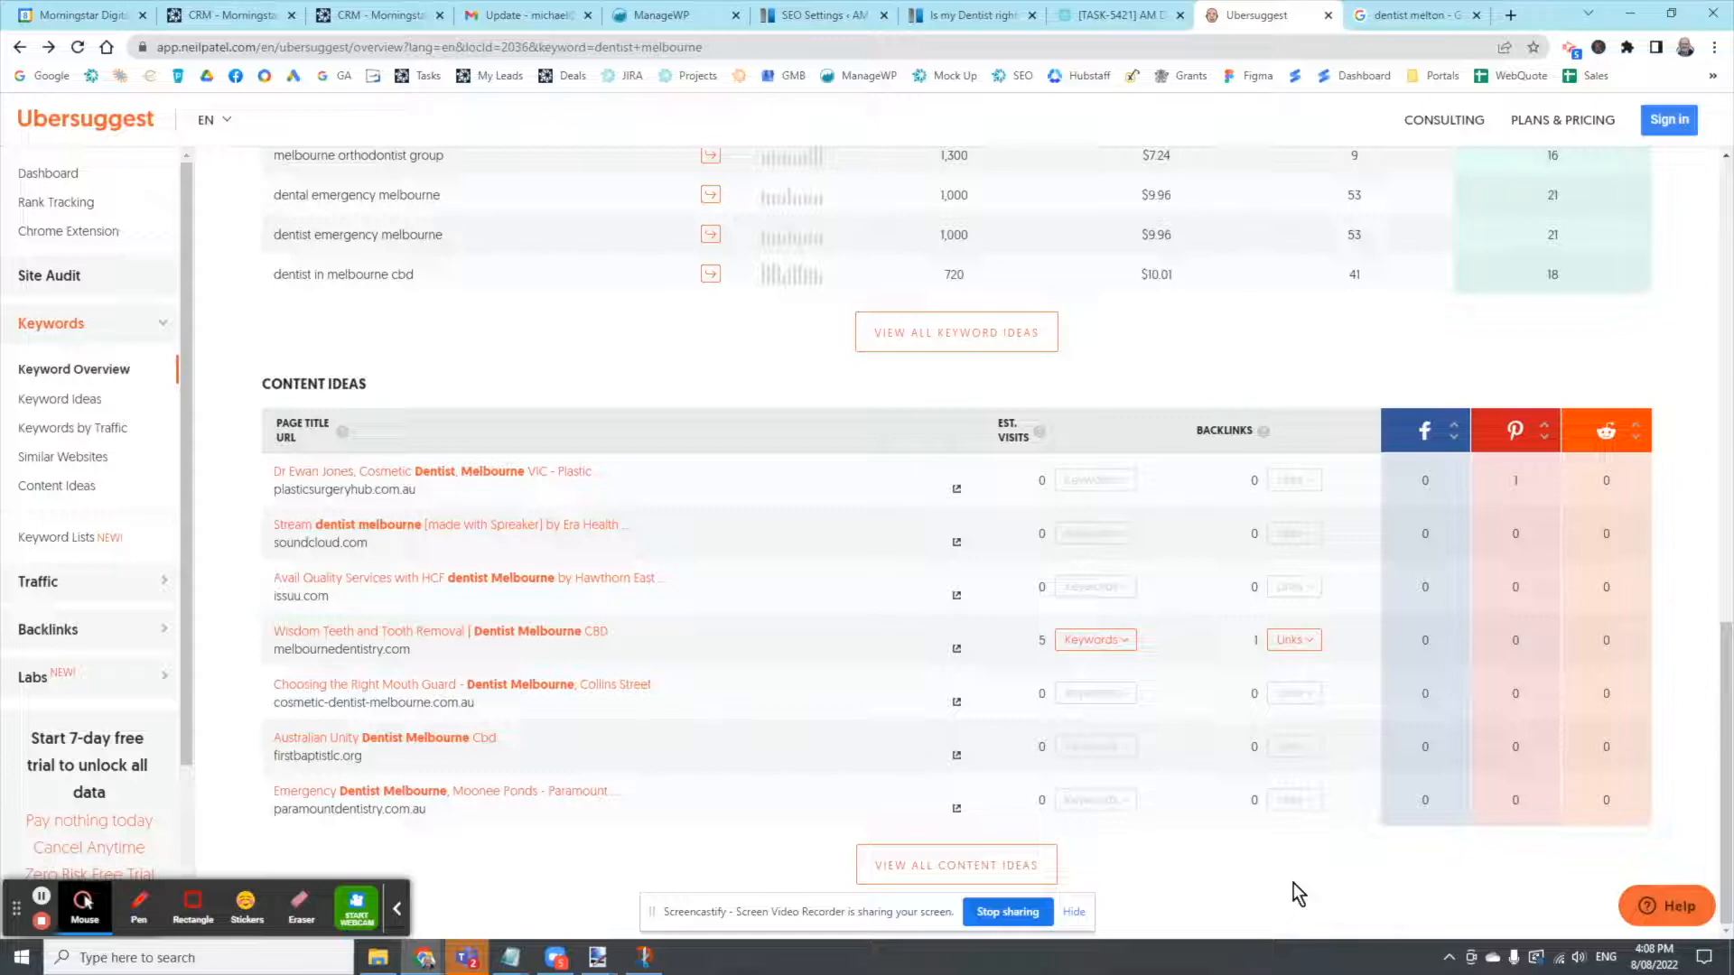
pyautogui.moveTo(1282, 886)
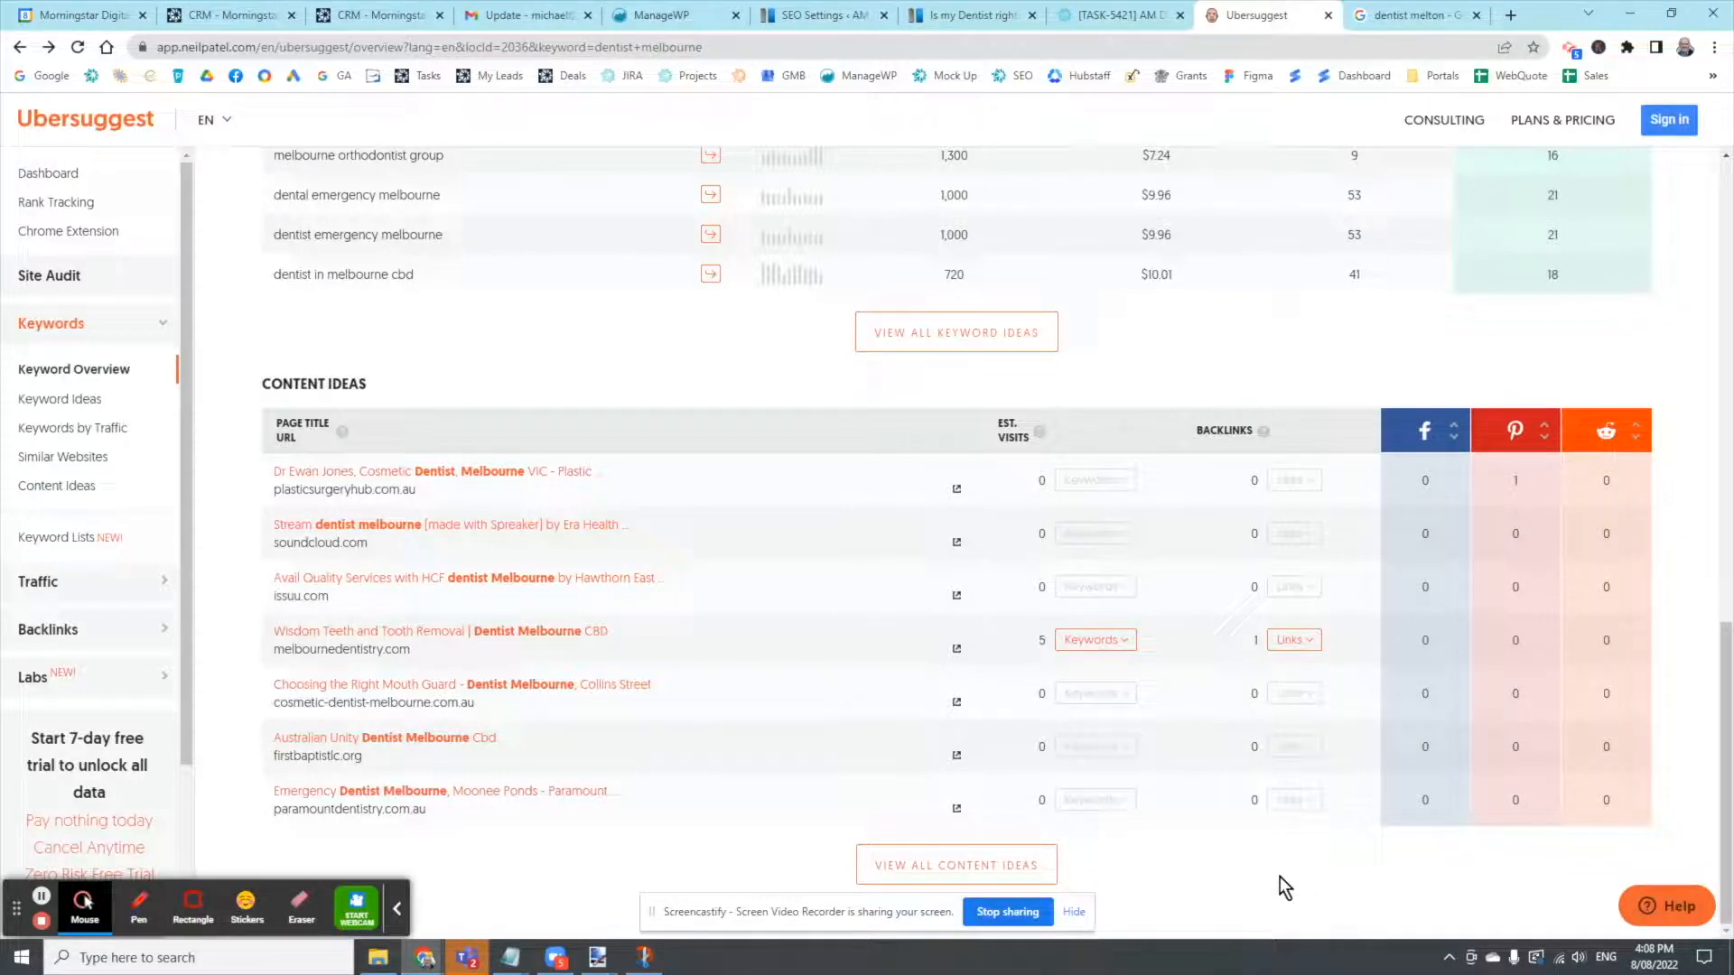
pyautogui.moveTo(1193, 940)
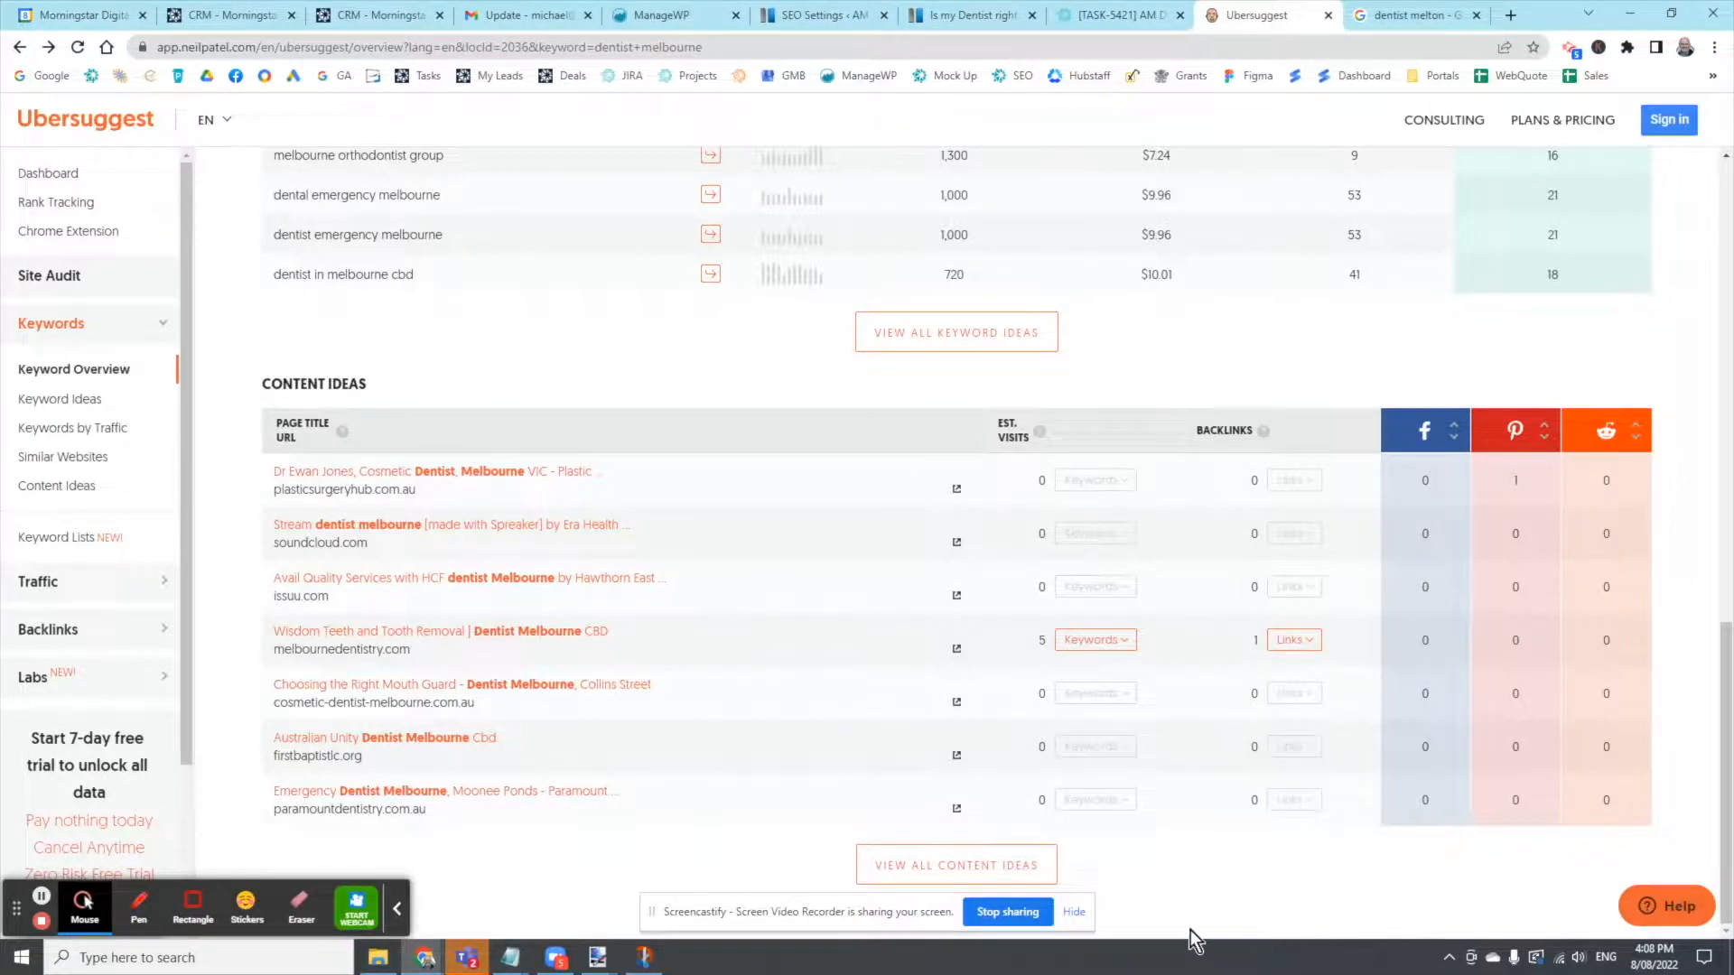